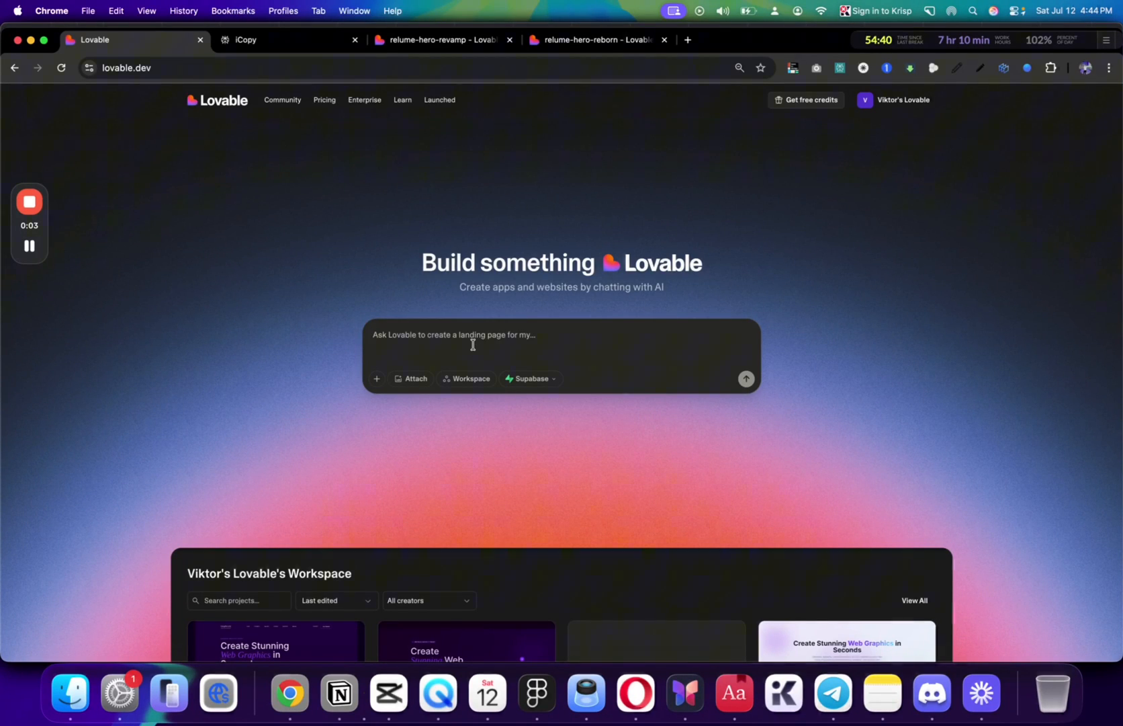
Submit the prompt 'create a website for my saas startup that does AI video editing' and view the generated VideoAI page
{"action": "type", "text": "create a website for a my saas startup that does AI video editing"}
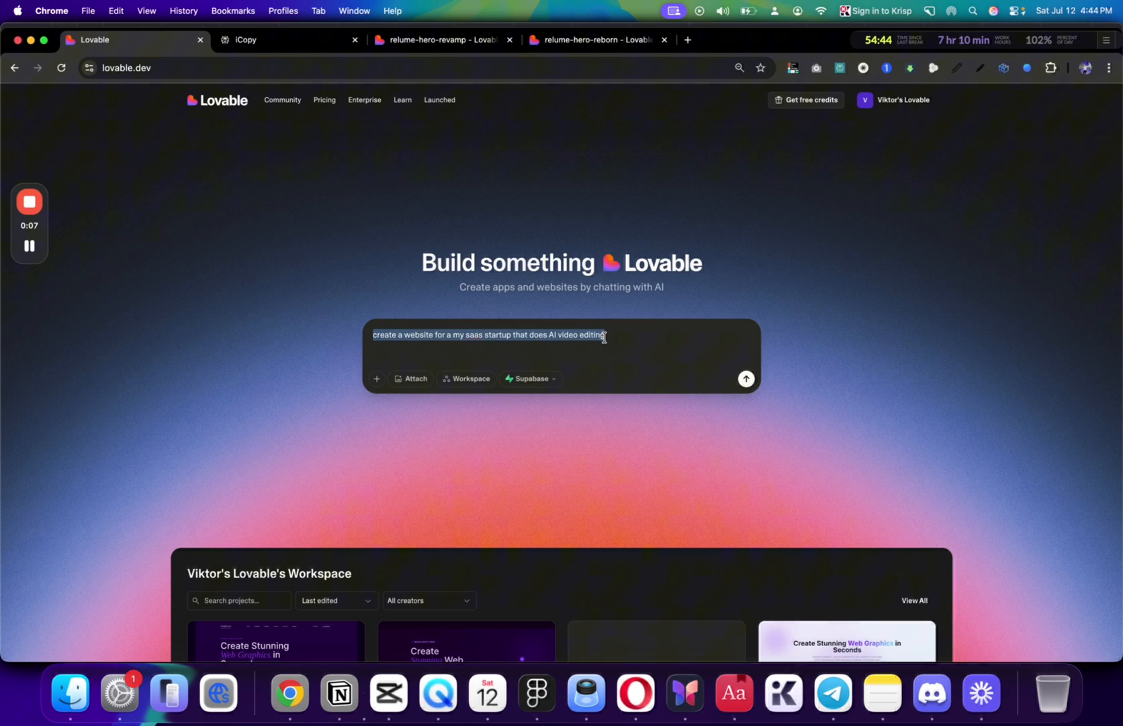
{"action": "left_click", "coordinate": [624, 337]}
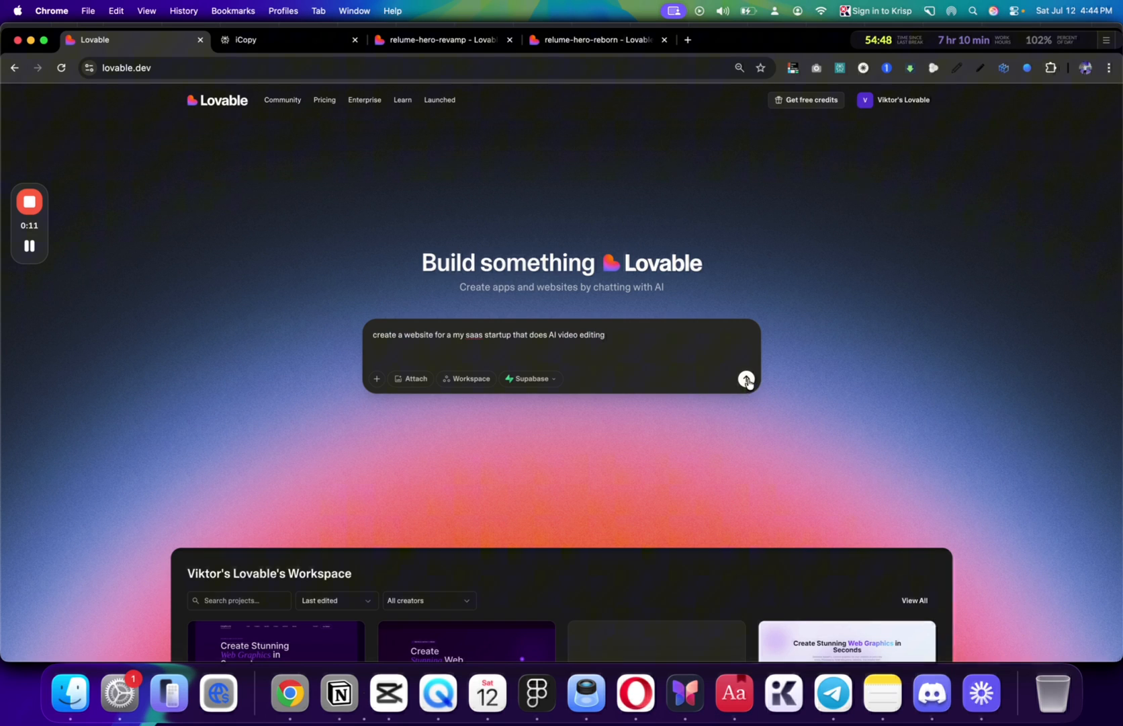
{"action": "left_click", "coordinate": [747, 379]}
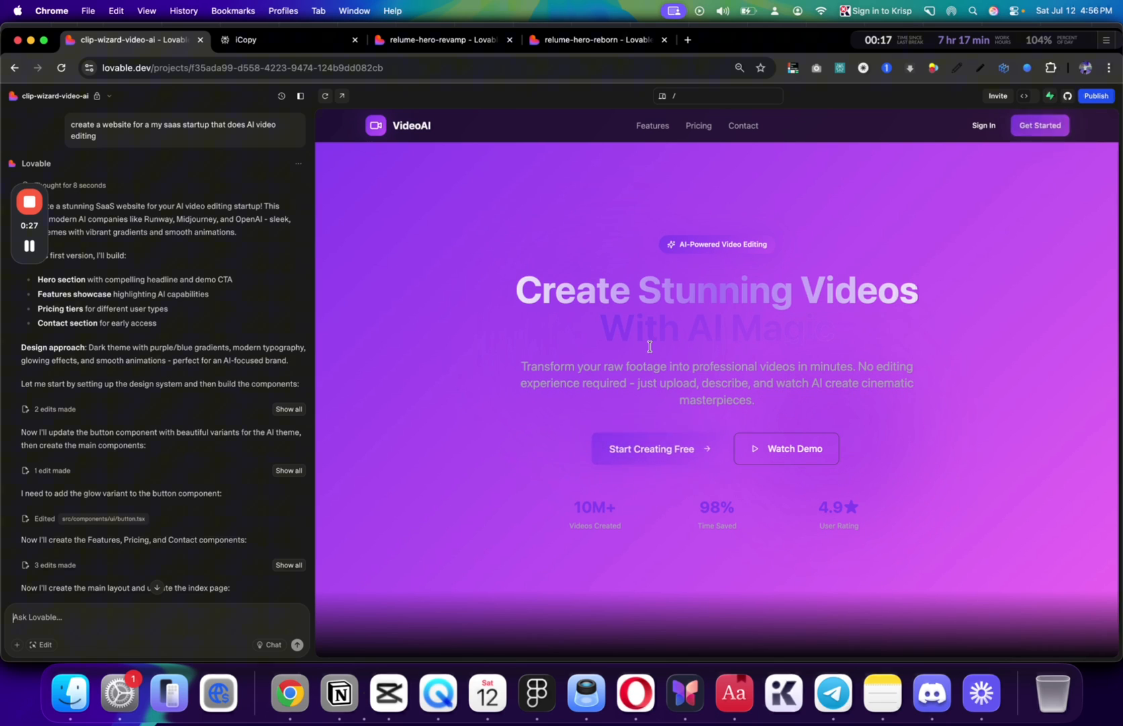
{"action": "scroll", "scroll_direction": "down", "scroll_amount": 3}
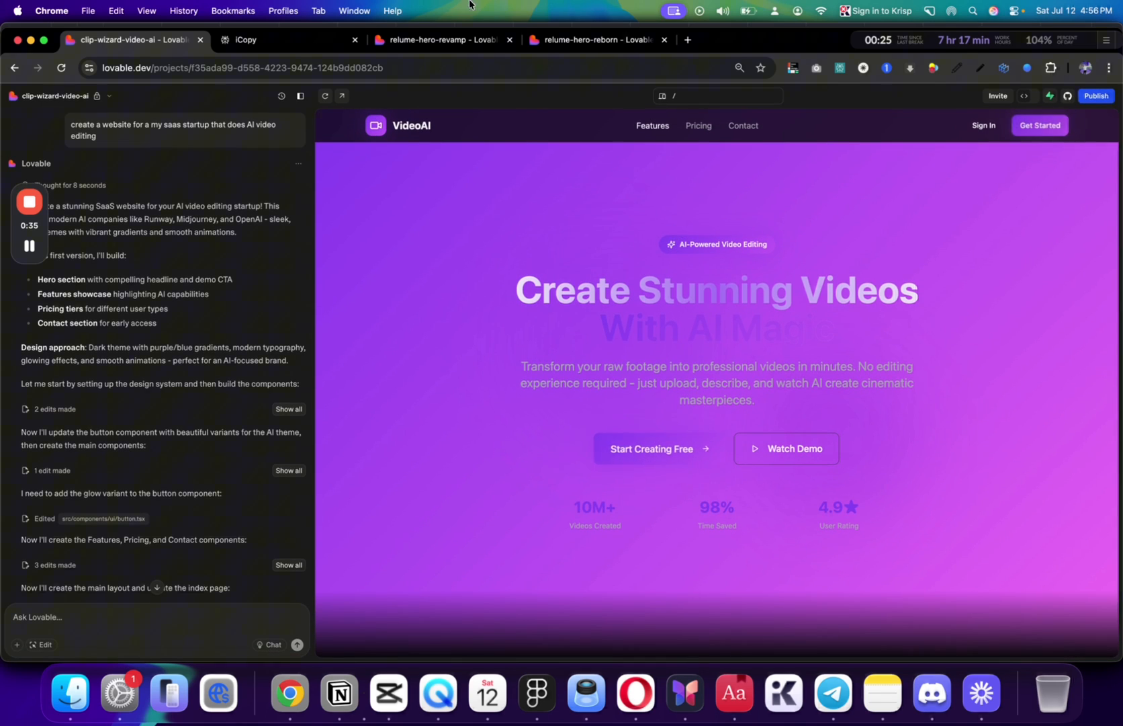
Review the hero revamp and Webfluin hero reborn projects, then return to the VideoAI project
{"action": "left_click", "coordinate": [438, 39]}
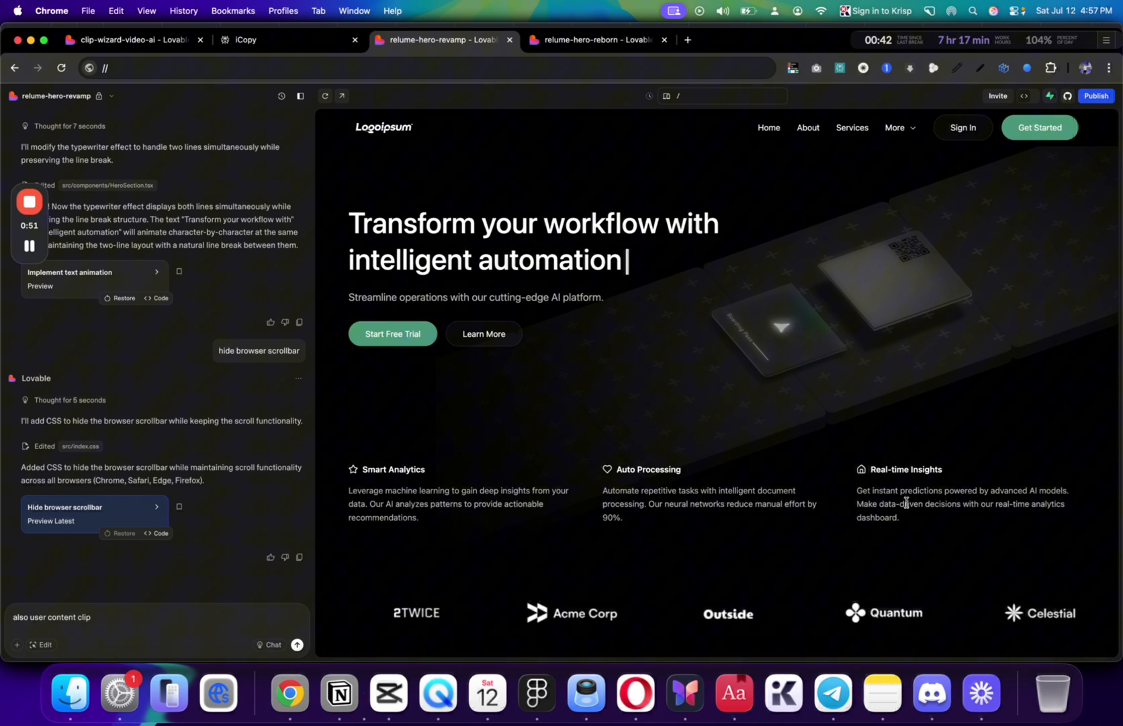
{"action": "left_click", "coordinate": [593, 39]}
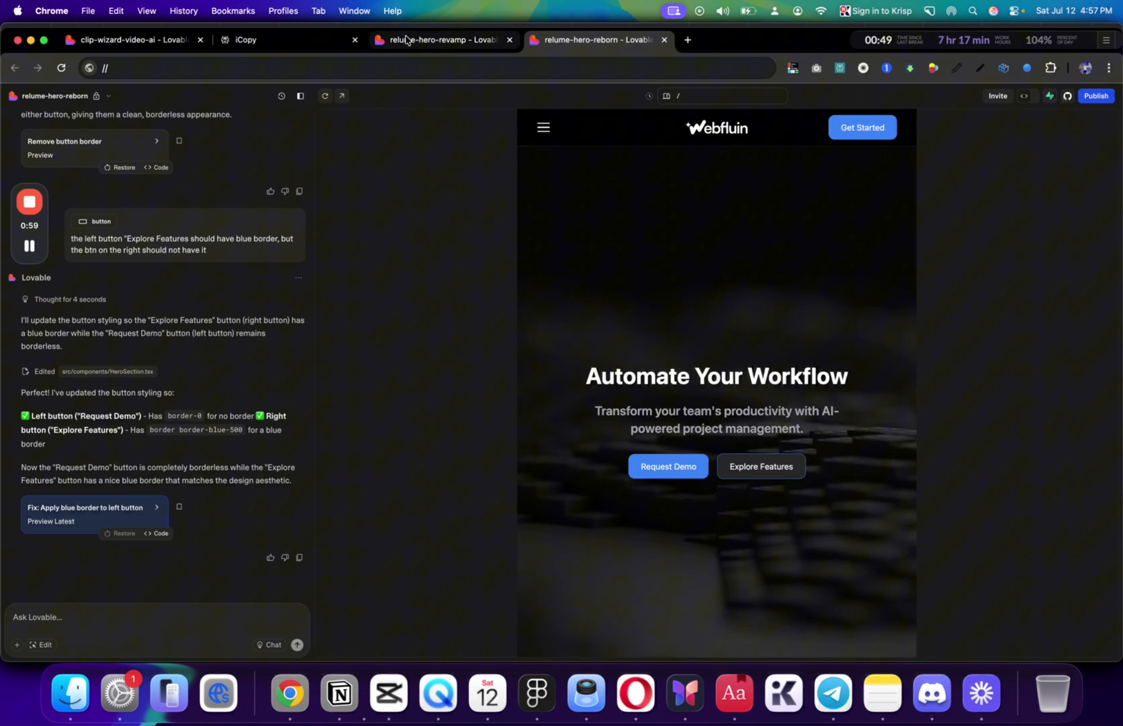
{"action": "left_click", "coordinate": [438, 39]}
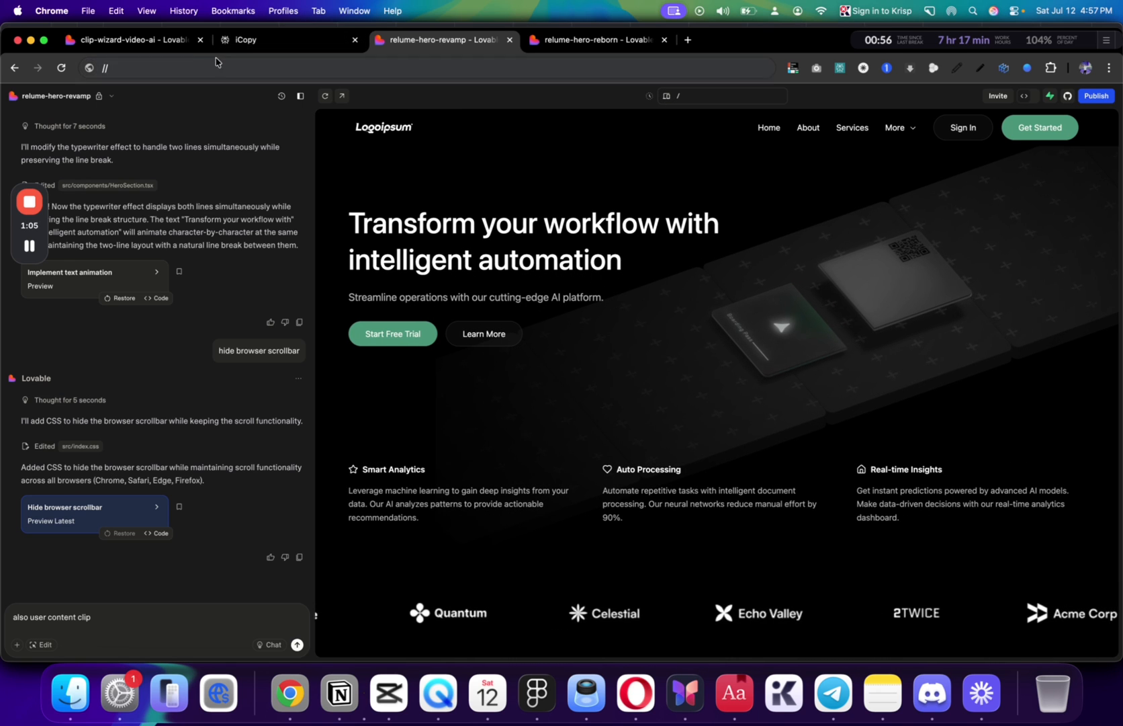
{"action": "left_click", "coordinate": [133, 39]}
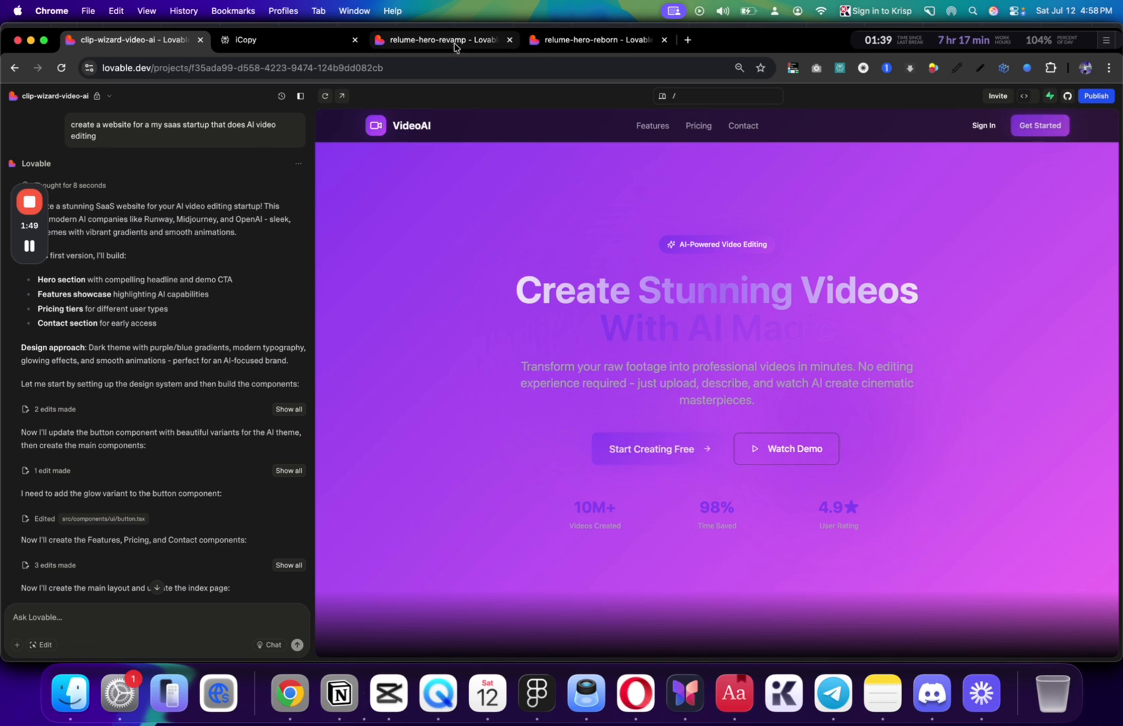
Reopen the Webfluin hero reborn project and preview its Automate Your Workflow page at tablet width
{"action": "left_click", "coordinate": [437, 39]}
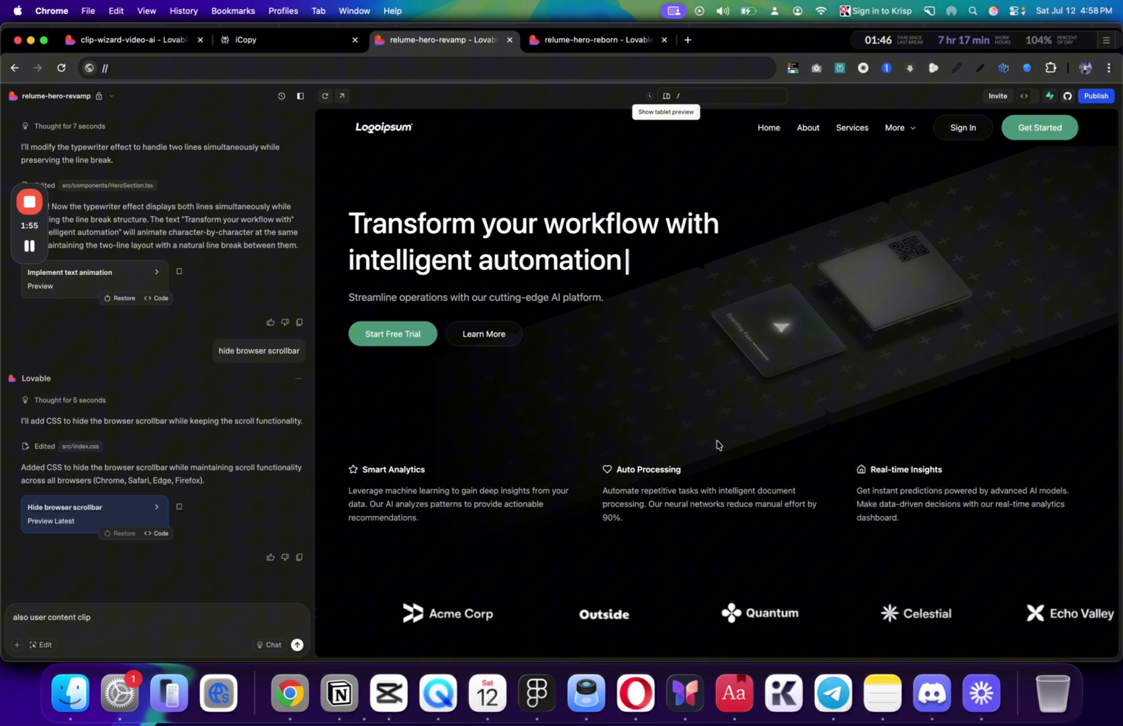
{"action": "left_click", "coordinate": [594, 39]}
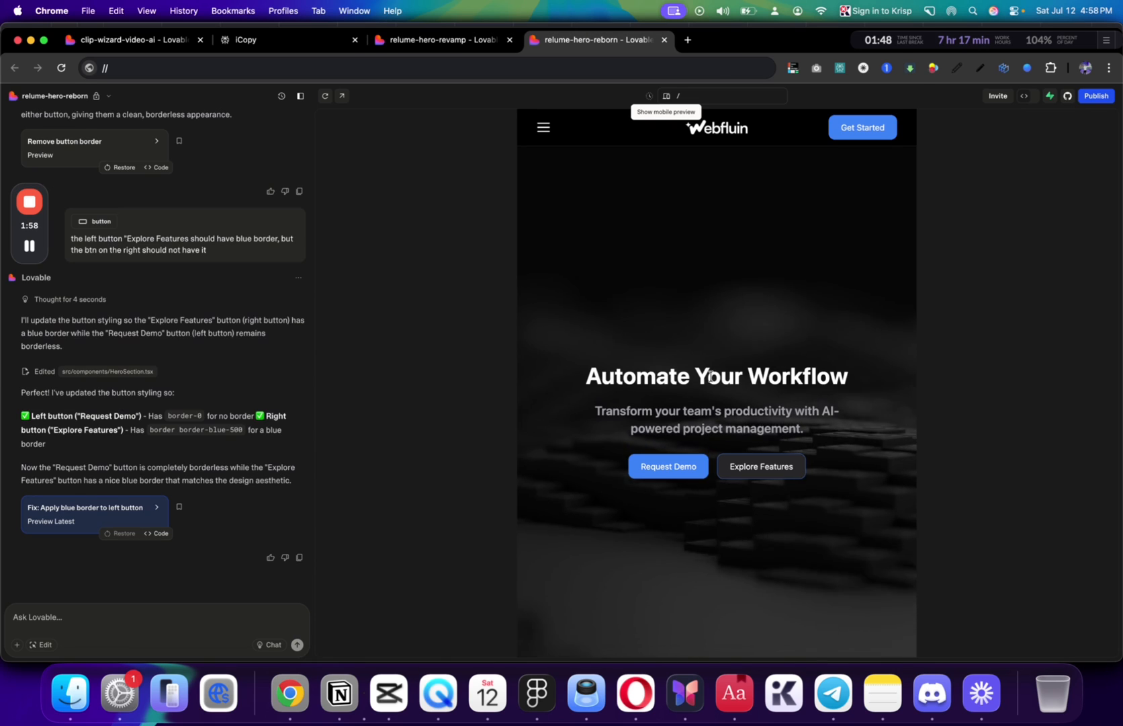
{"action": "left_click", "coordinate": [665, 95]}
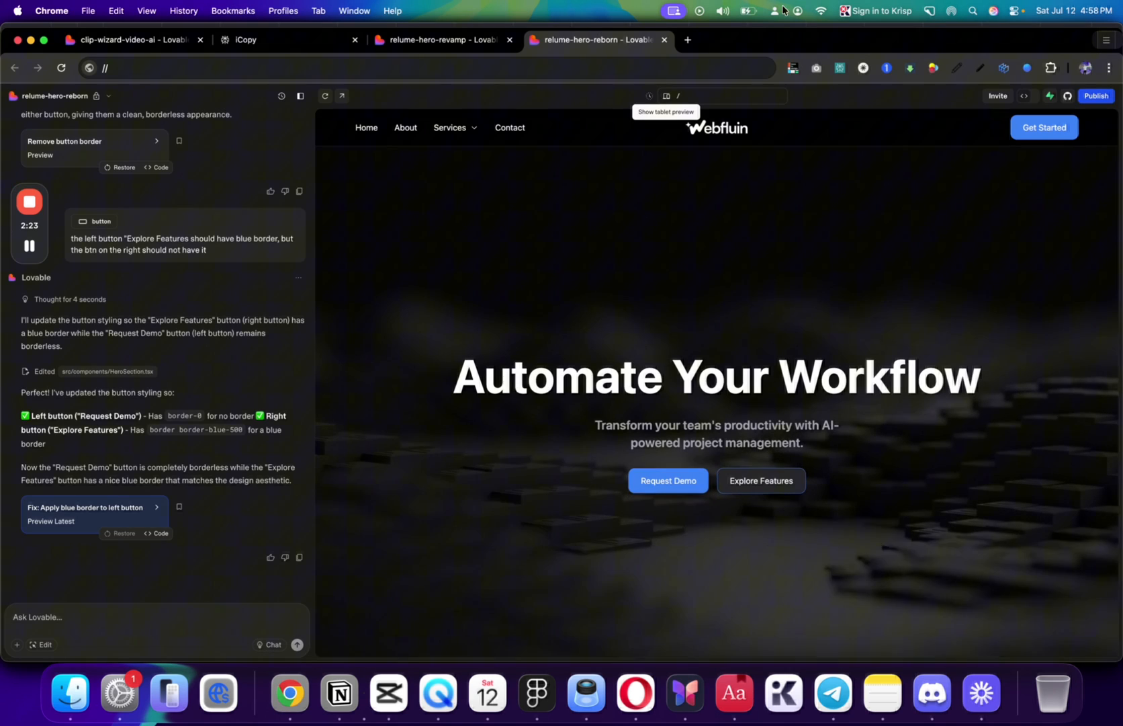
Visit the live Webfluin site, switch to Figma's recent files and open the Community area
{"action": "left_click", "coordinate": [687, 40]}
{"action": "type", "text": "webfluin.com"}
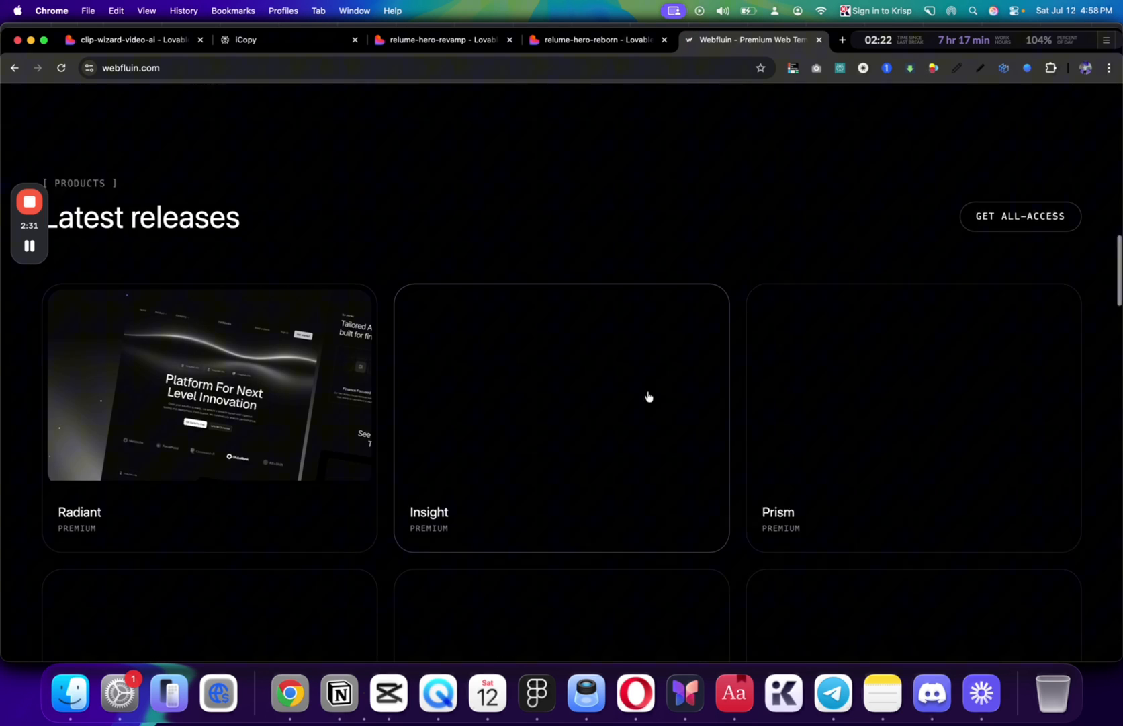
{"action": "left_click", "coordinate": [210, 384]}
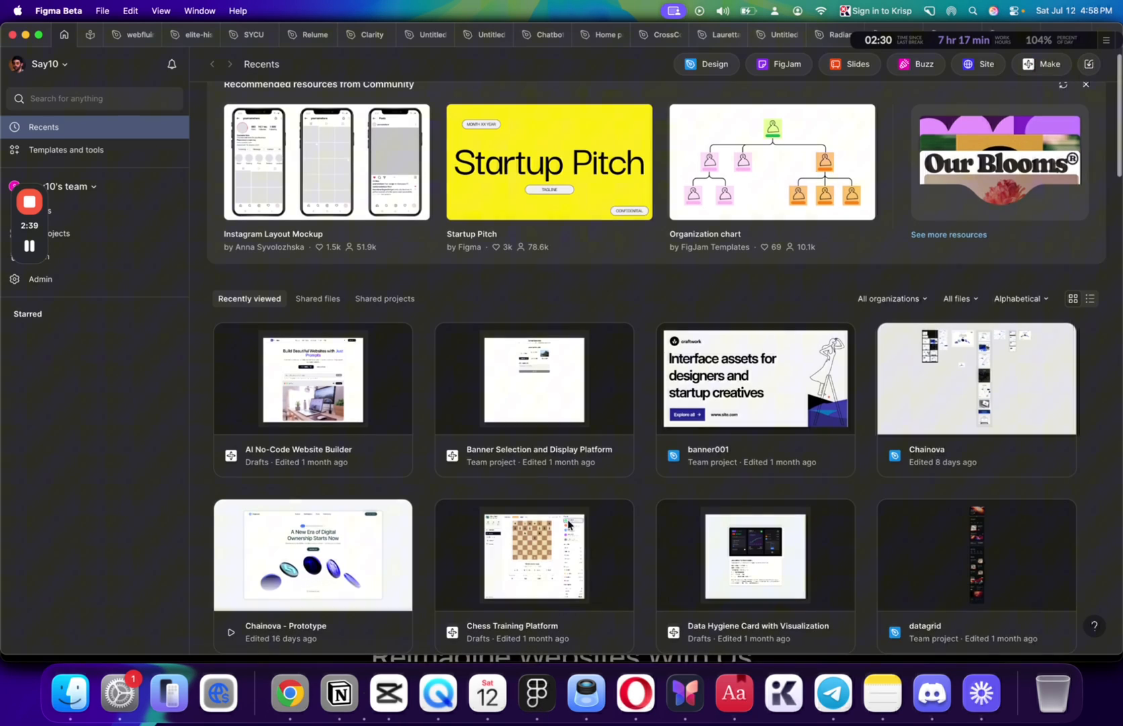
{"action": "scroll", "scroll_direction": "down", "scroll_amount": 3}
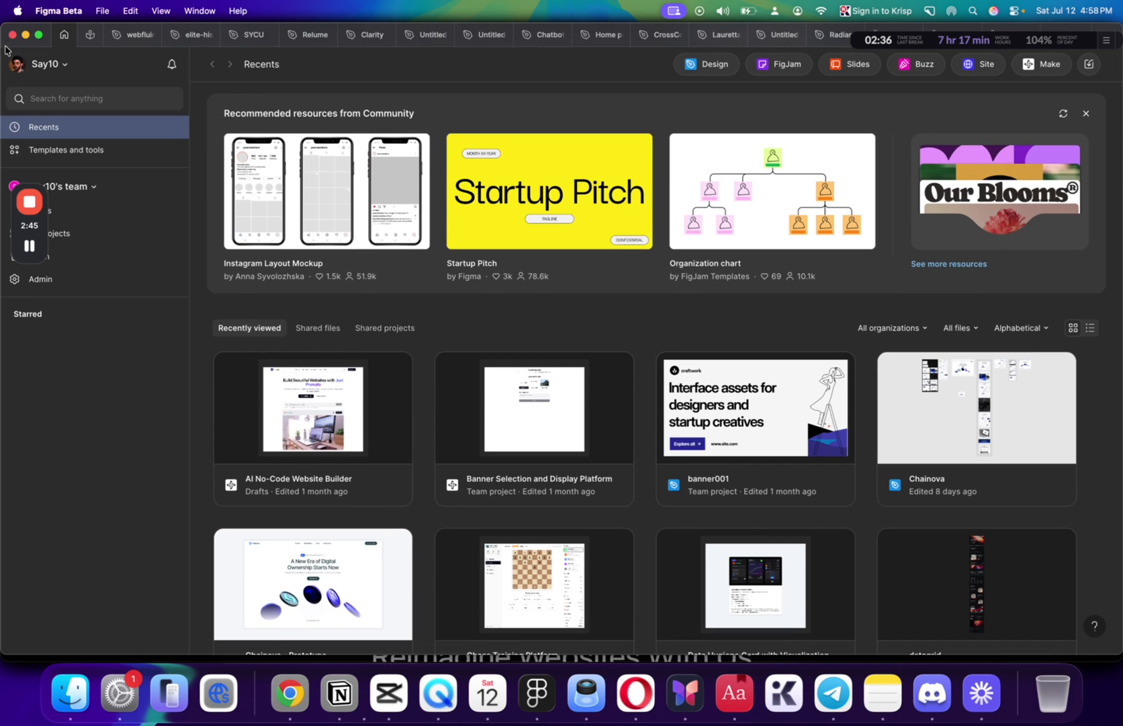
{"action": "left_click", "coordinate": [47, 65]}
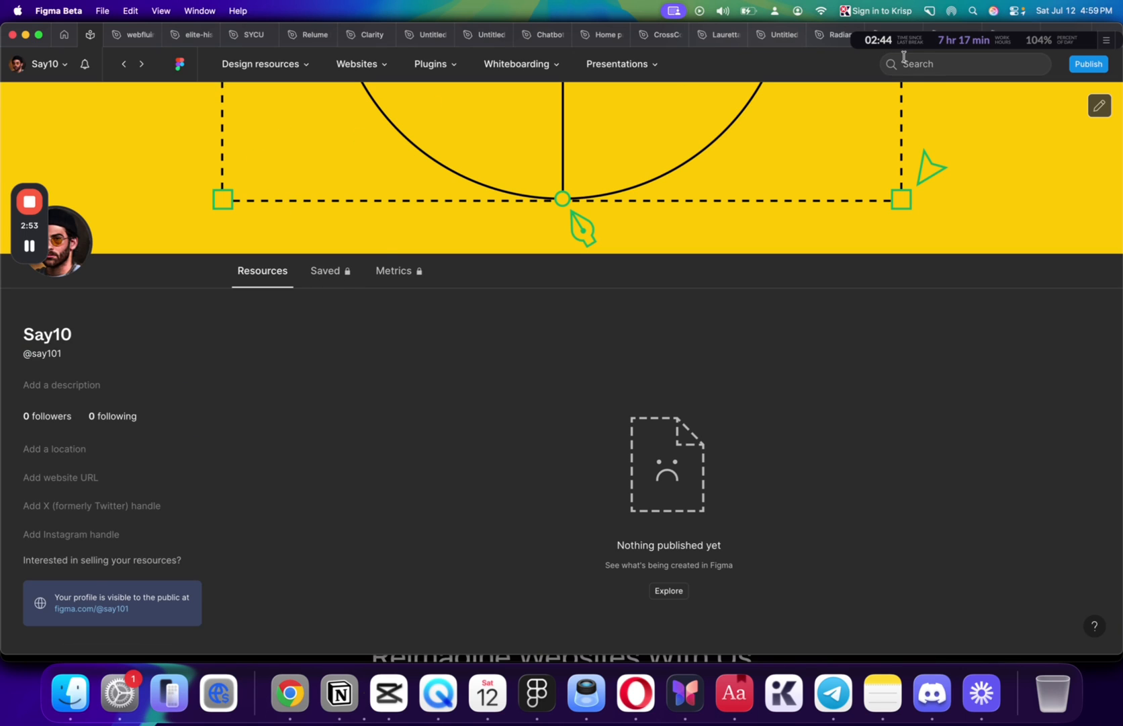
Search the Community for 'landing page' and browse the results down to the Linear App Style collection
{"action": "left_click", "coordinate": [964, 64]}
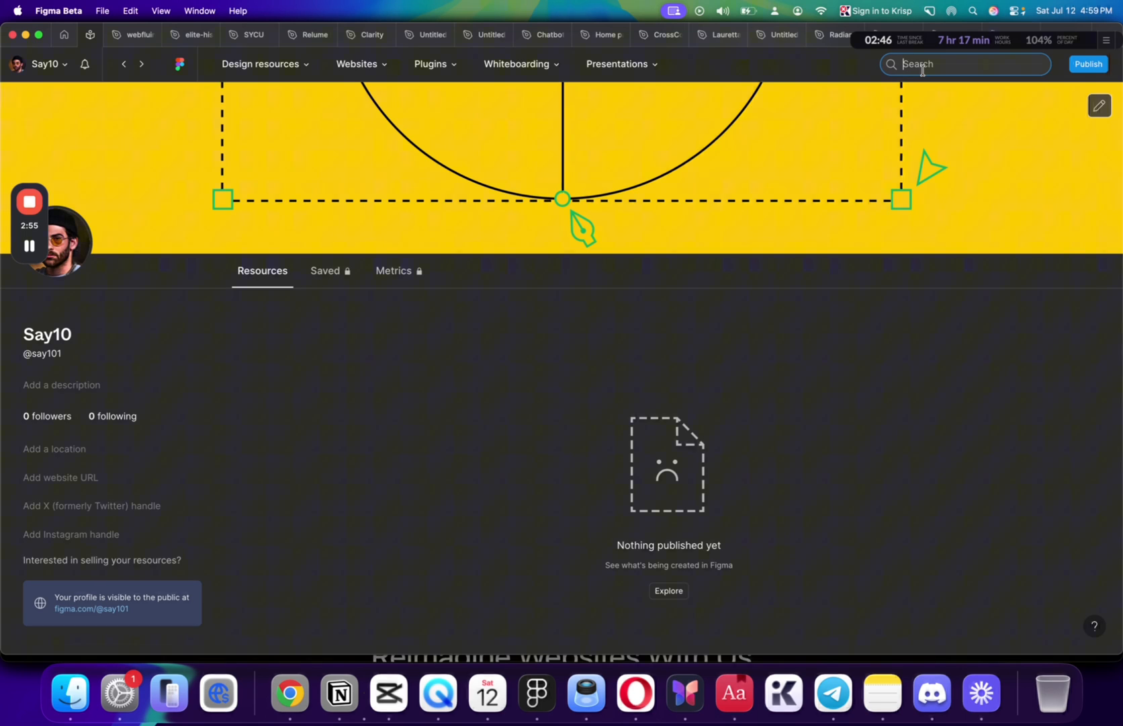
{"action": "type", "text": "landing page"}
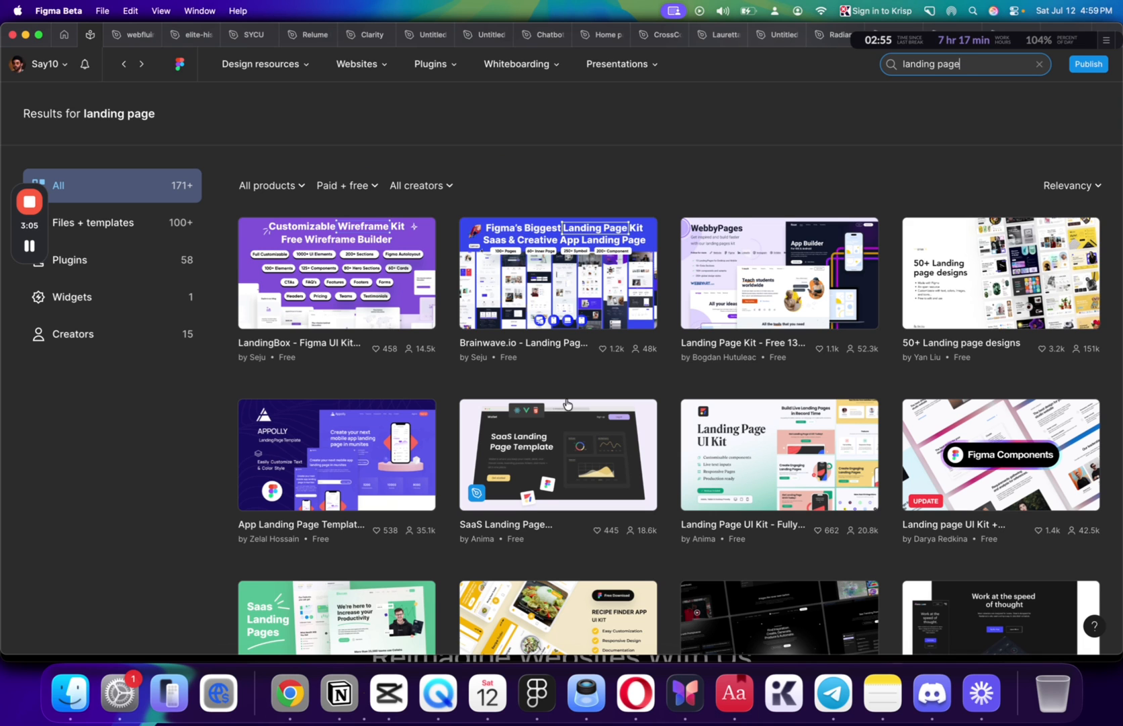
{"action": "scroll", "scroll_direction": "down", "scroll_amount": 3}
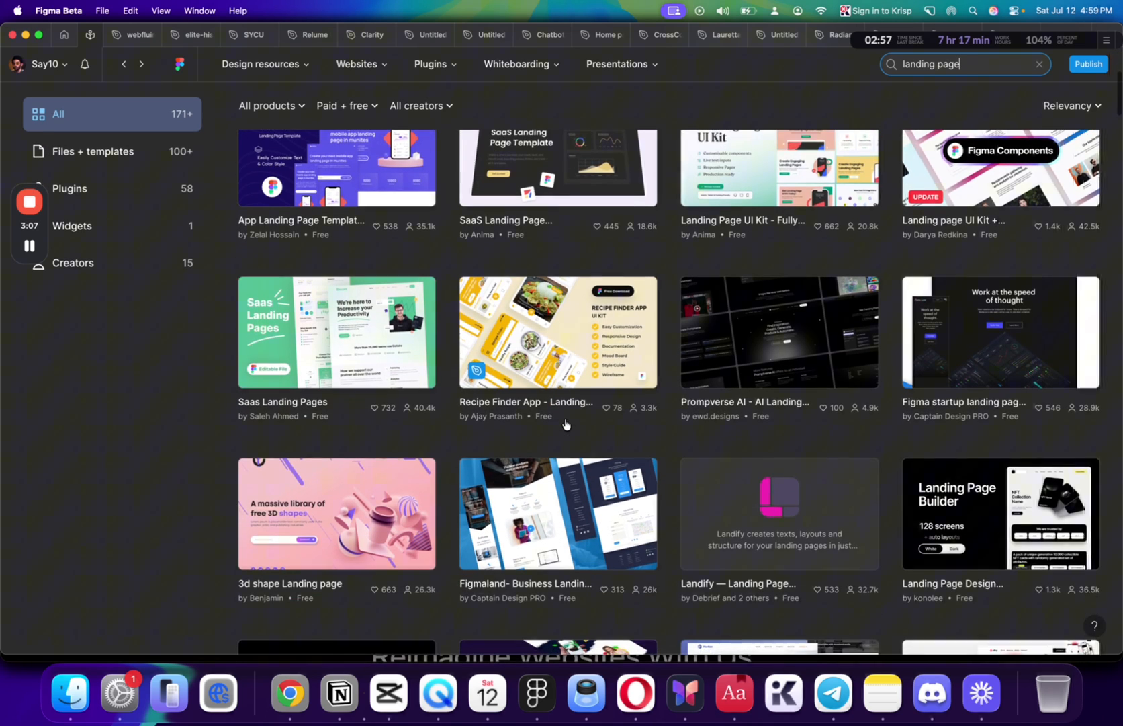
{"action": "scroll", "scroll_direction": "down", "scroll_amount": 3}
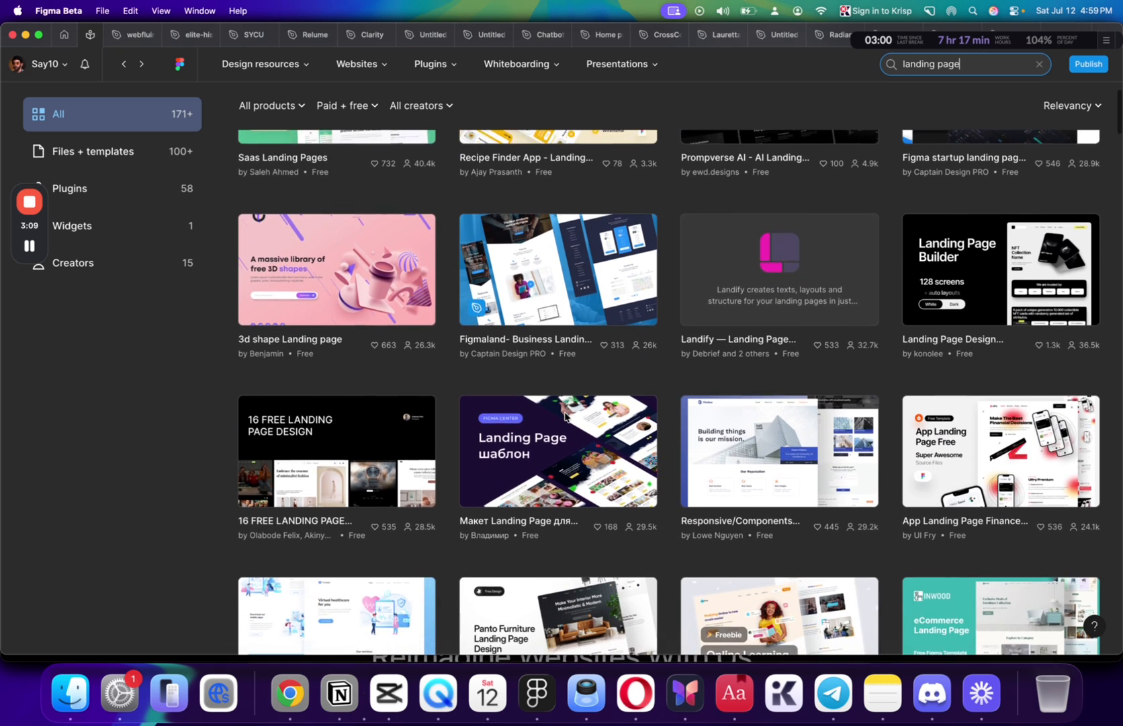
{"action": "scroll", "scroll_direction": "down", "scroll_amount": 3}
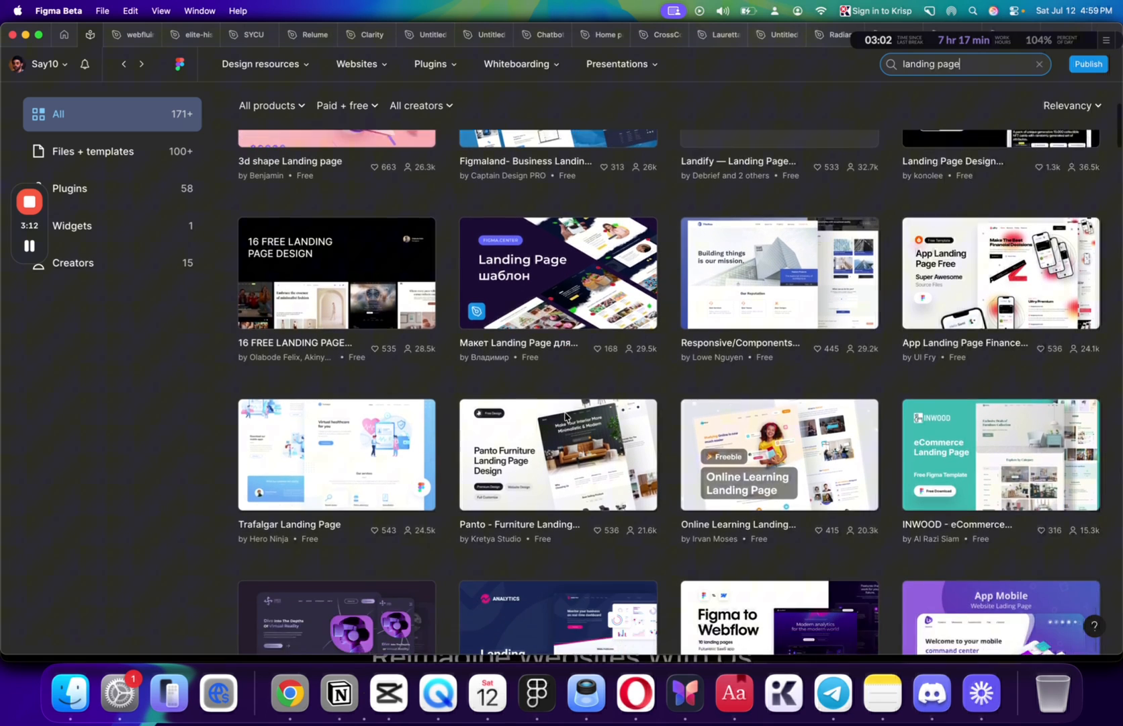
{"action": "scroll", "scroll_direction": "down", "scroll_amount": 3}
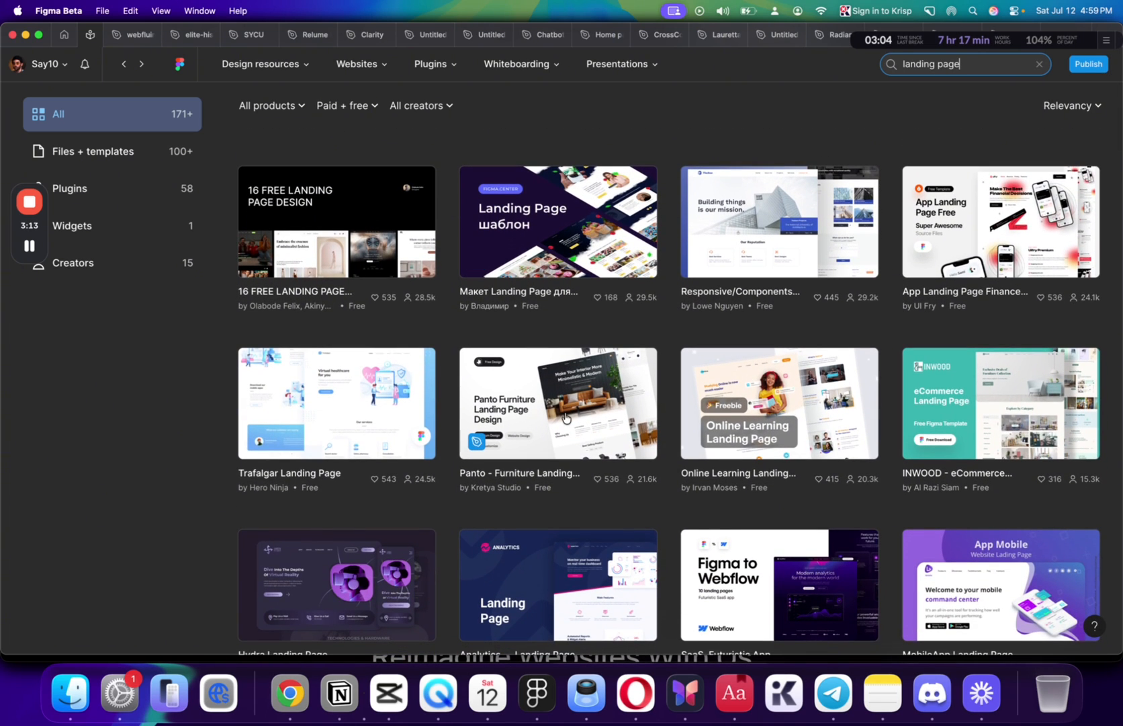
{"action": "scroll", "scroll_direction": "down", "scroll_amount": 3}
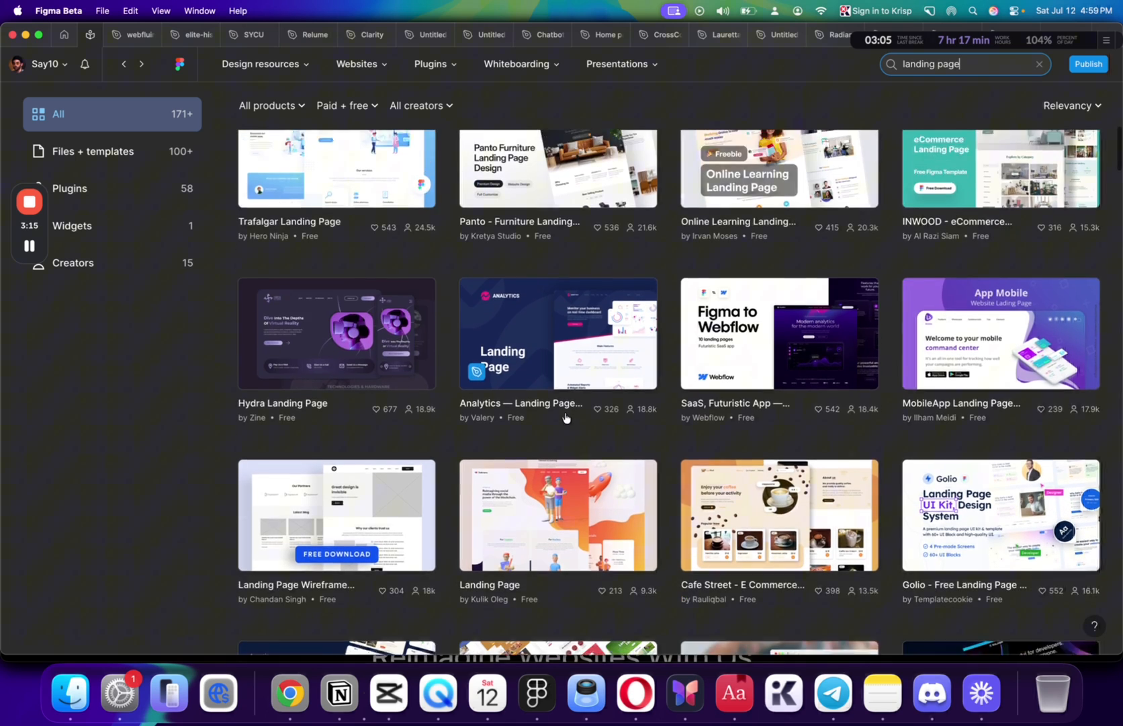
{"action": "scroll", "scroll_direction": "down", "scroll_amount": 3}
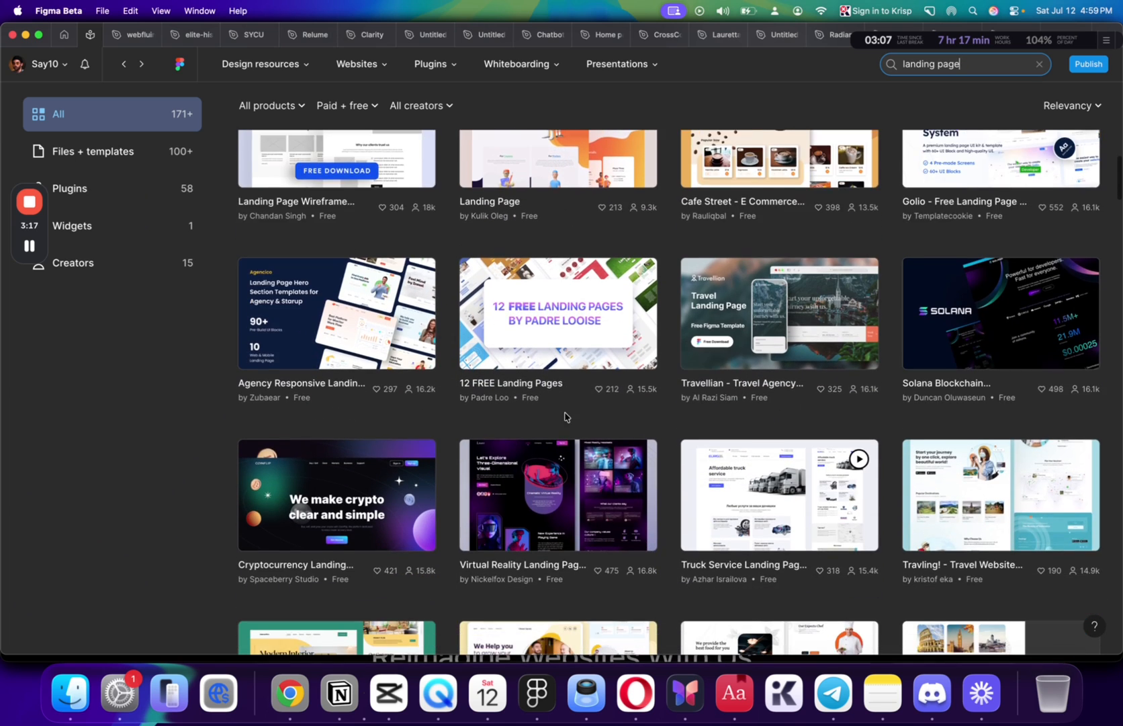
{"action": "scroll", "scroll_direction": "down", "scroll_amount": 3}
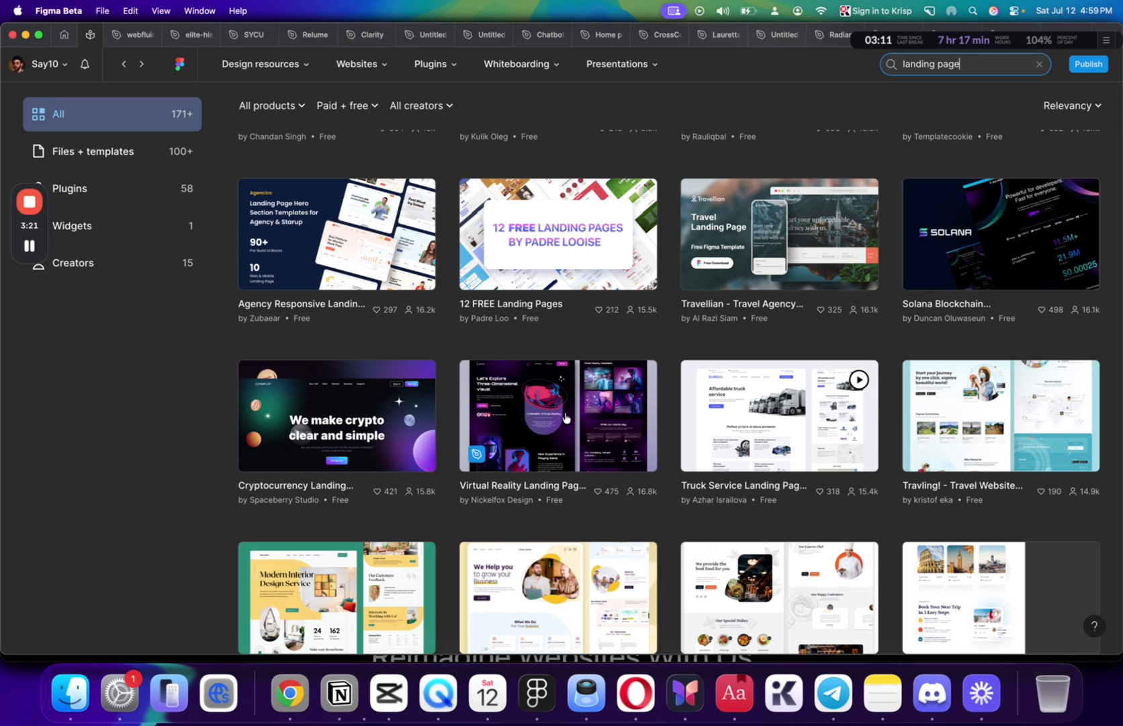
{"action": "scroll", "scroll_direction": "down", "scroll_amount": 3}
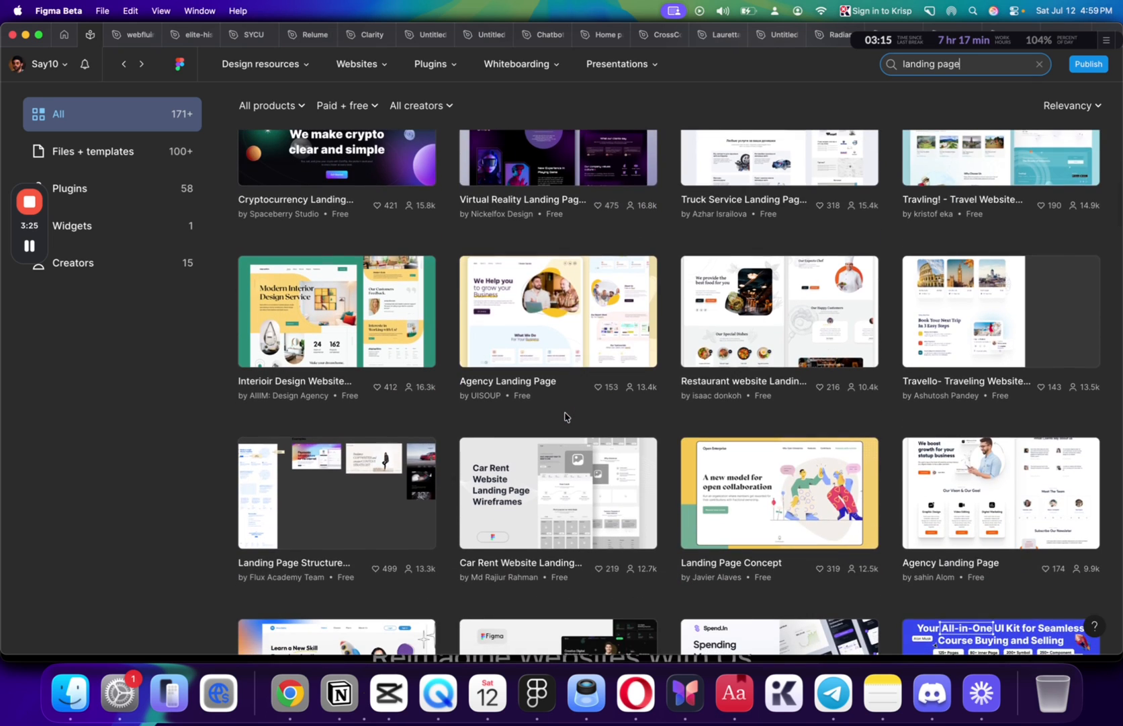
{"action": "scroll", "scroll_direction": "down", "scroll_amount": 3}
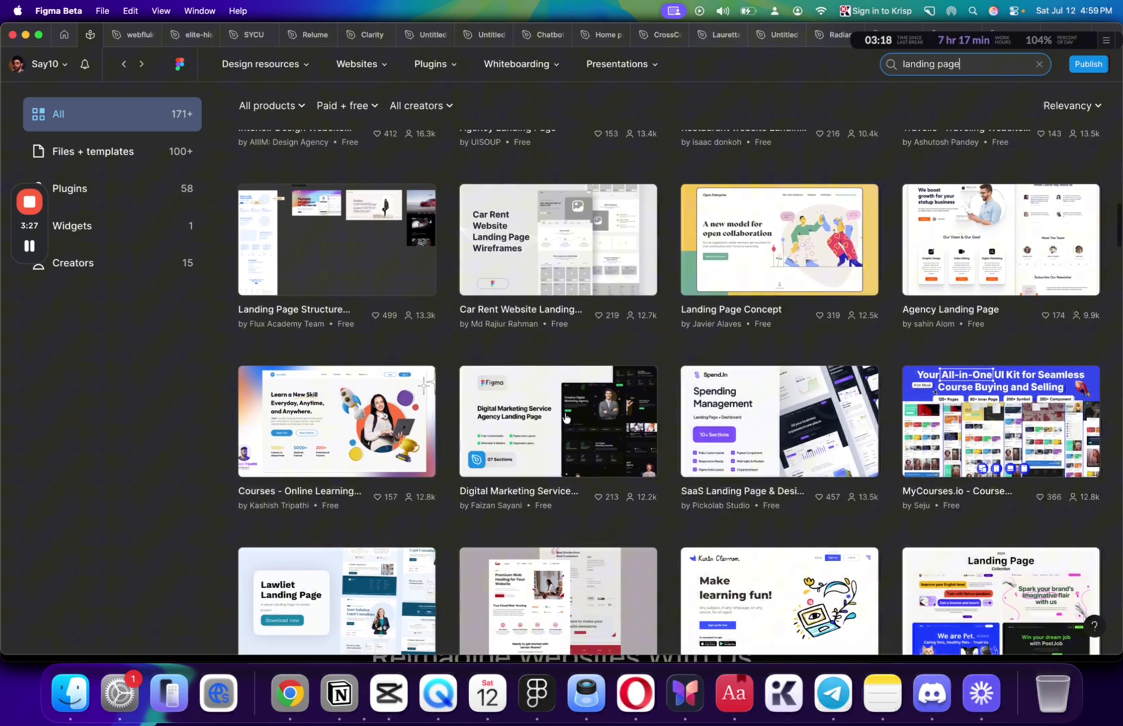
{"action": "scroll", "scroll_direction": "down", "scroll_amount": 3}
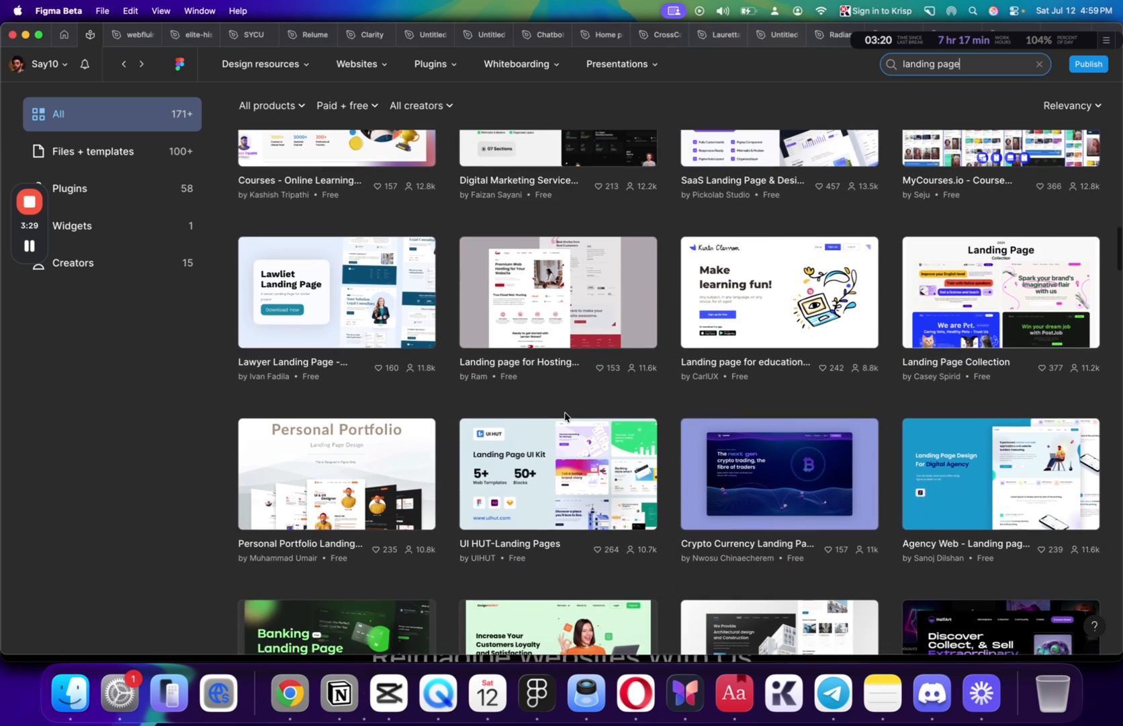
{"action": "scroll", "scroll_direction": "down", "scroll_amount": 3}
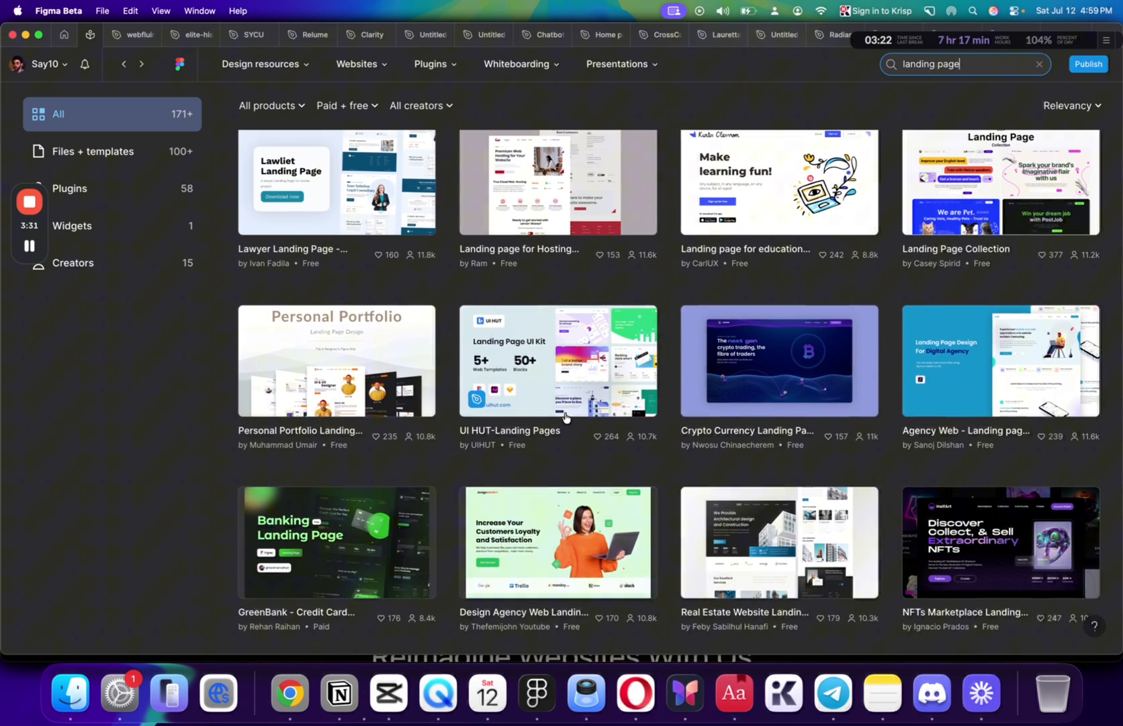
{"action": "scroll", "scroll_direction": "down", "scroll_amount": 3}
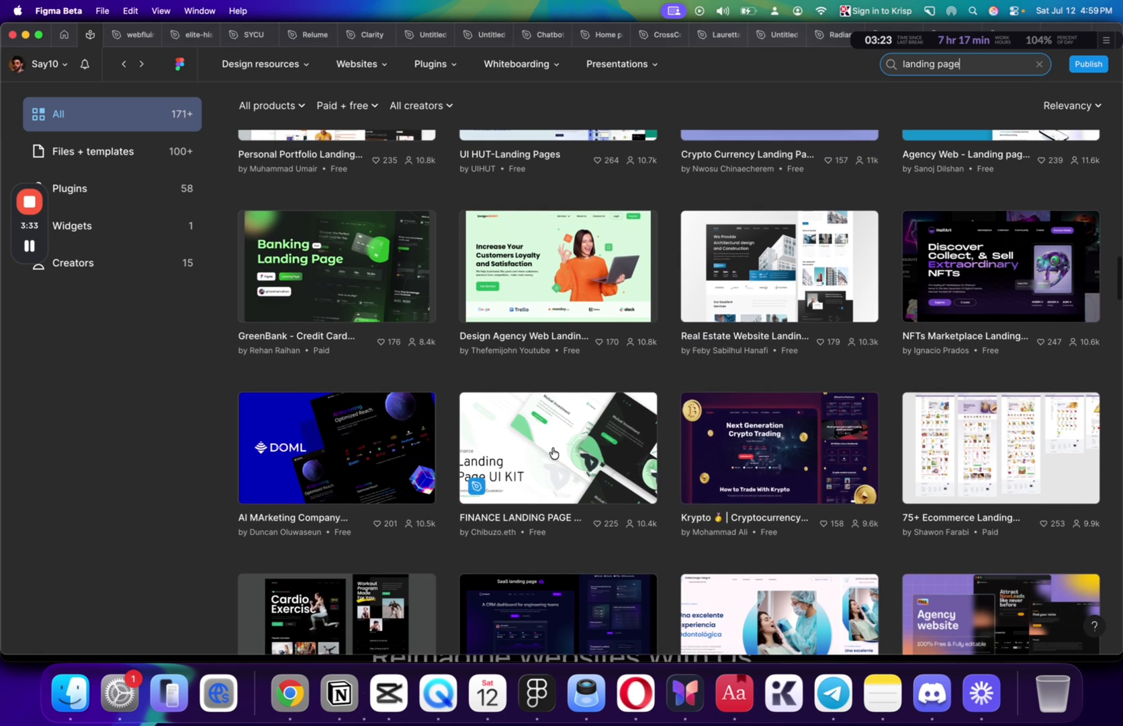
{"action": "scroll", "scroll_direction": "down", "scroll_amount": 3}
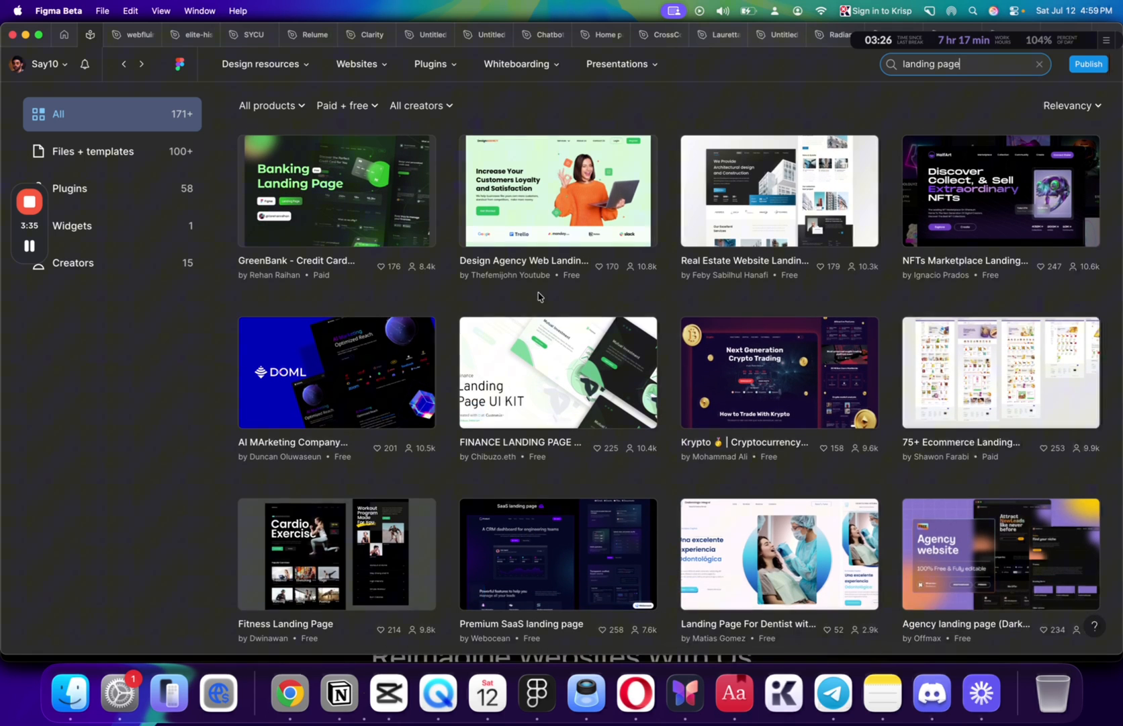
{"action": "scroll", "scroll_direction": "down", "scroll_amount": 3}
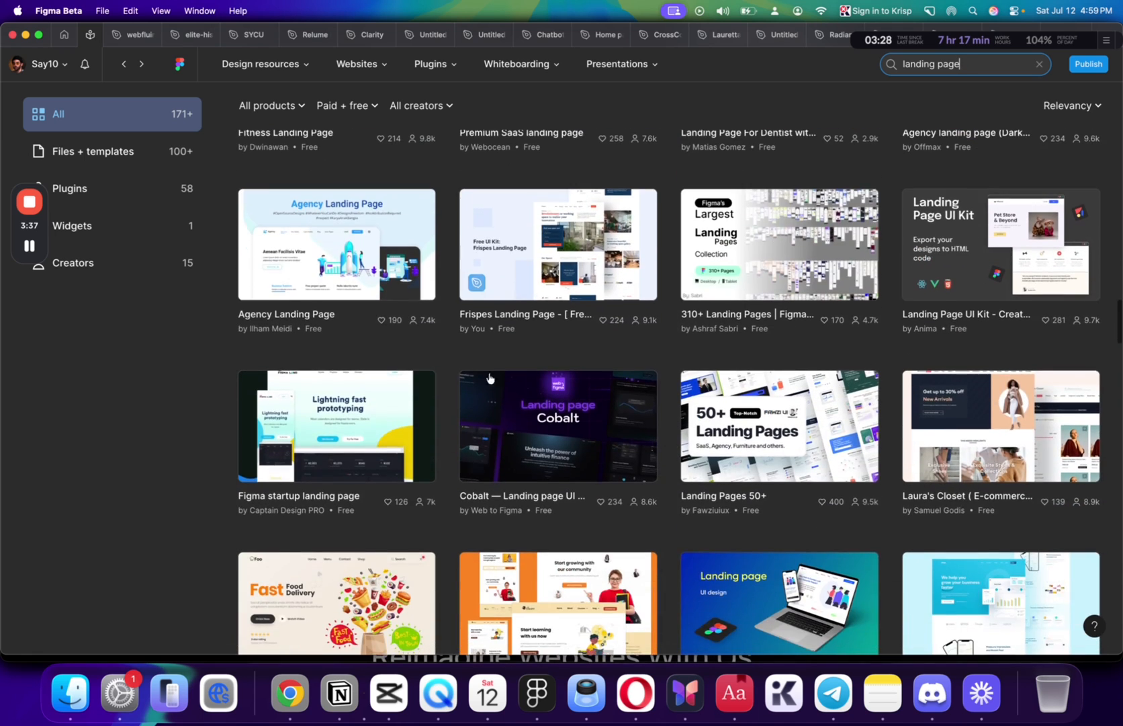
{"action": "scroll", "scroll_direction": "down", "scroll_amount": 3}
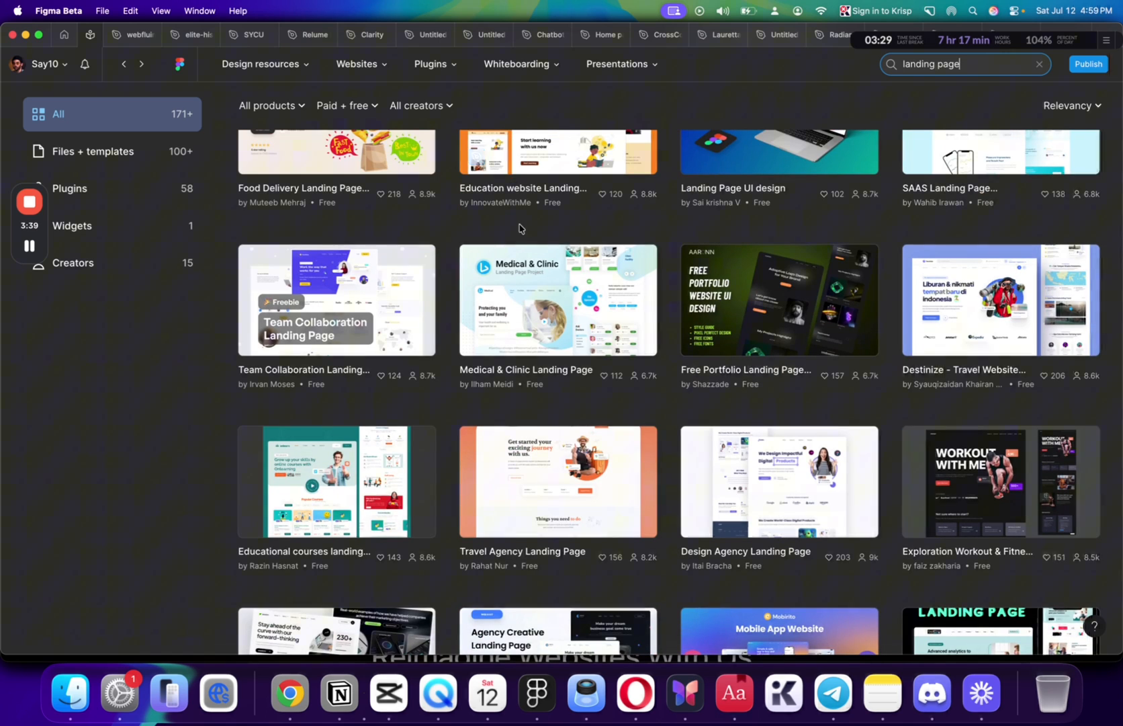
{"action": "scroll", "scroll_direction": "down", "scroll_amount": 3}
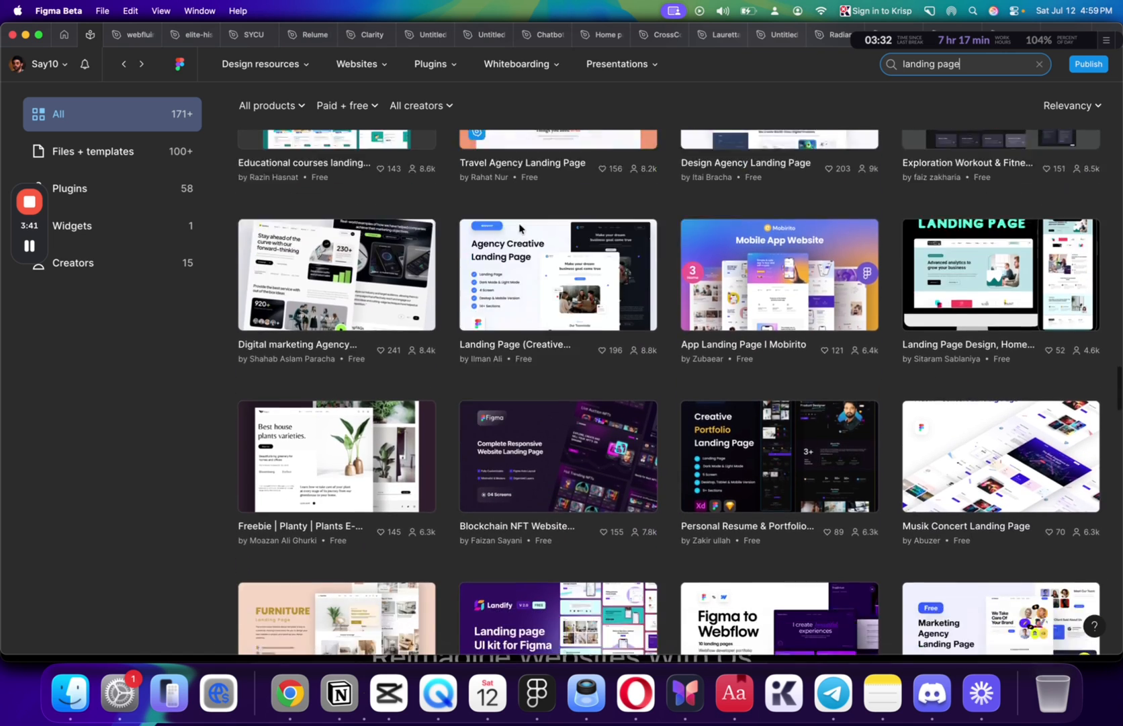
{"action": "scroll", "scroll_direction": "down", "scroll_amount": 3}
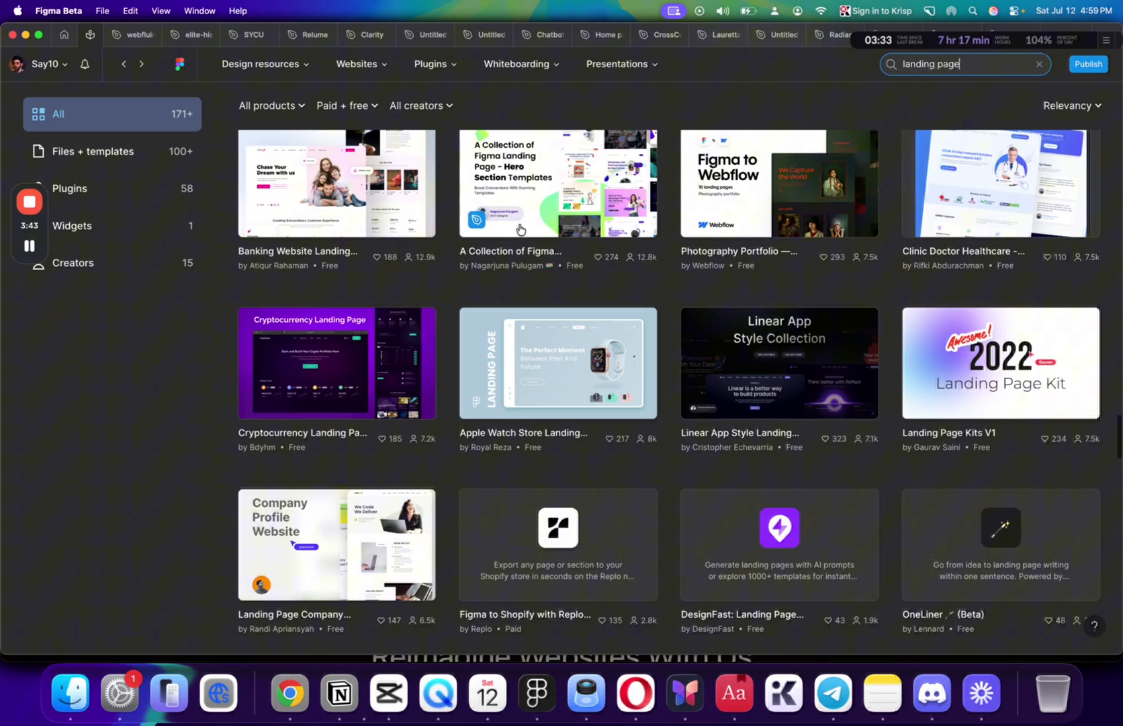
{"action": "scroll", "scroll_direction": "down", "scroll_amount": 3}
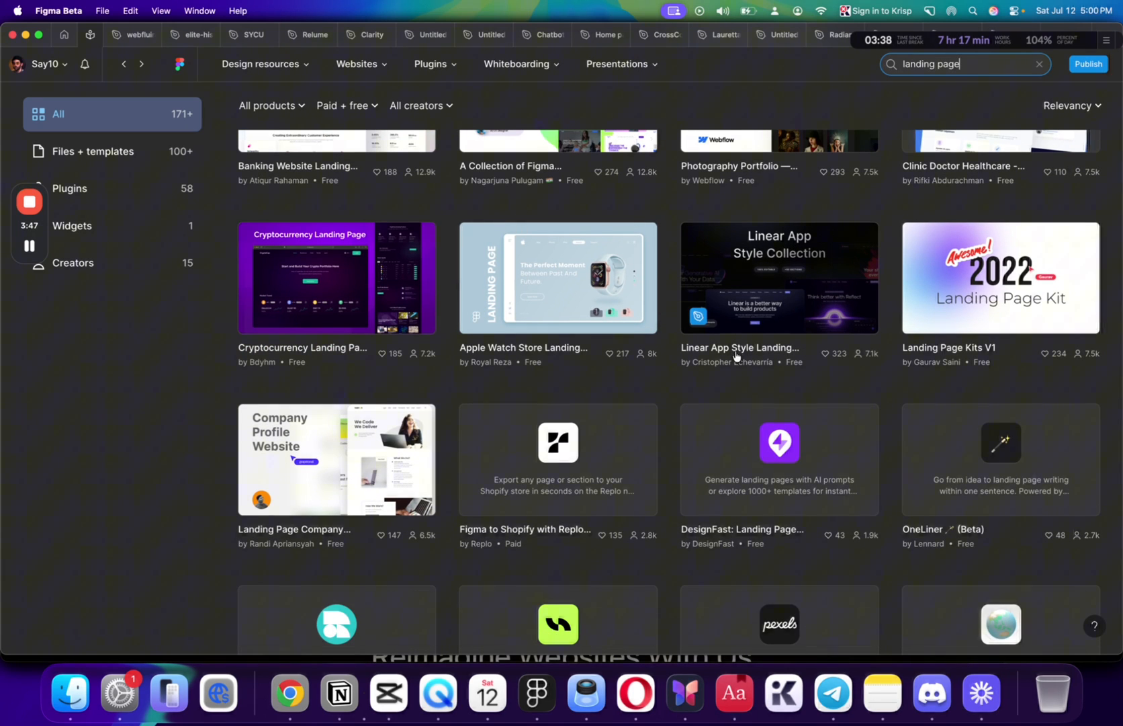
Open the Linear App Style collection and view its creator's other community resources
{"action": "left_click", "coordinate": [778, 278]}
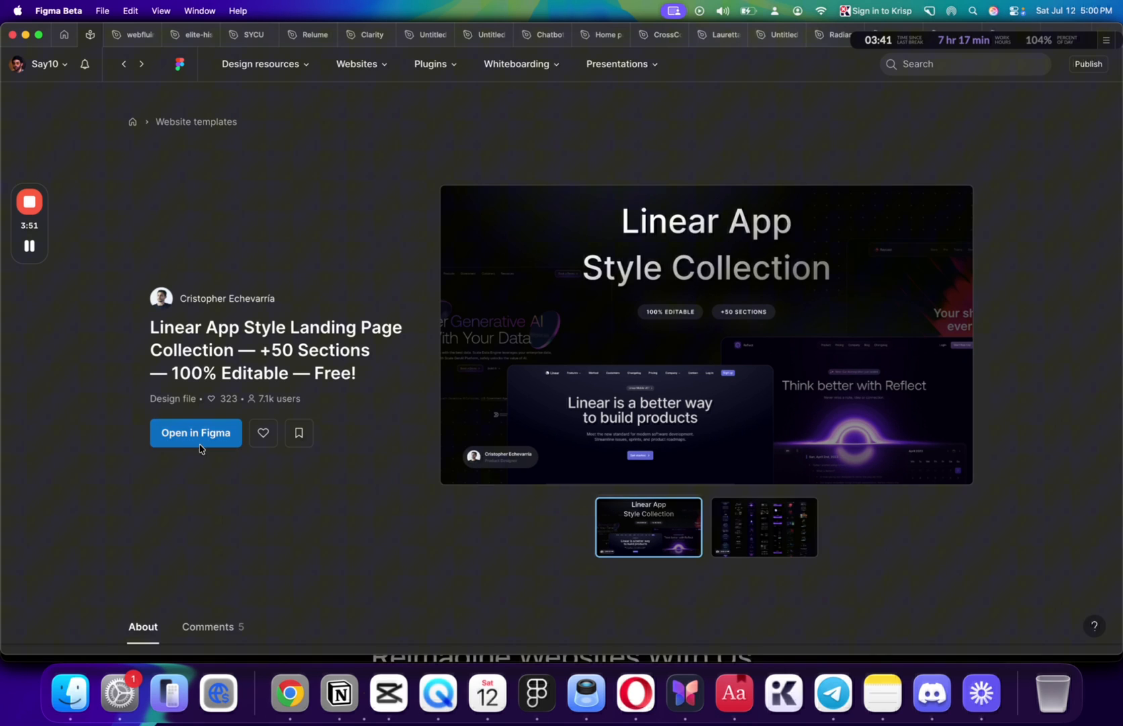
{"action": "left_click", "coordinate": [195, 432]}
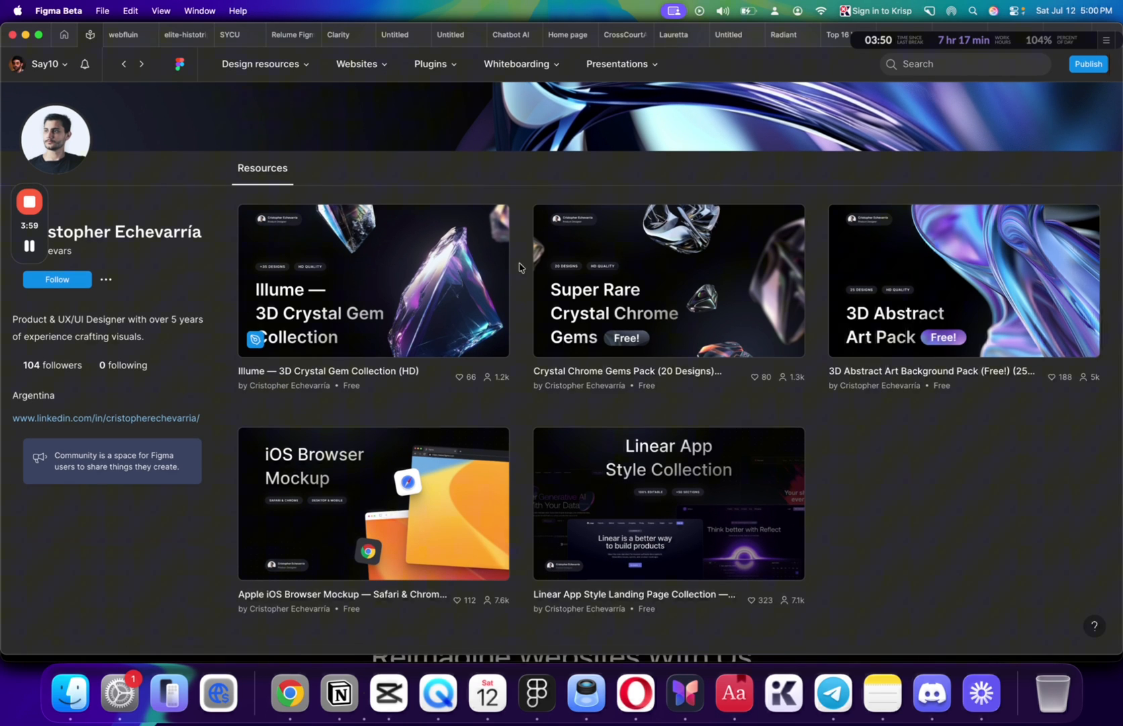
{"action": "mouse_move", "coordinate": [368, 284]}
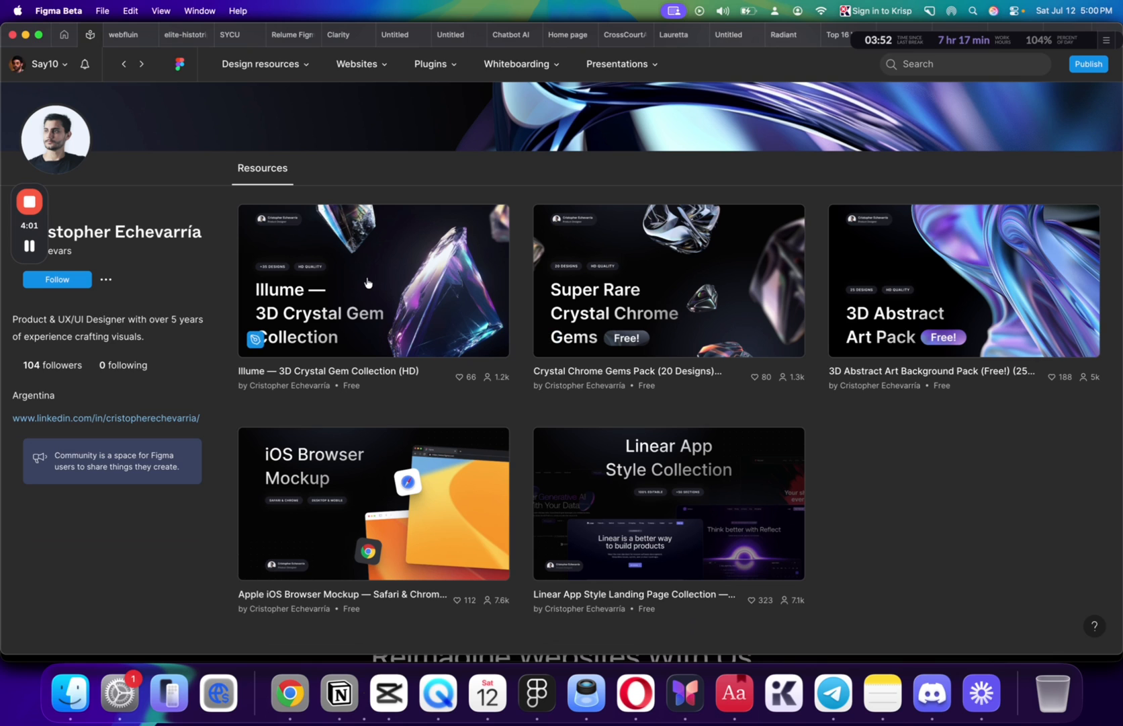
{"action": "mouse_move", "coordinate": [383, 308]}
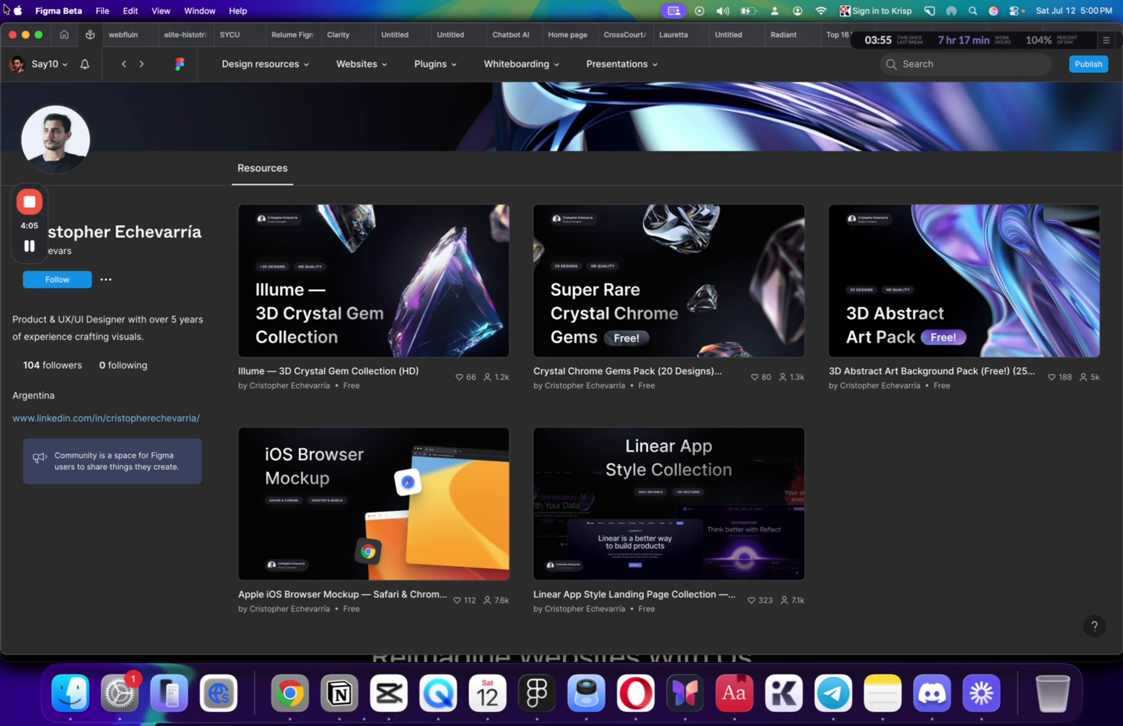
Return to the search results, open the Uniswap Landing Page details and open the file in the editor
{"action": "left_click", "coordinate": [123, 35]}
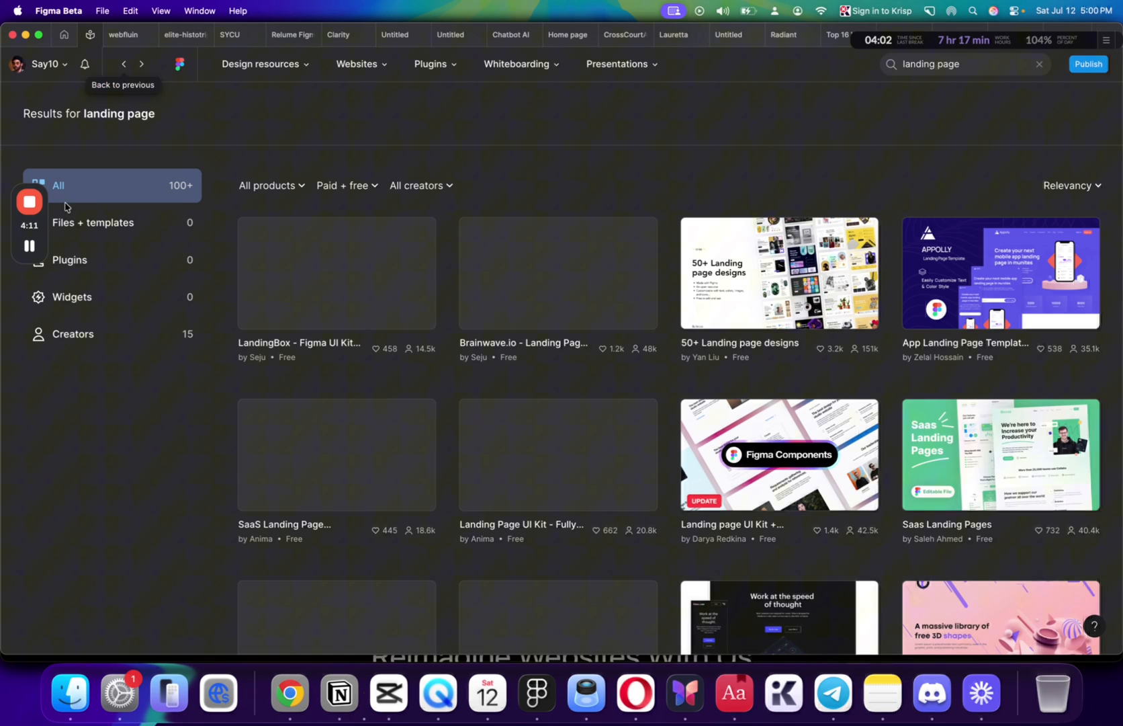
{"action": "scroll", "scroll_direction": "down", "scroll_amount": 3}
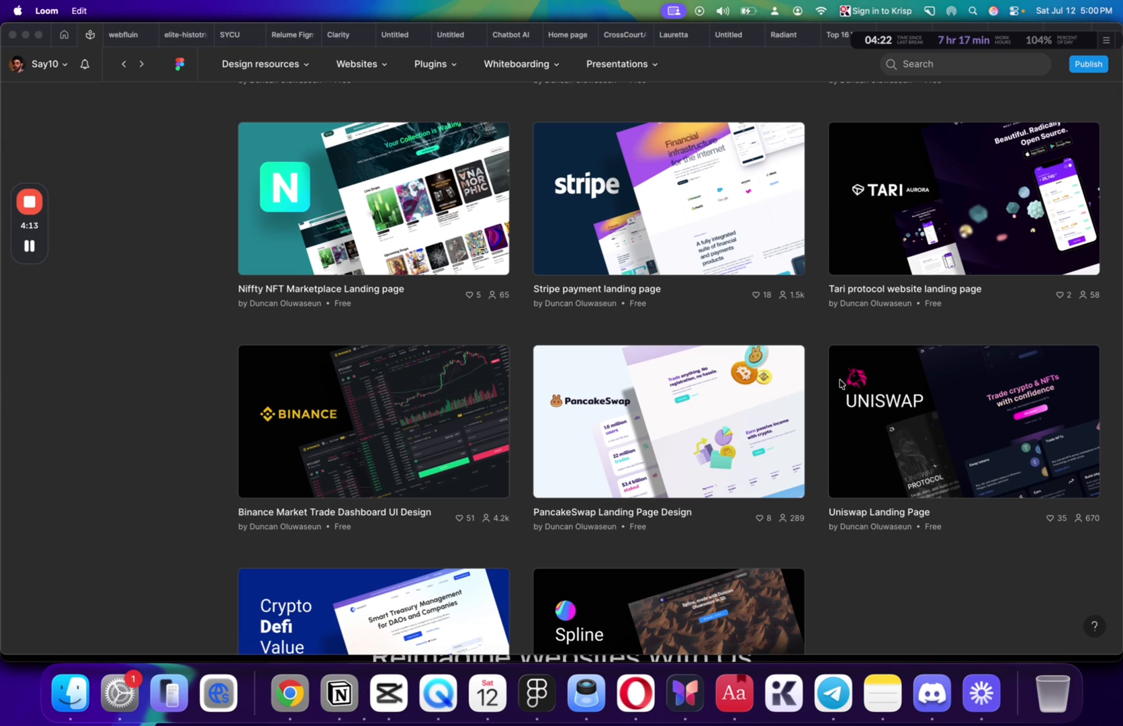
{"action": "left_click", "coordinate": [964, 421]}
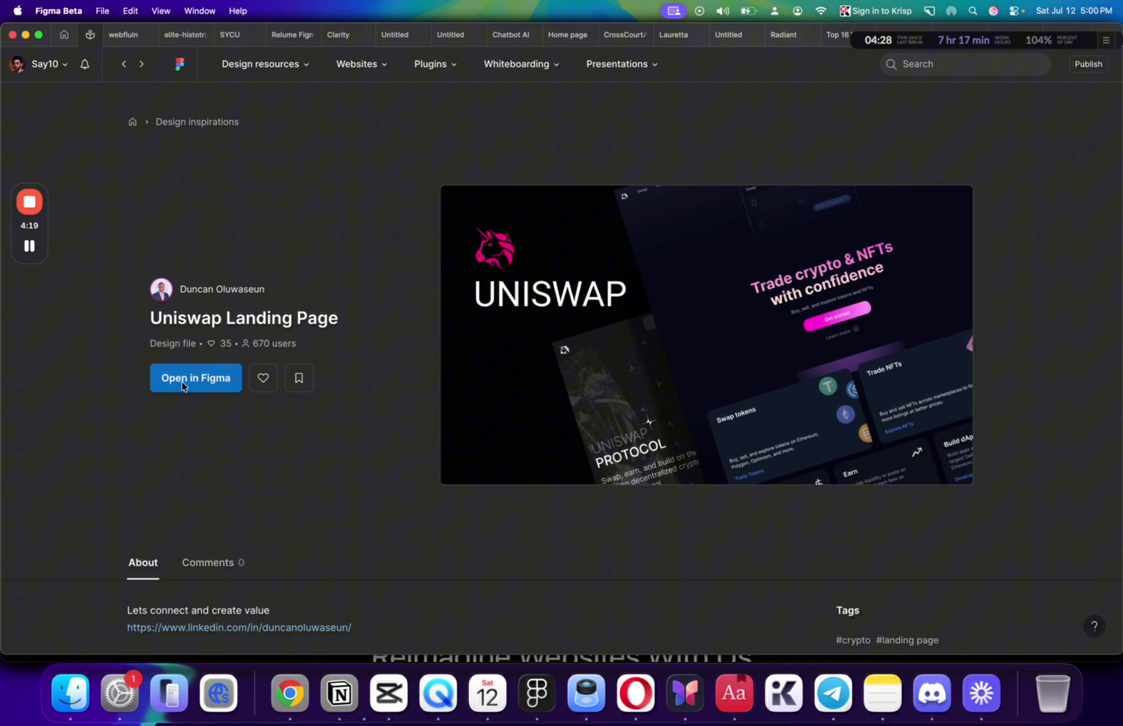
{"action": "left_click", "coordinate": [196, 378]}
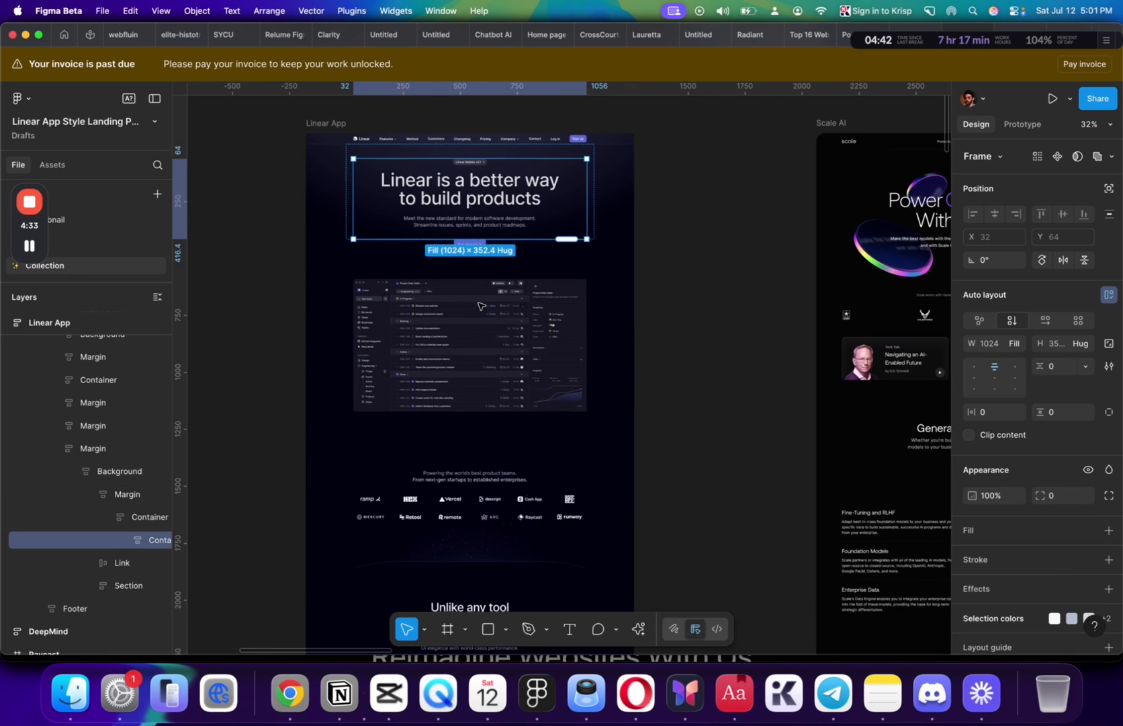
Pan across the Linear, Reflect and Scale AI frames and select the Scale AI Main layer
{"action": "scroll", "scroll_direction": "right", "scroll_amount": 3}
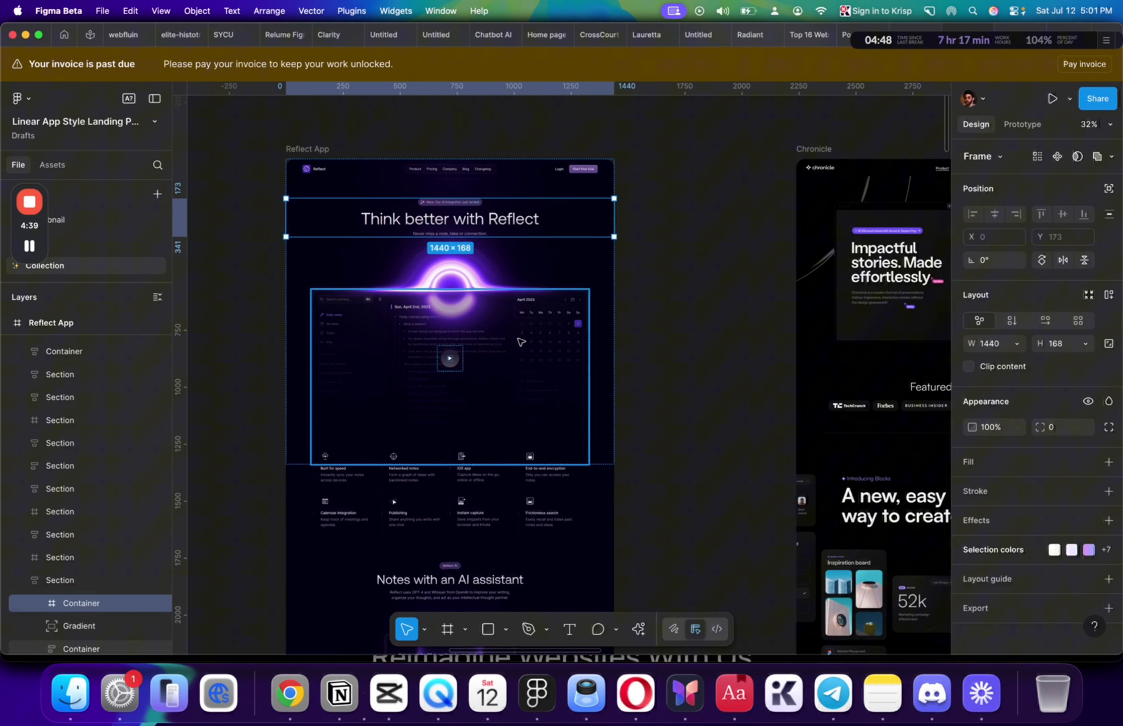
{"action": "scroll", "scroll_direction": "down", "scroll_amount": 3}
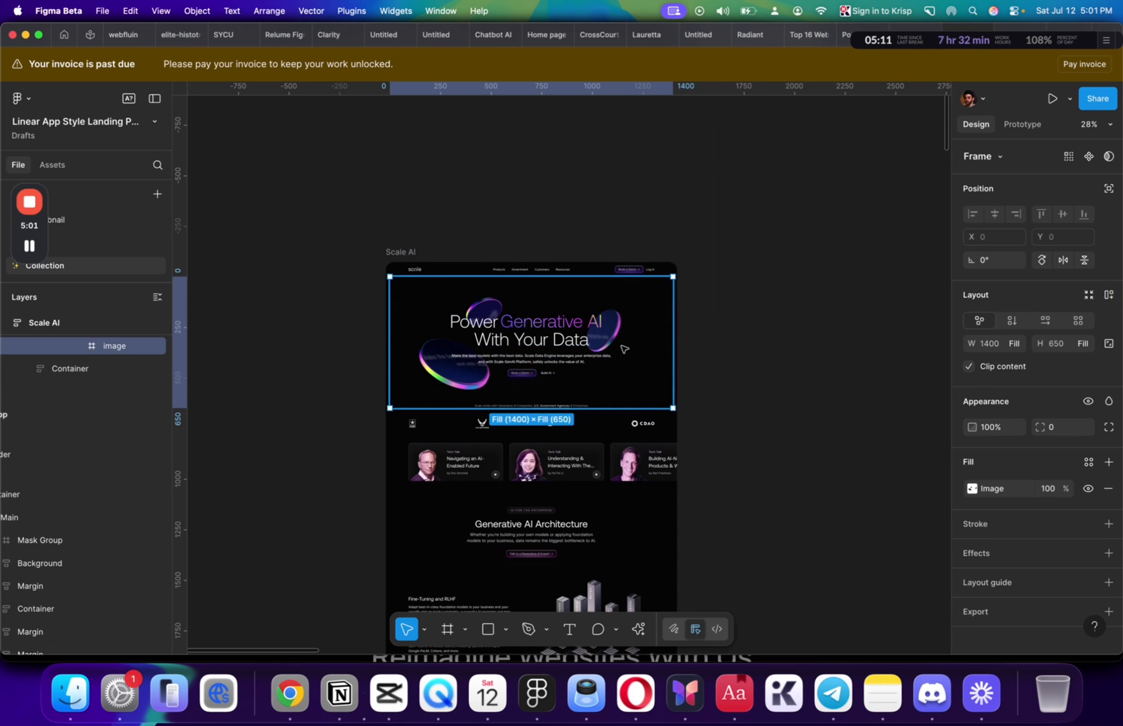
{"action": "double_click", "coordinate": [532, 329]}
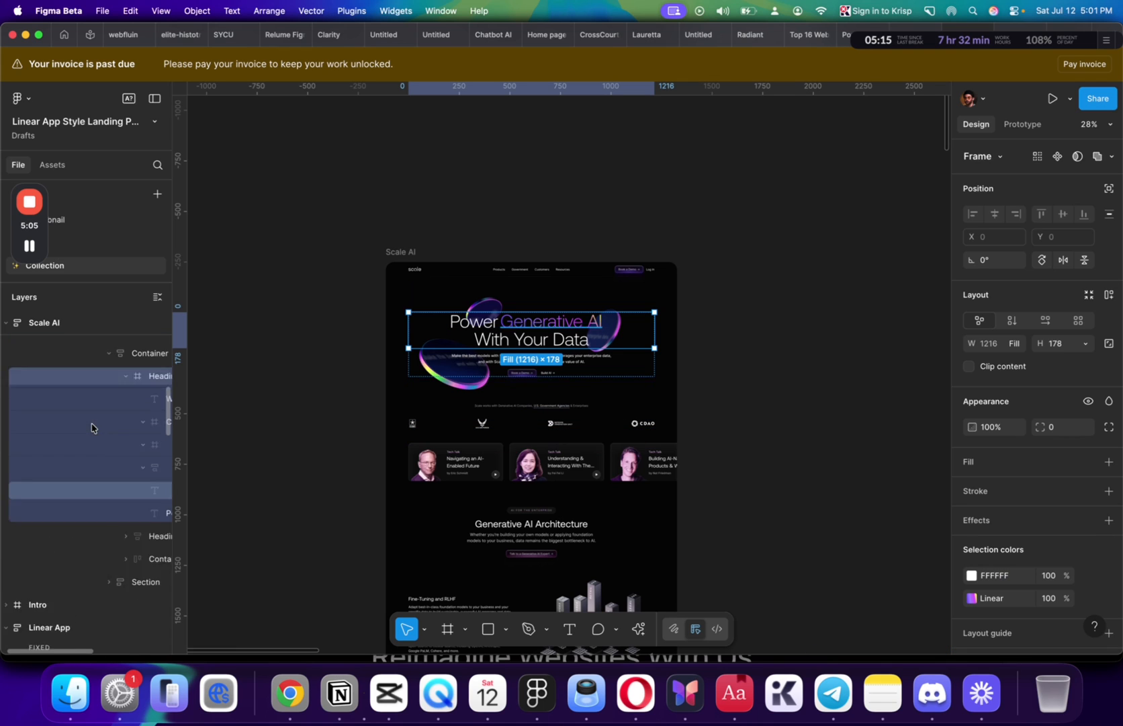
{"action": "left_click", "coordinate": [24, 341]}
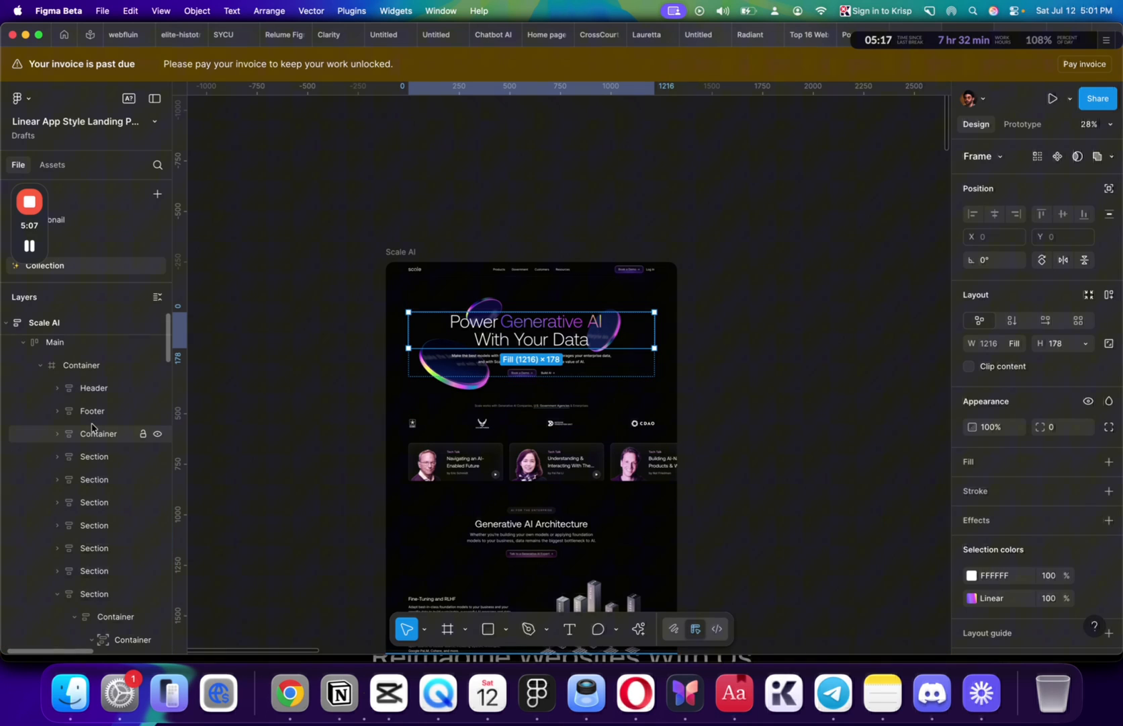
{"action": "scroll", "scroll_direction": "down", "scroll_amount": 3}
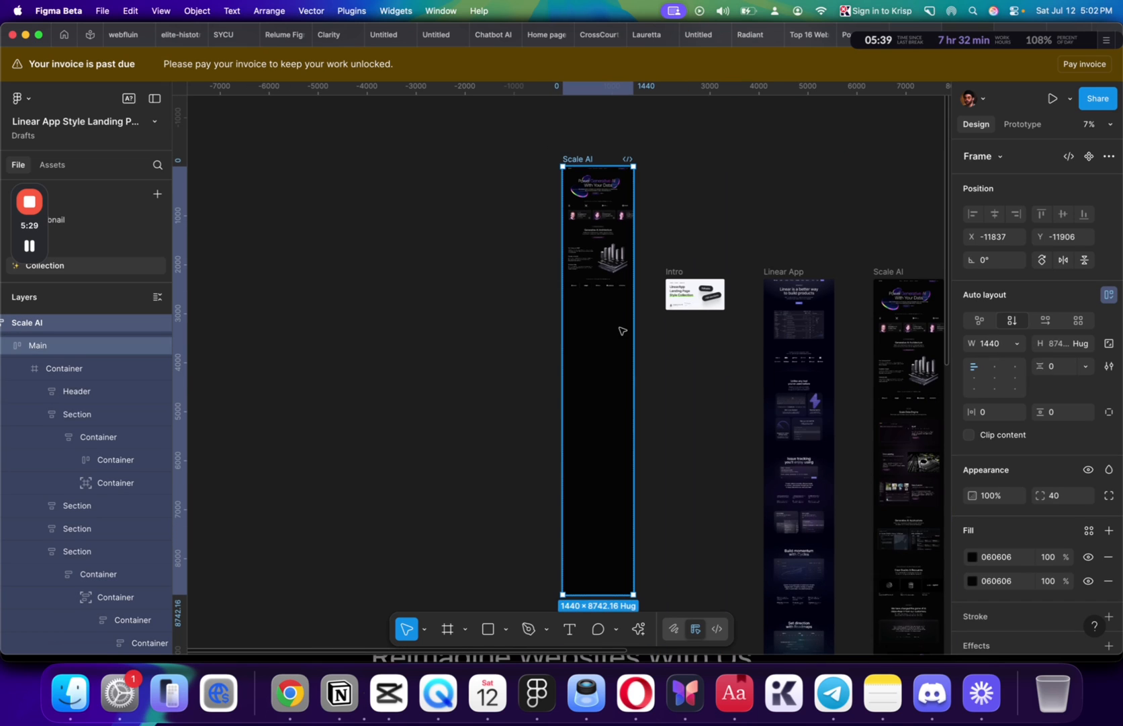
Shorten the Scale AI frame to its top 2609 px and run the Figma to Code plugin on it
{"action": "left_click_drag", "start_coordinate": [596, 594], "coordinate": [609, 300]}
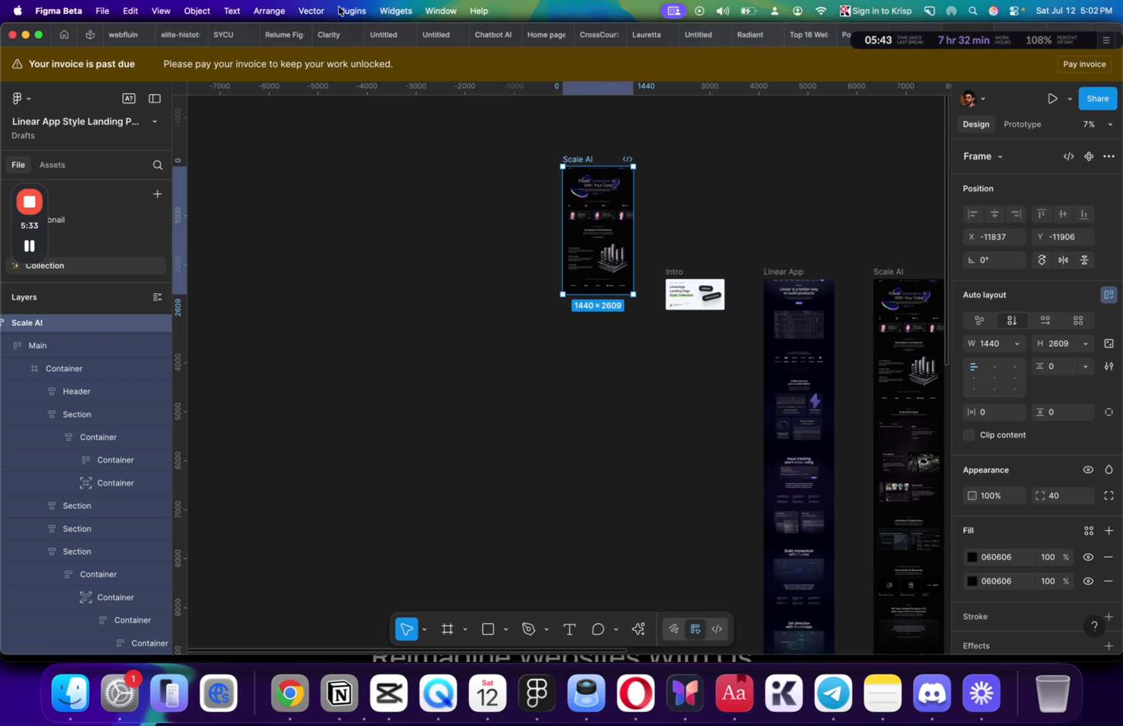
{"action": "left_click", "coordinate": [351, 10]}
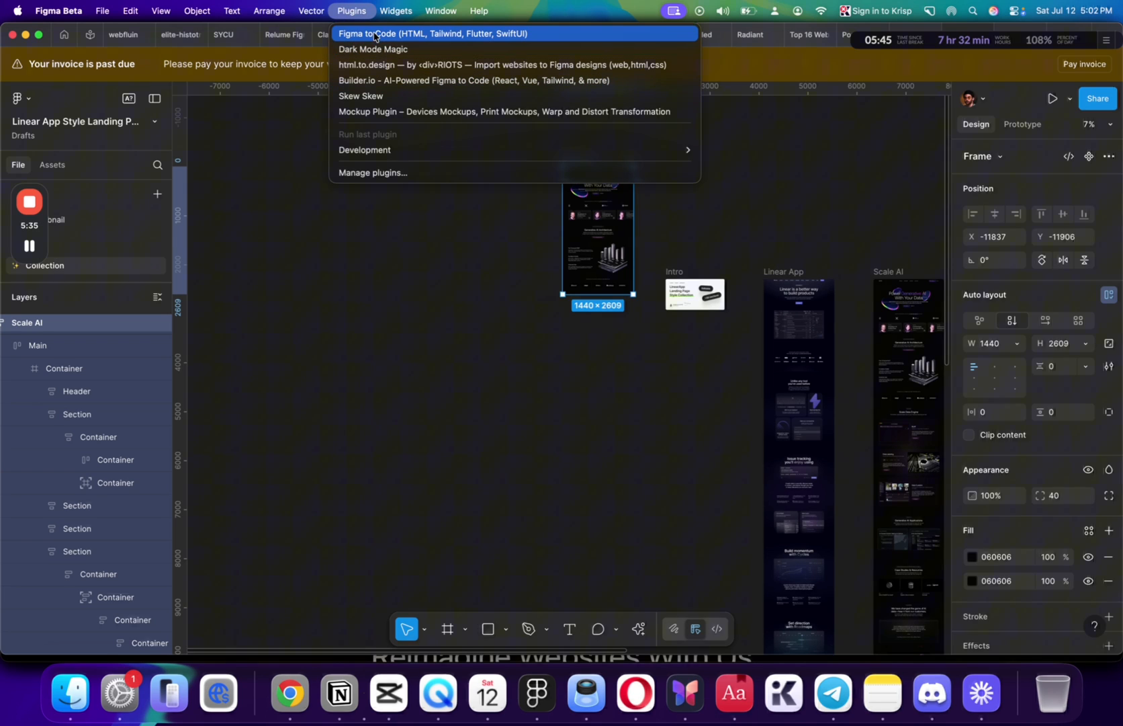
{"action": "mouse_move", "coordinate": [382, 80]}
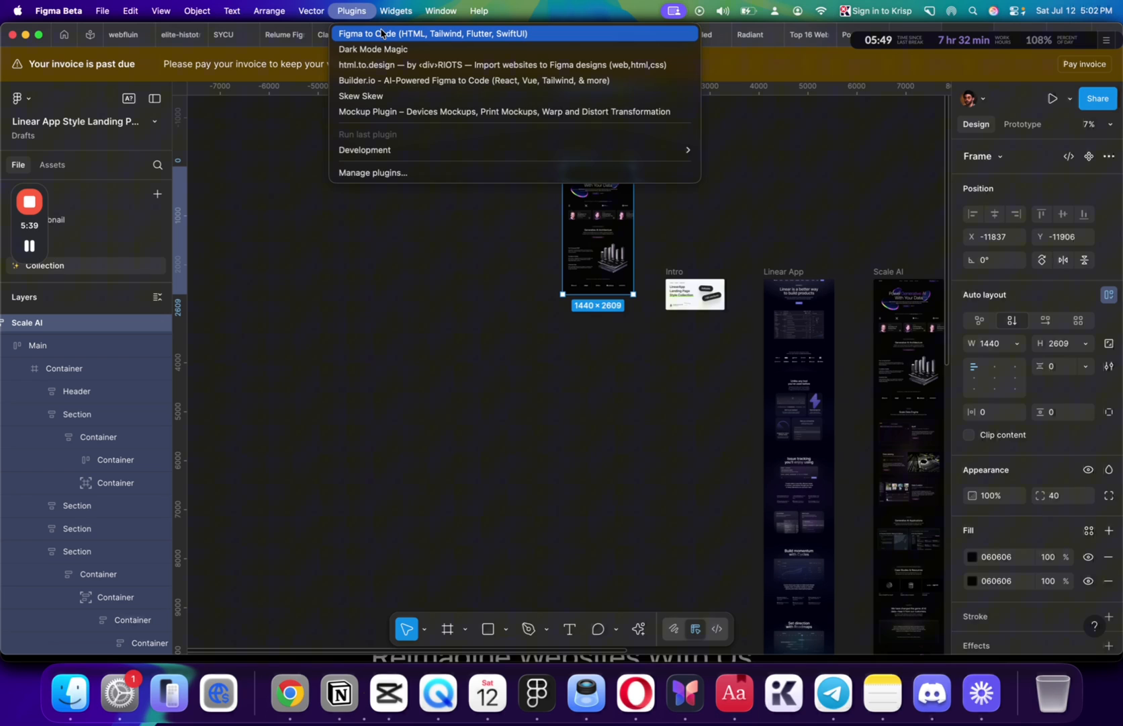
{"action": "left_click", "coordinate": [439, 34]}
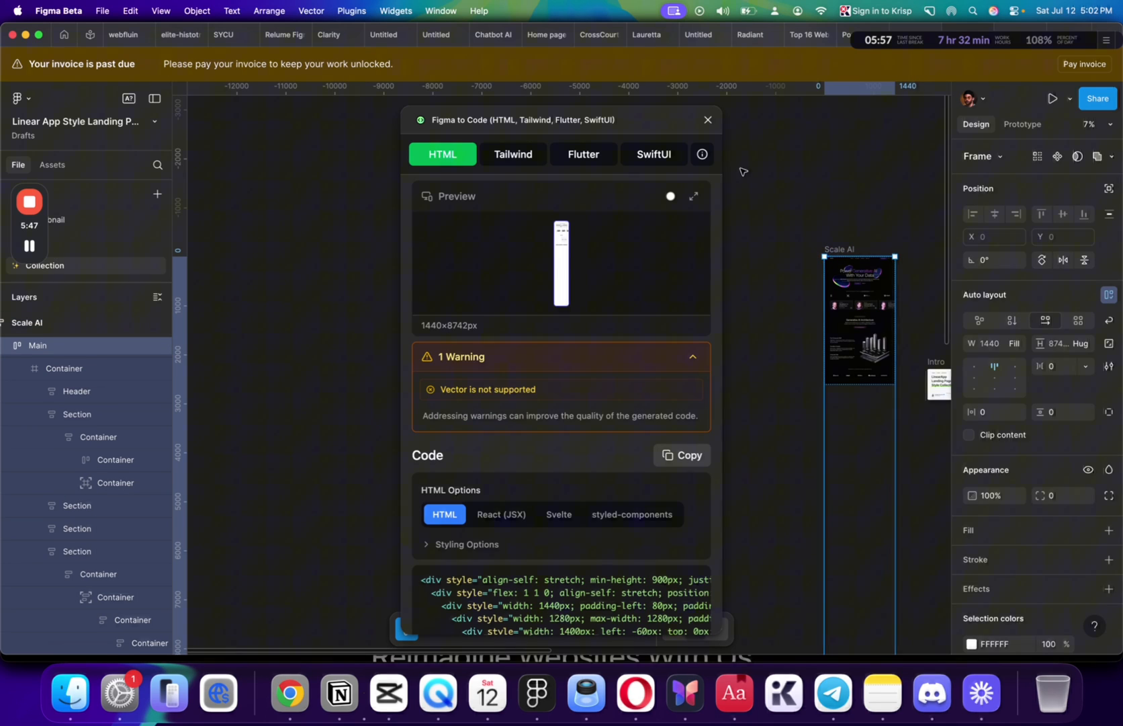
Open Dev Mode to view the generated HTML ready for copying
{"action": "left_click", "coordinate": [708, 118]}
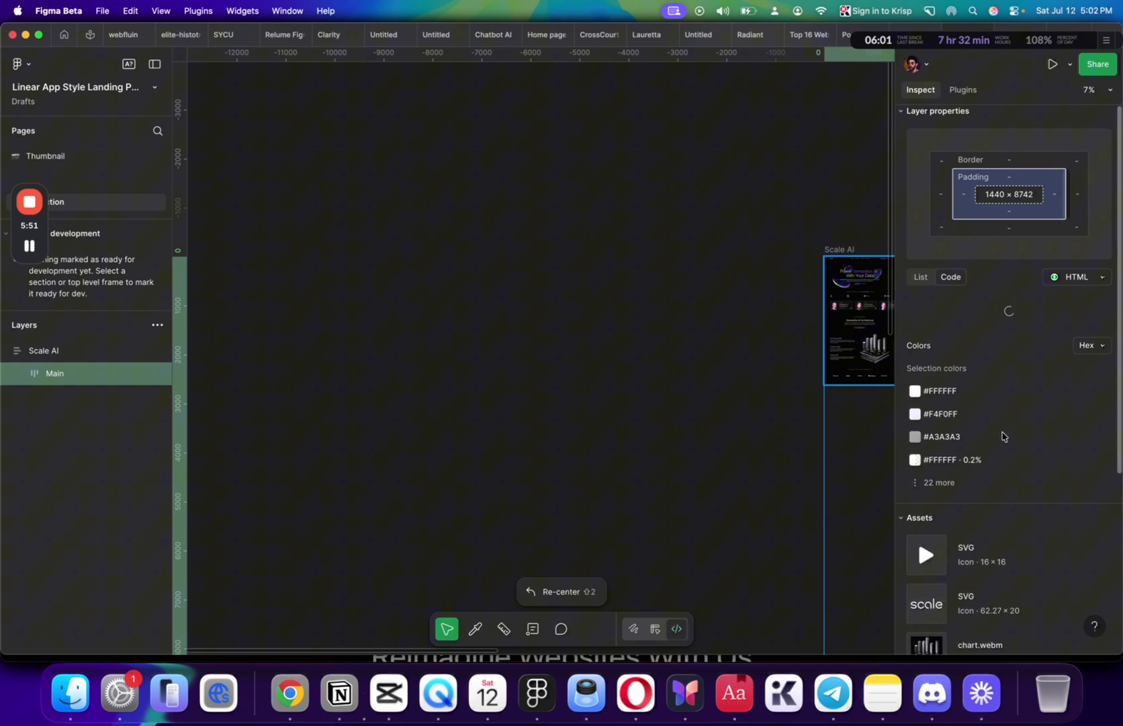
{"action": "left_click", "coordinate": [1084, 277]}
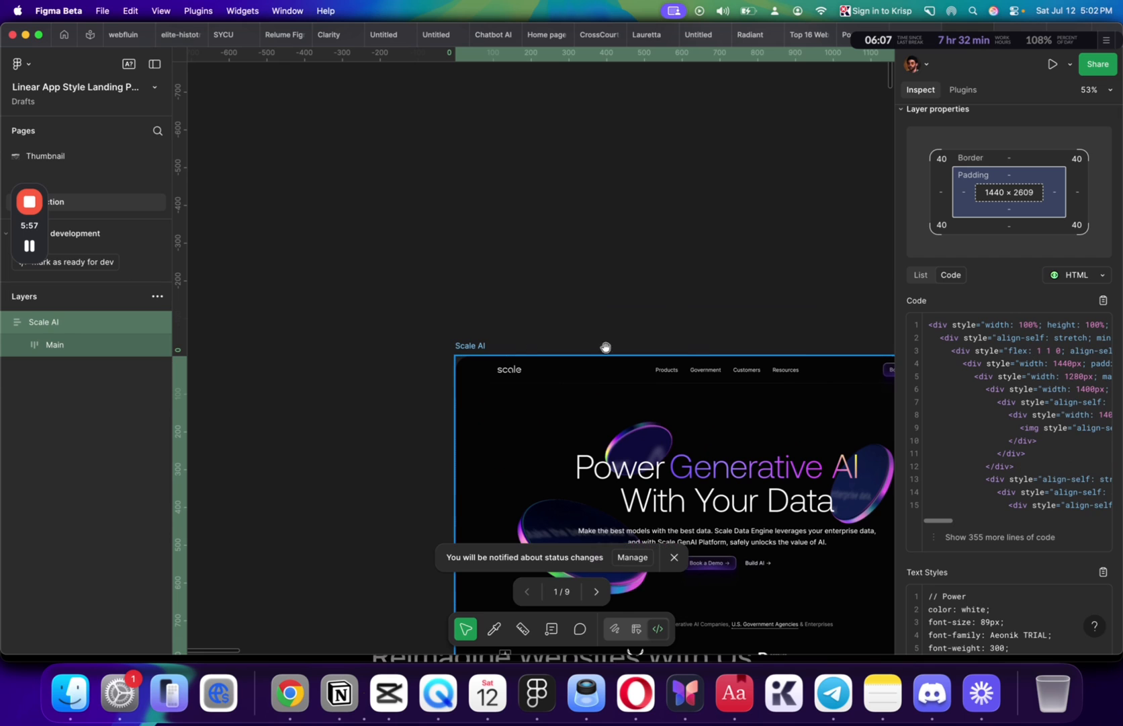
{"action": "scroll", "scroll_direction": "down", "scroll_amount": 3}
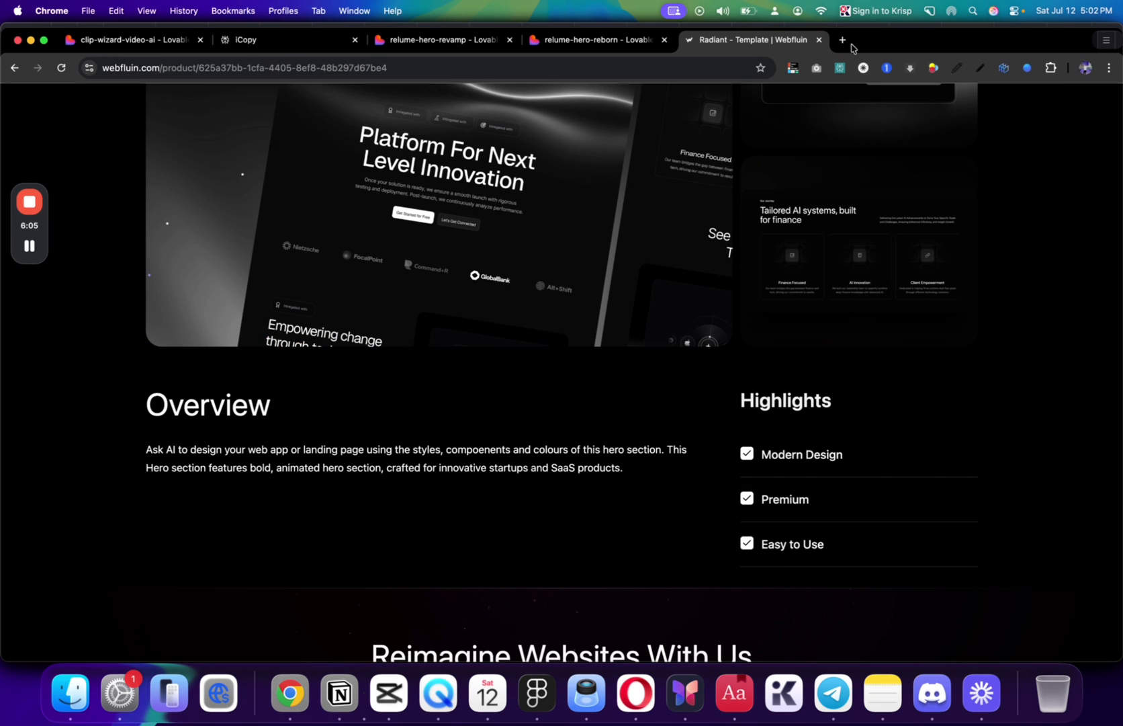
In a new Lovable tab, send a prompt to turn the pasted Scale AI HTML into a responsive site
{"action": "left_click", "coordinate": [842, 39]}
{"action": "type", "text": "take this code and turn this "}
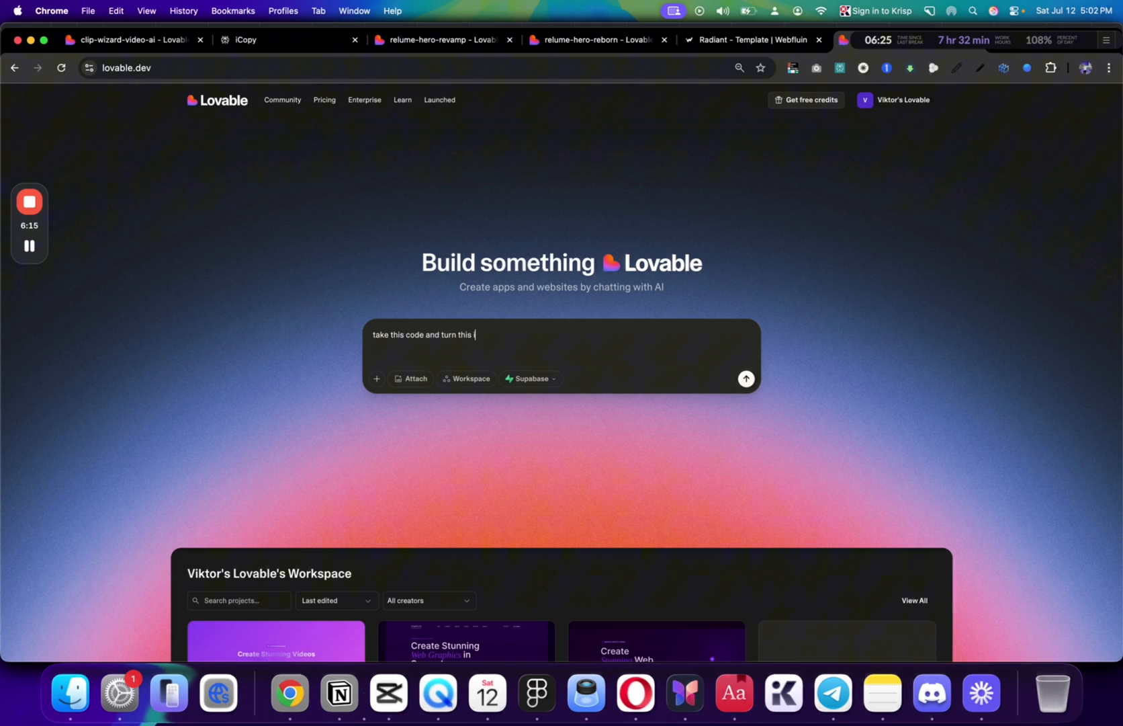
{"action": "type", "text": "into a reposnve"}
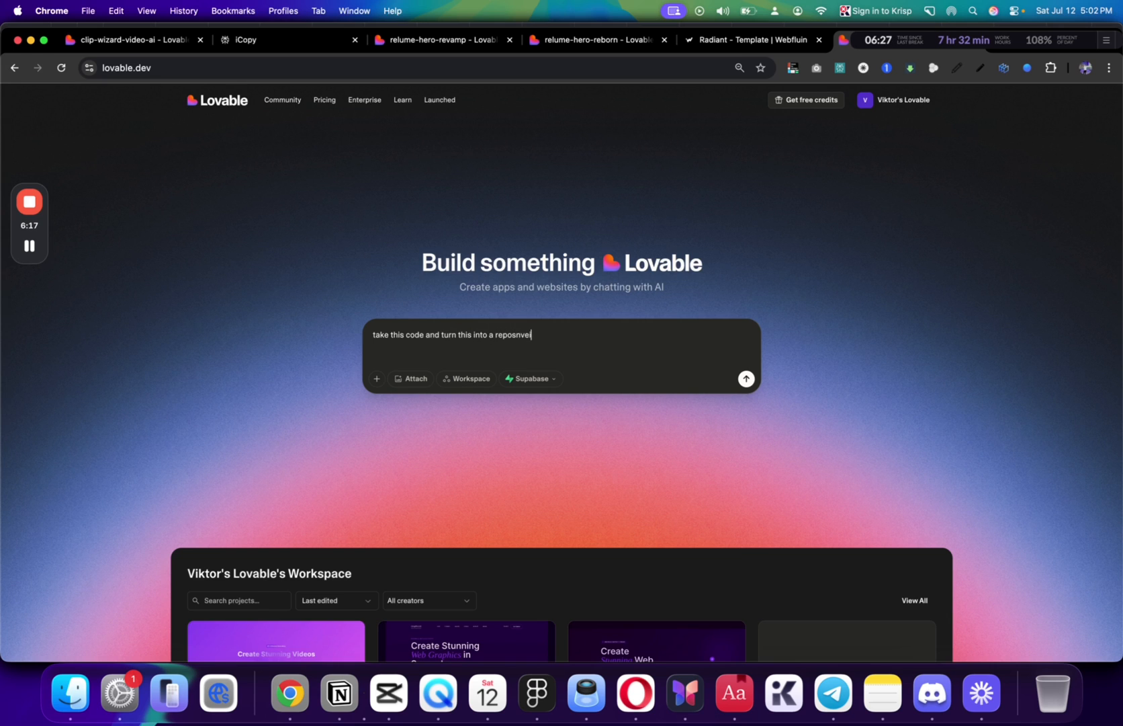
{"action": "type", "text": "resposnve"}
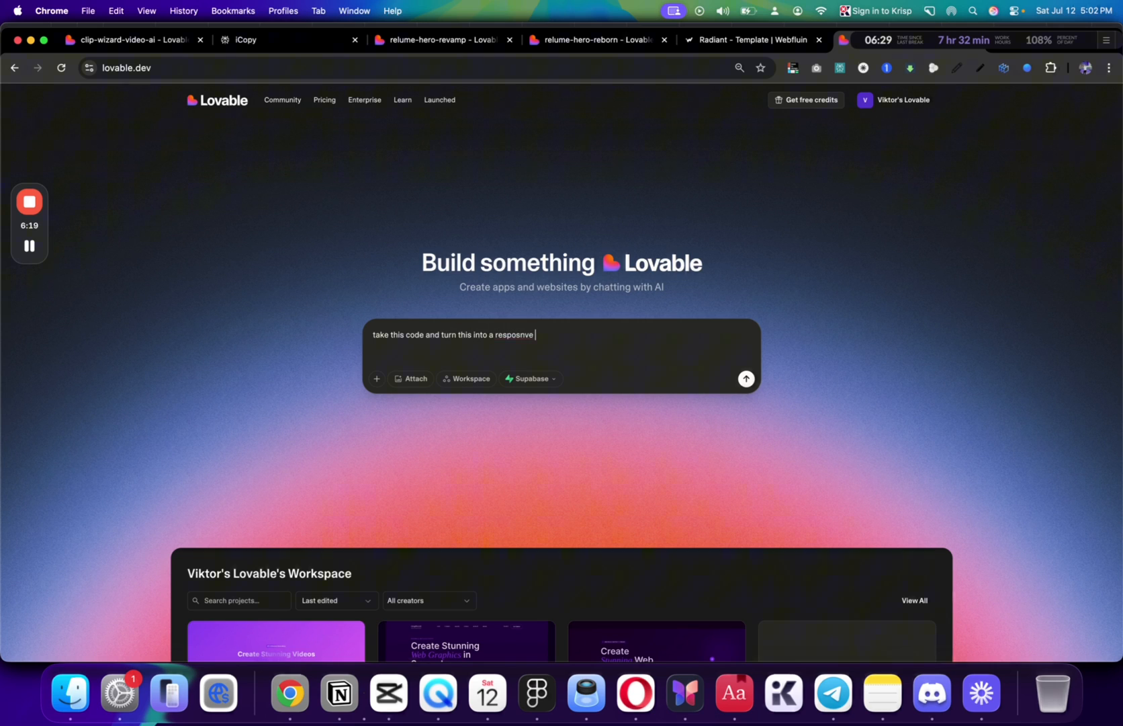
{"action": "type", "text": "s"}
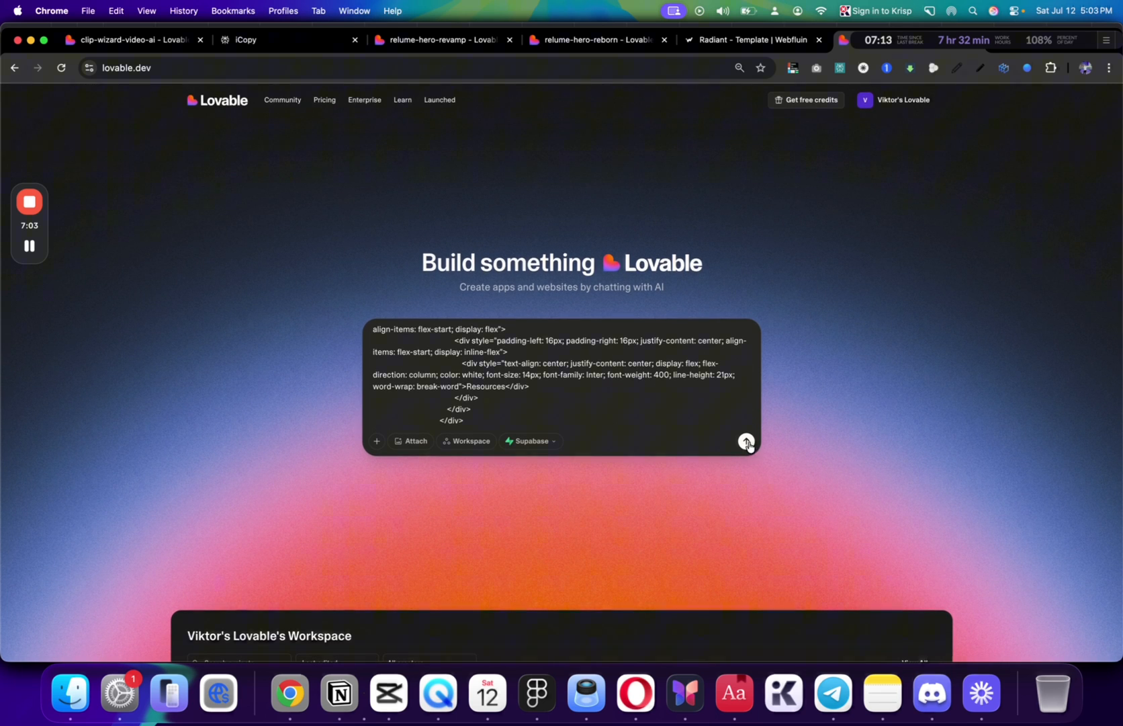
{"action": "left_click", "coordinate": [747, 441]}
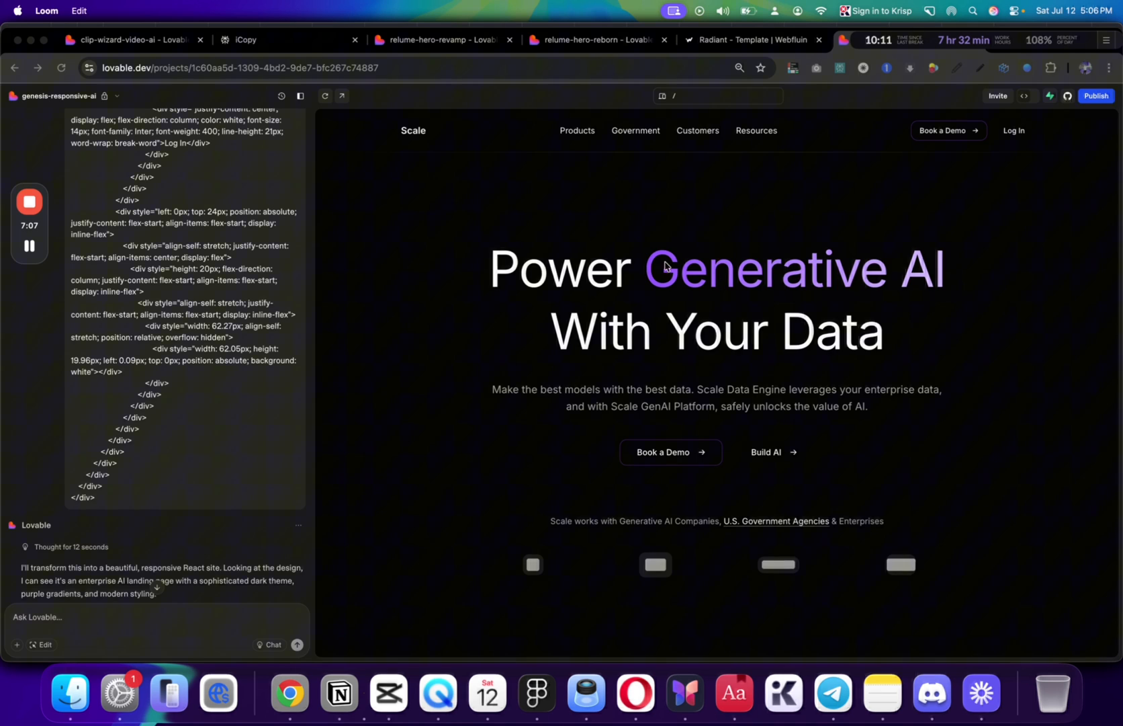
{"action": "mouse_move", "coordinate": [622, 341]}
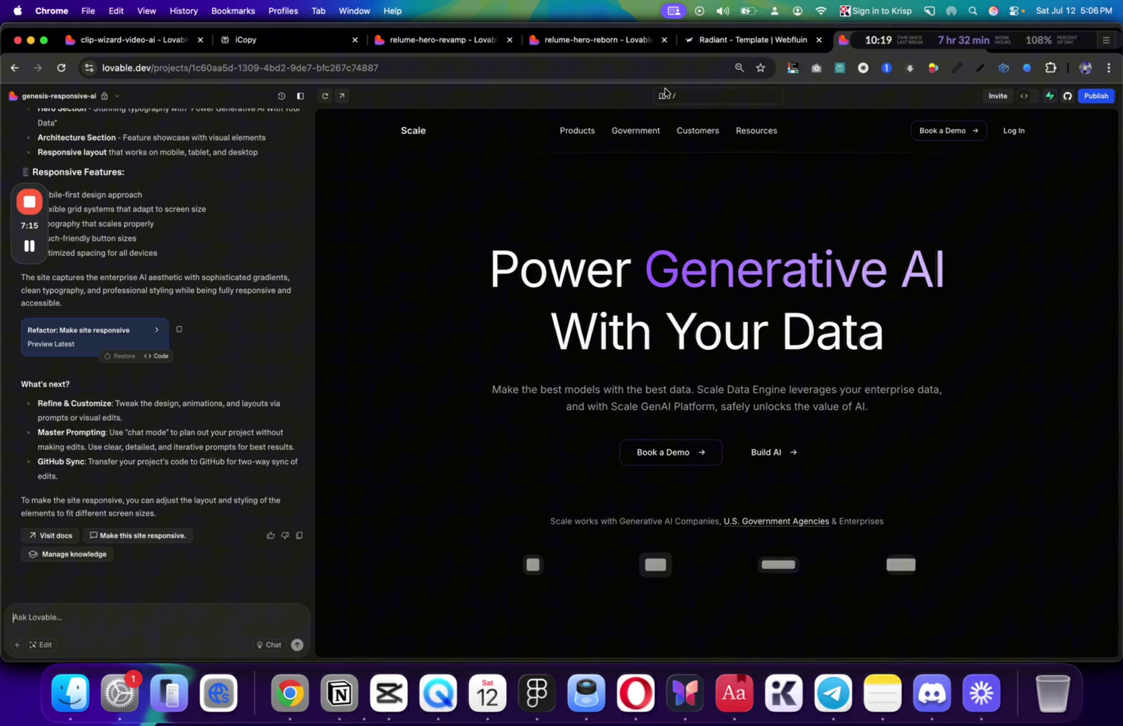
Check the generated Scale hero preview, then switch to the clip-wizard-video-ai project and the next tab
{"action": "left_click", "coordinate": [663, 96]}
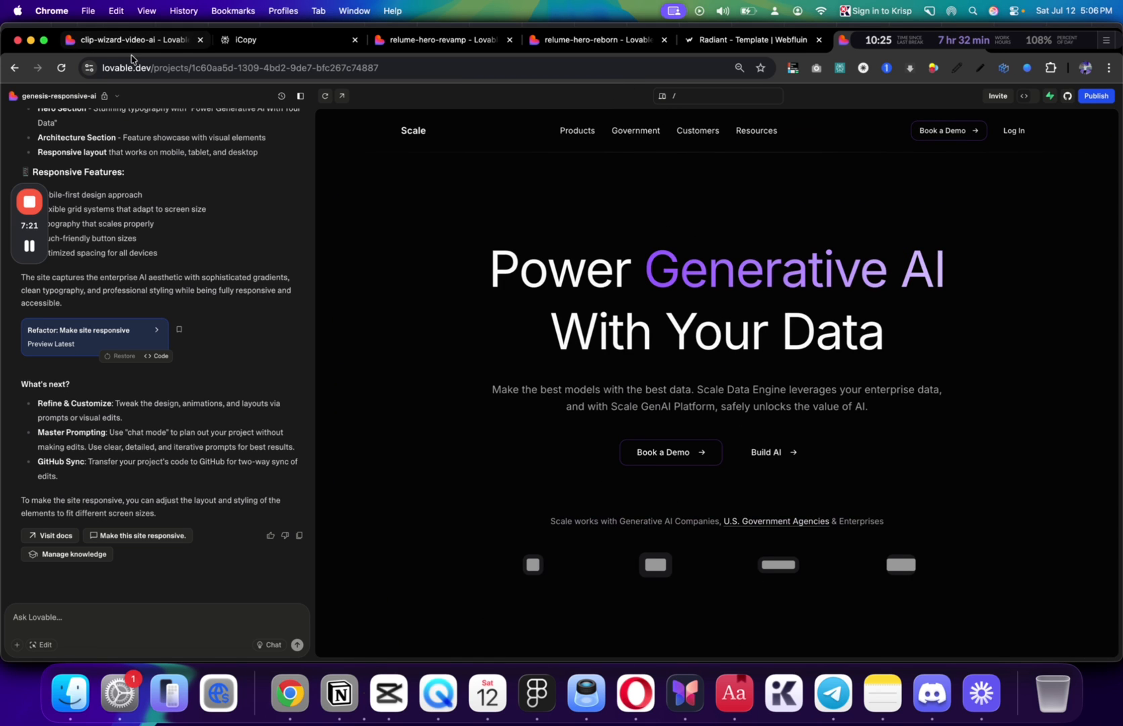
{"action": "left_click", "coordinate": [140, 39]}
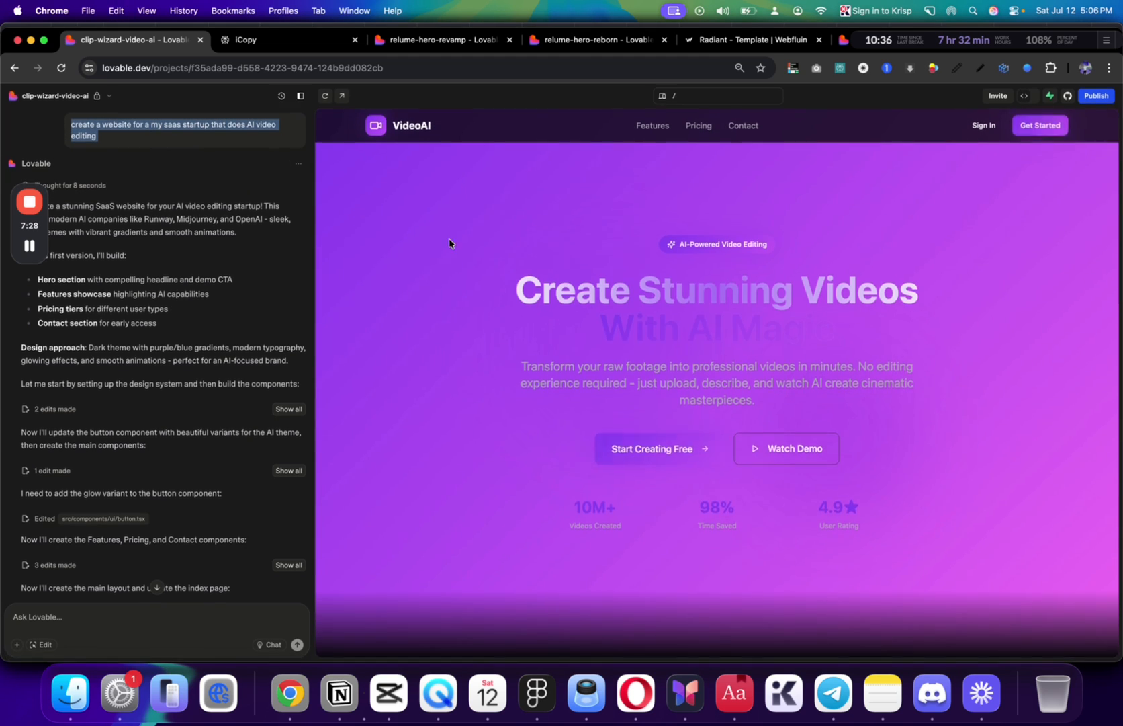
{"action": "left_click", "coordinate": [246, 39]}
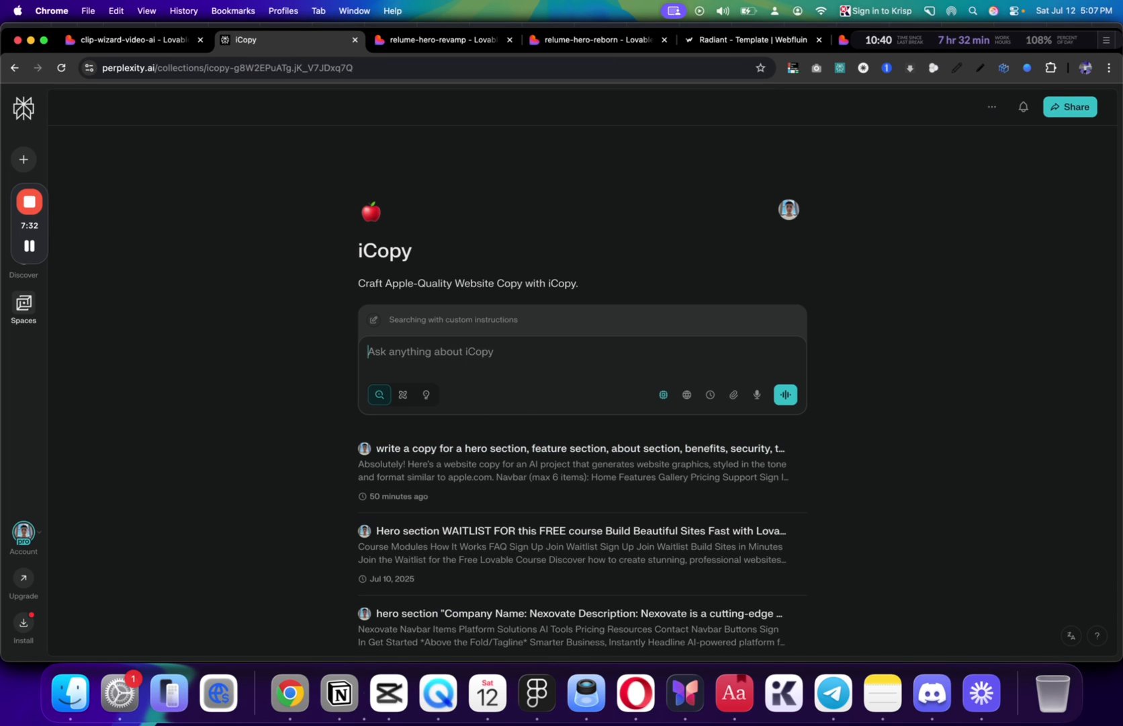
Ask Perplexity's iCopy space for website copy for an AI video-editing SaaS startup
{"action": "type", "text": "create a copy for this site"}
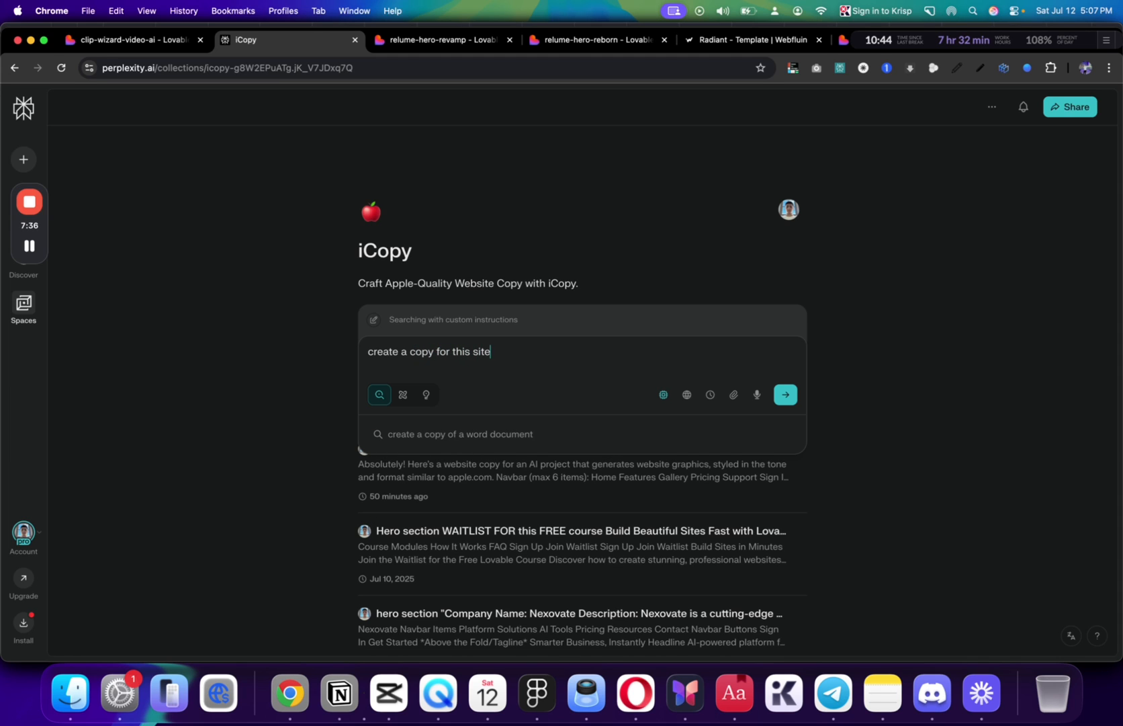
{"action": "type", "text": "\"create a website for a my saas startup that does AI video editing \""}
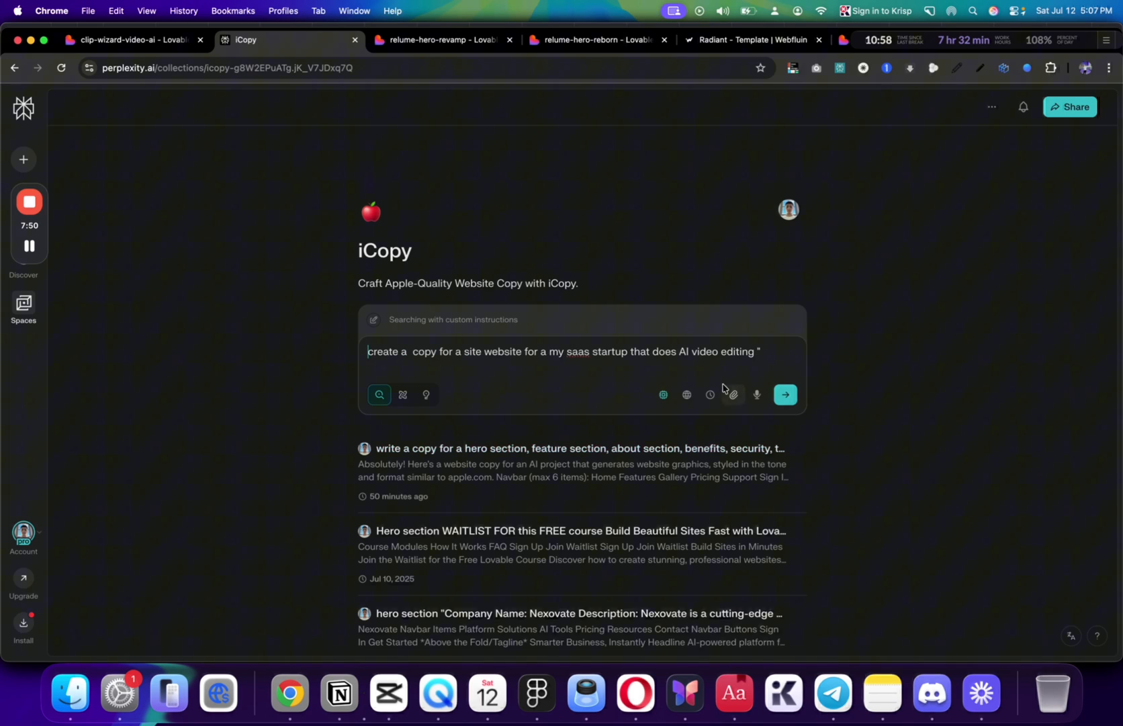
{"action": "left_click", "coordinate": [686, 395]}
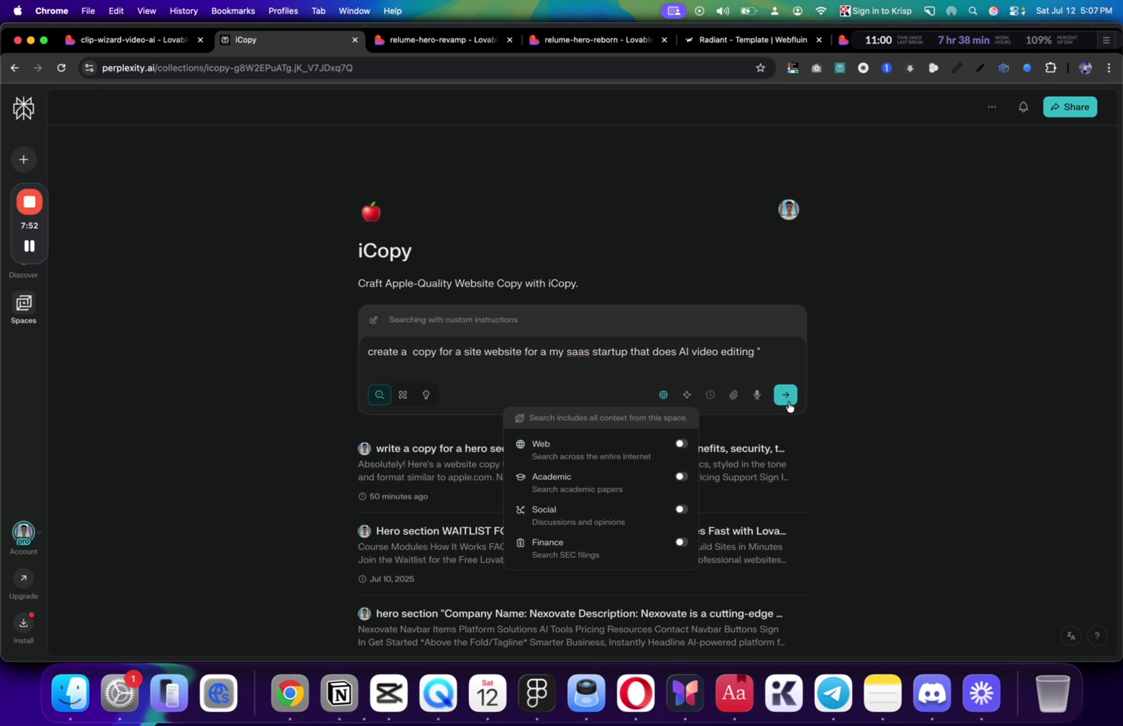
{"action": "left_click", "coordinate": [785, 395]}
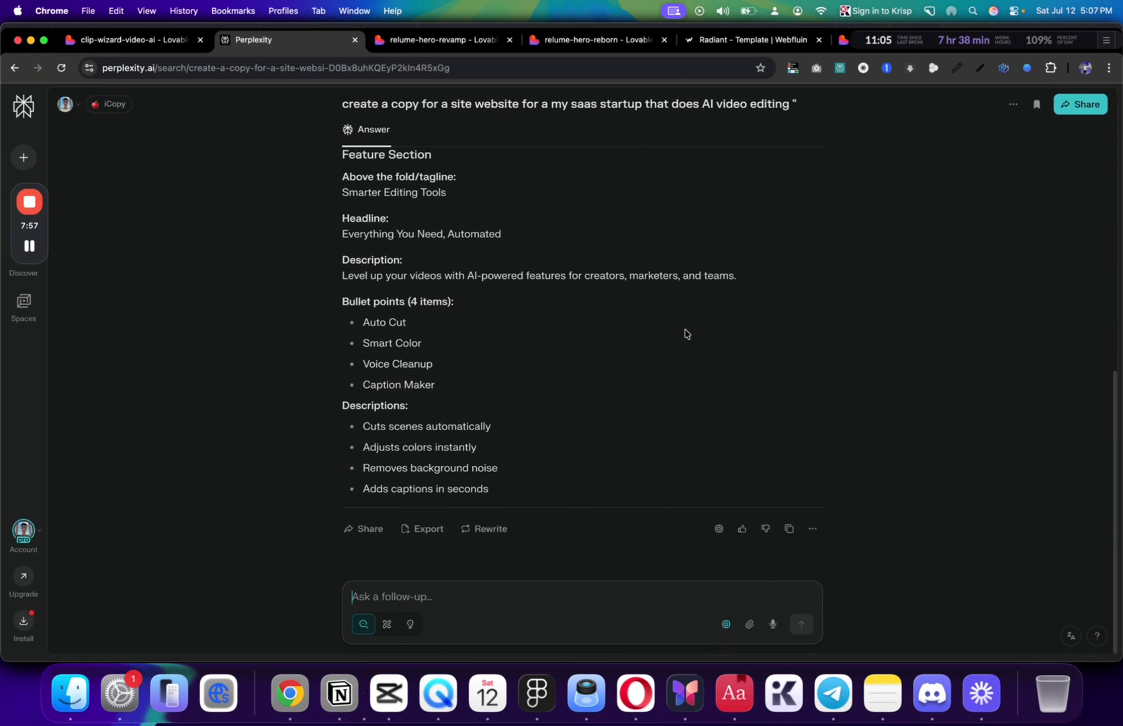
Send a follow-up listing hero, features, benefits, security, testimonials, CTA and footer sections
{"action": "type", "text": "hero section, feature section,"}
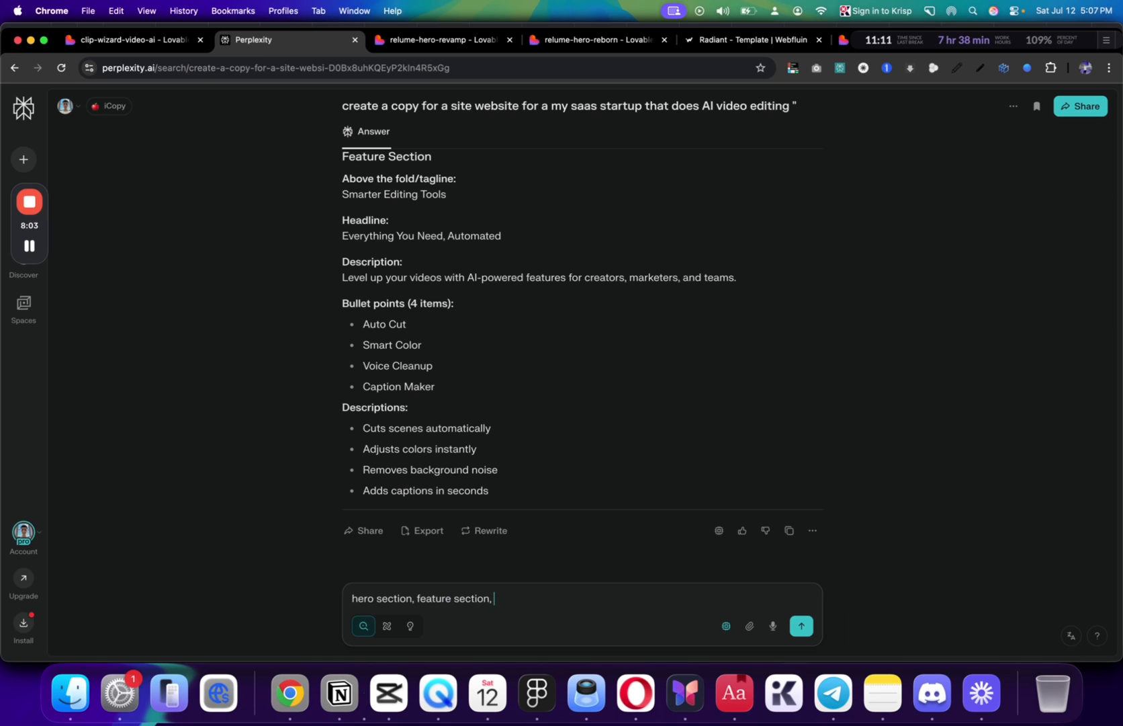
{"action": "type", "text": "benefits section, secutiry section, testimonials, and the"}
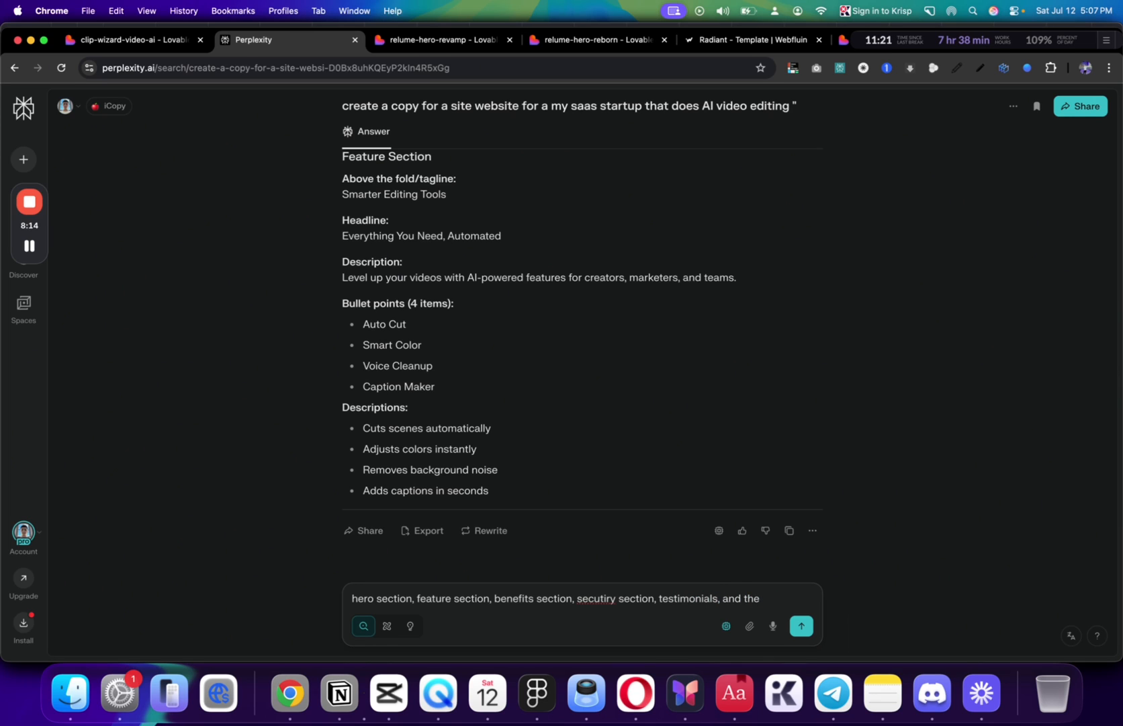
{"action": "type", "text": "CTA AND fo"}
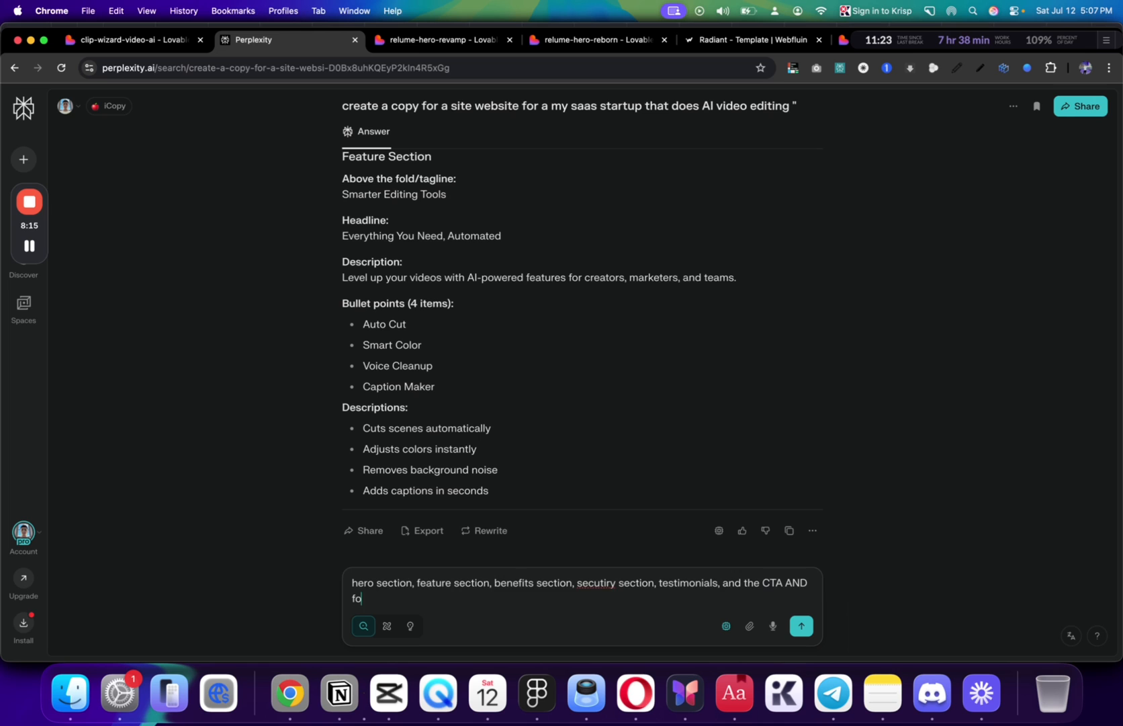
{"action": "left_click", "coordinate": [802, 625]}
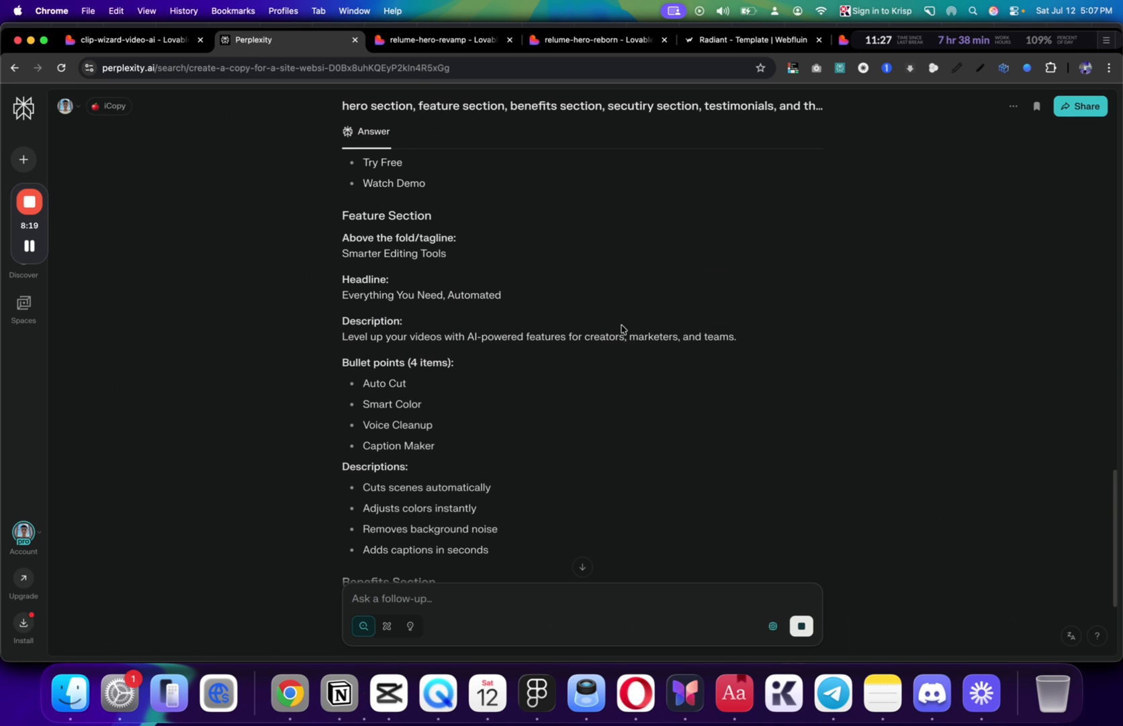
{"action": "scroll", "scroll_direction": "down", "scroll_amount": 3}
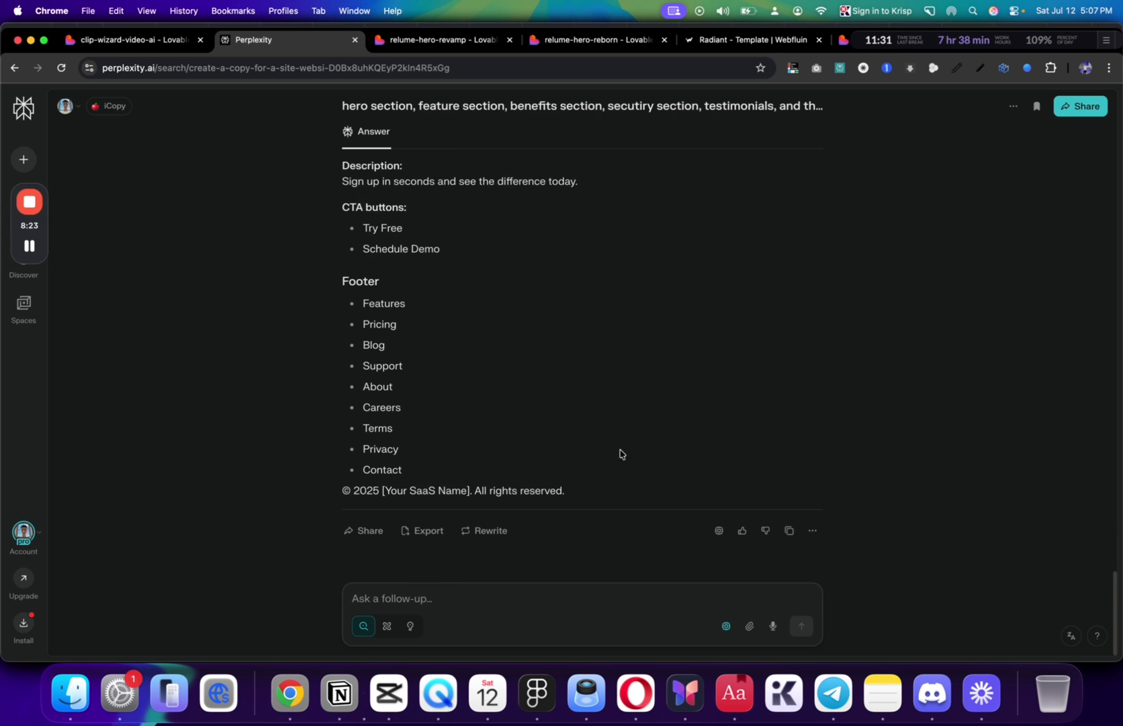
Send the Figma code and copy to Lovable and review the generated dark VideoAI site sections
{"action": "left_click", "coordinate": [789, 531]}
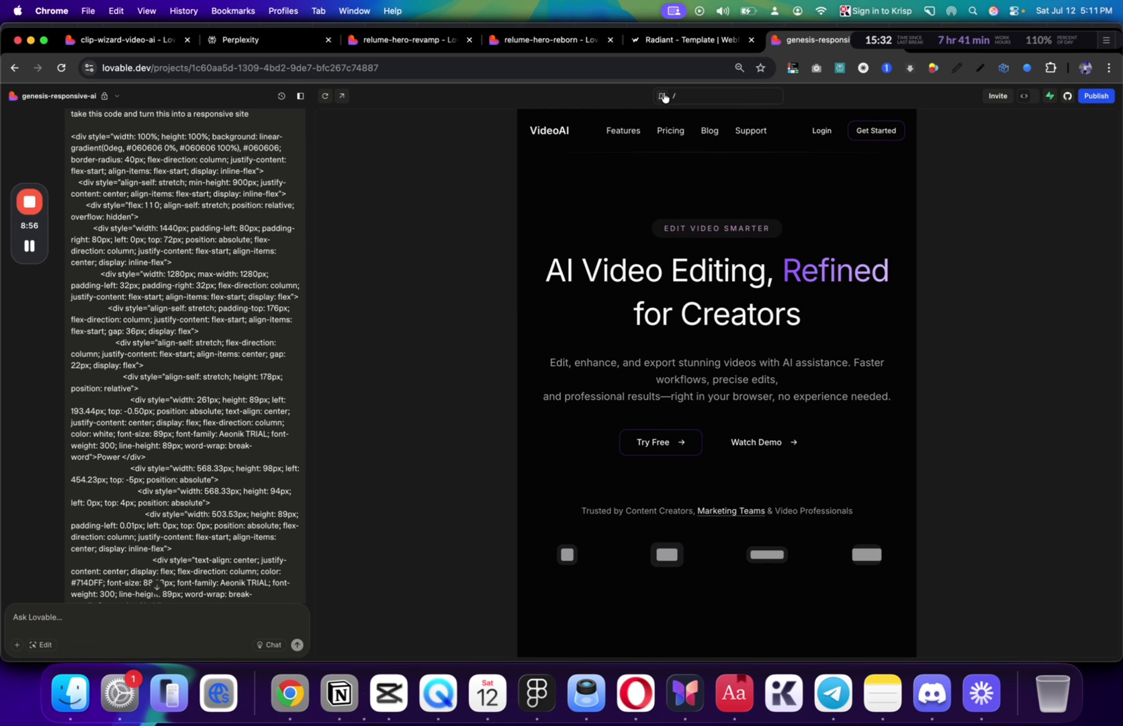
{"action": "scroll", "scroll_direction": "down", "scroll_amount": 3}
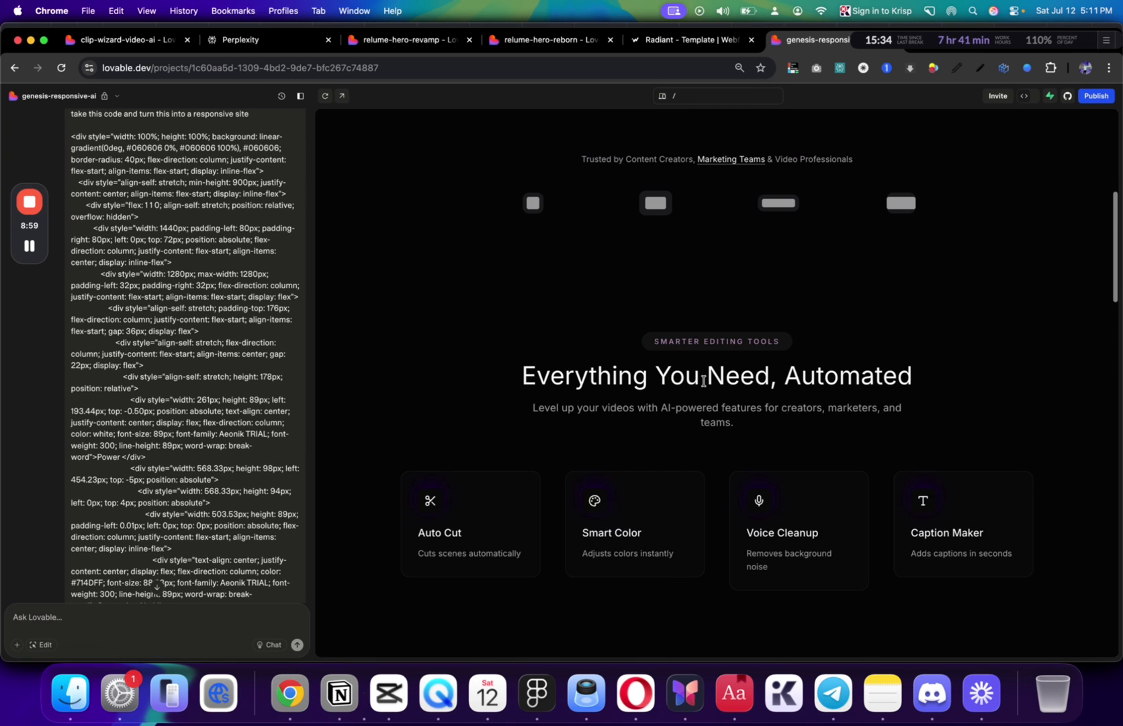
{"action": "scroll", "scroll_direction": "down", "scroll_amount": 3}
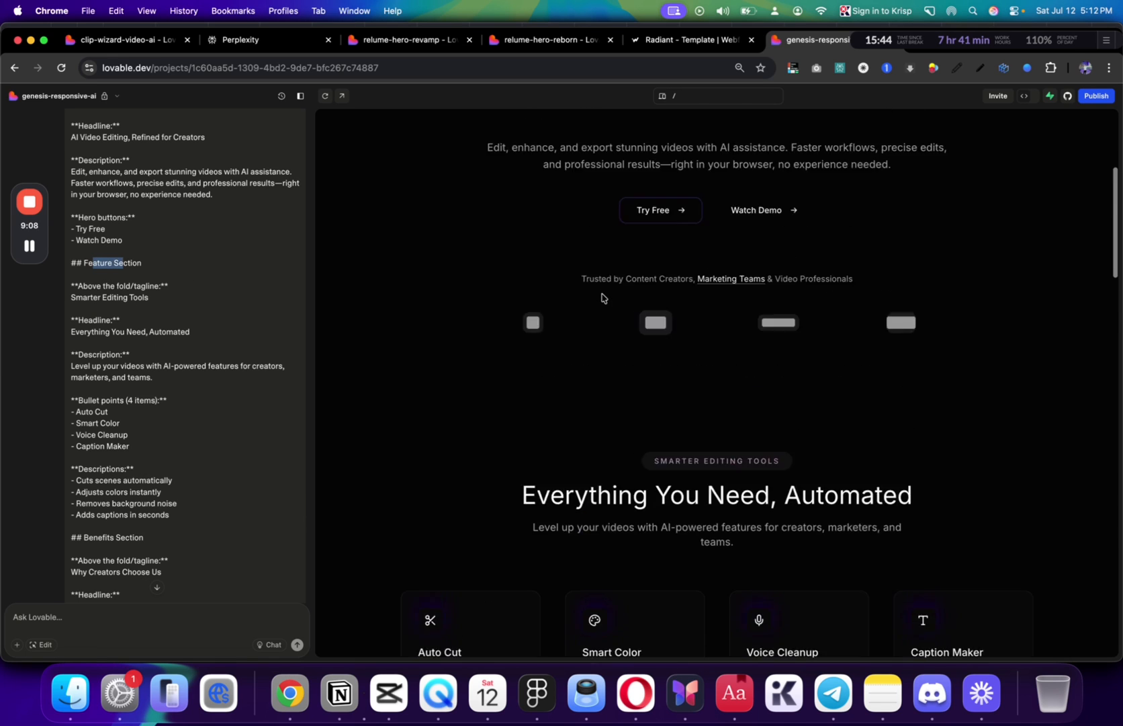
{"action": "scroll", "scroll_direction": "down", "scroll_amount": 3}
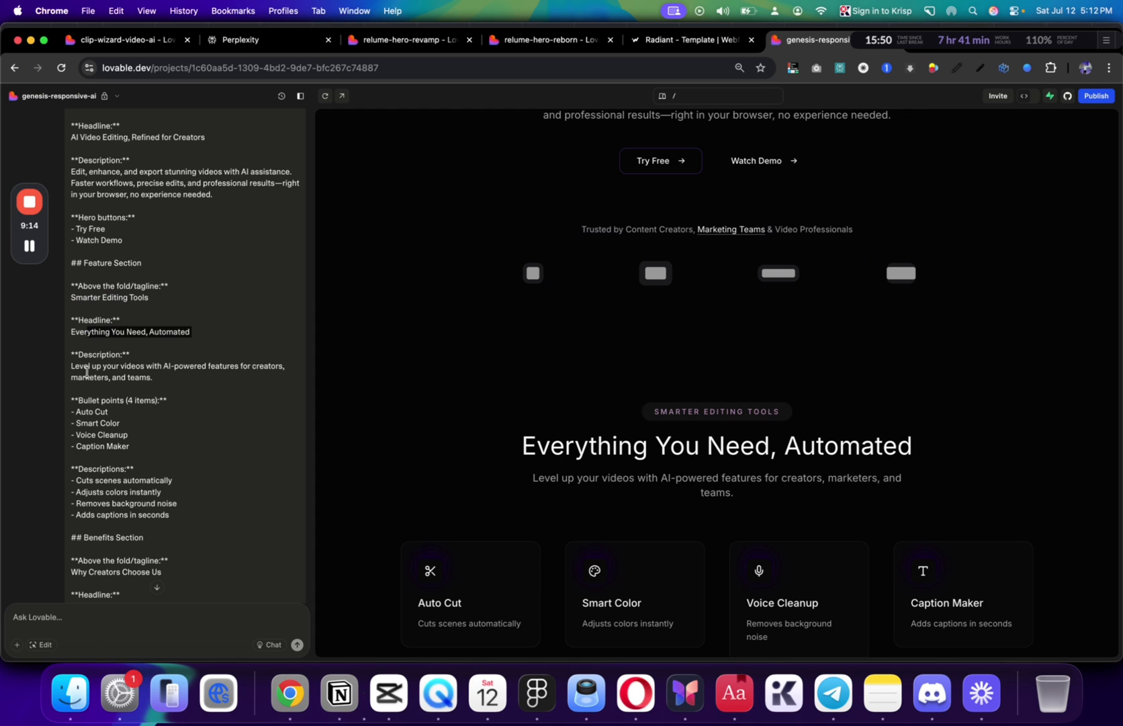
{"action": "double_click", "coordinate": [90, 412]}
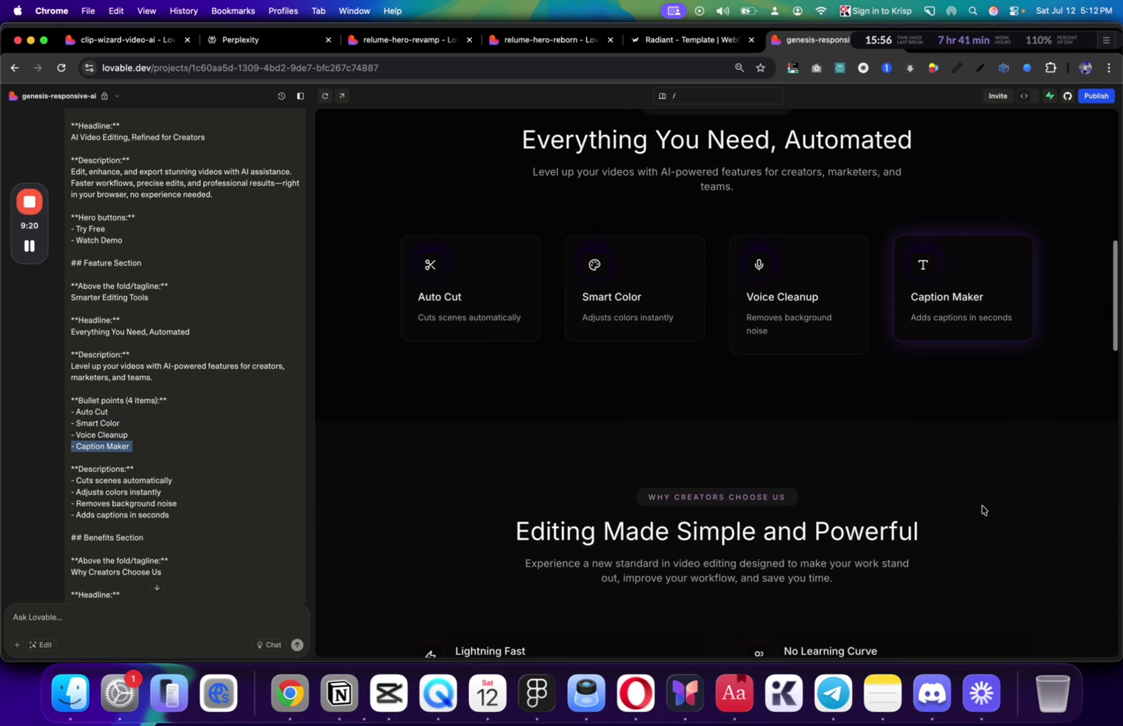
{"action": "scroll", "scroll_direction": "down", "scroll_amount": 3}
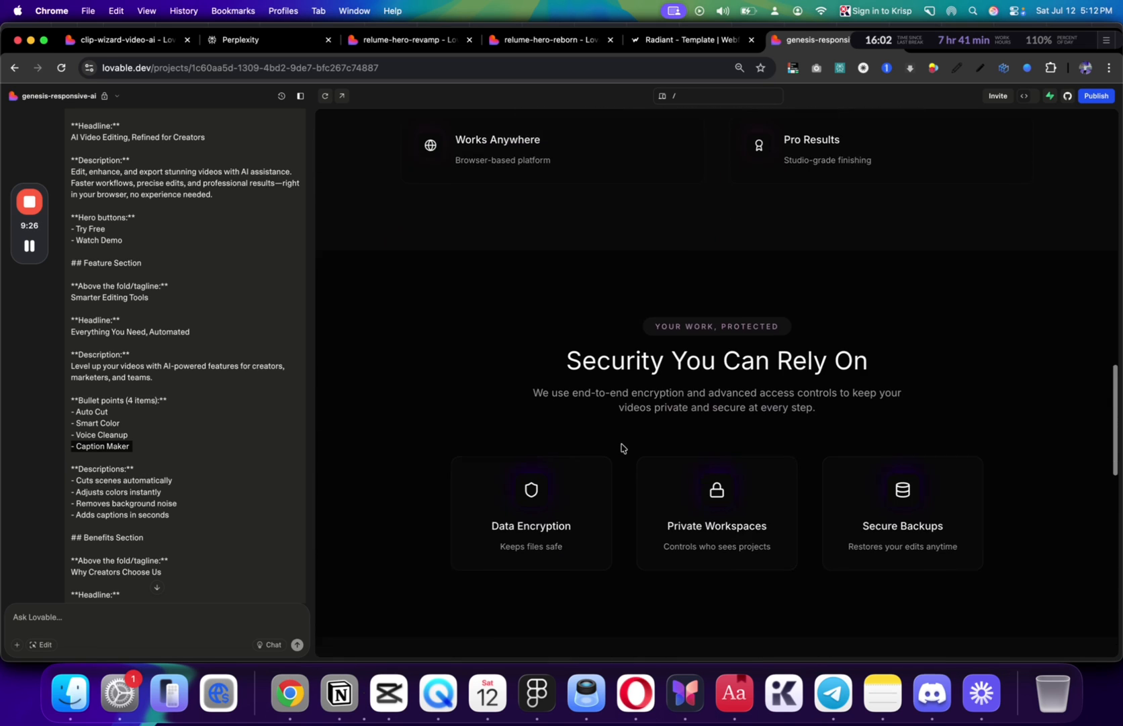
{"action": "scroll", "scroll_direction": "down", "scroll_amount": 3}
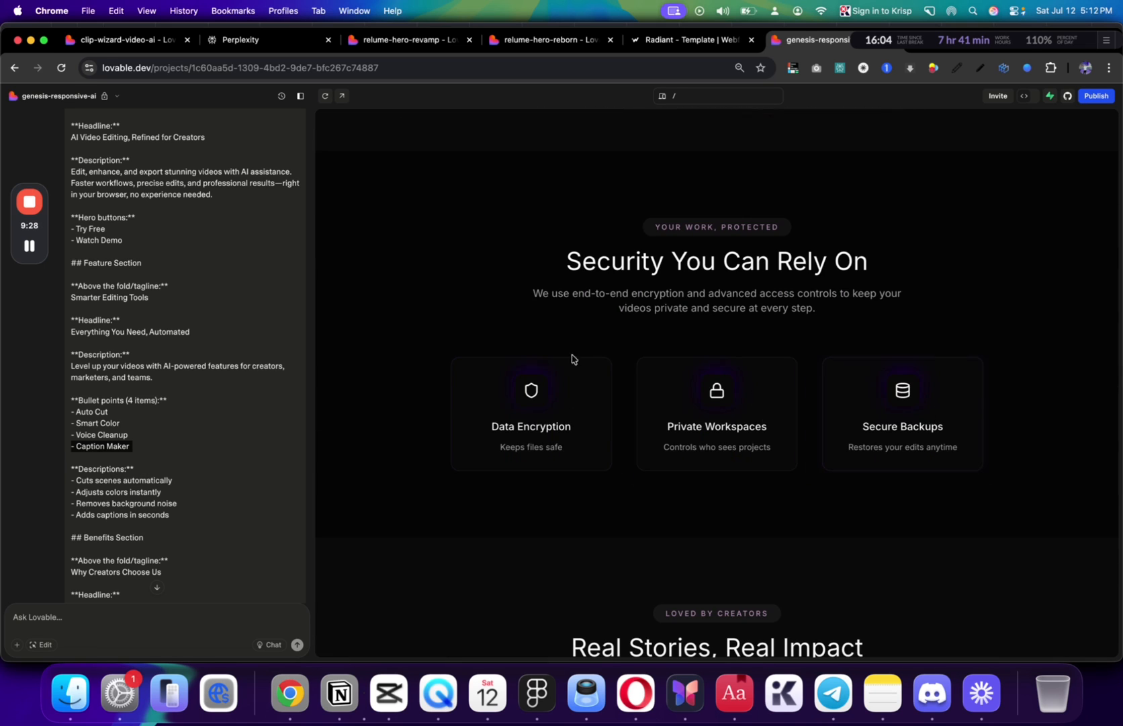
{"action": "scroll", "scroll_direction": "down", "scroll_amount": 3}
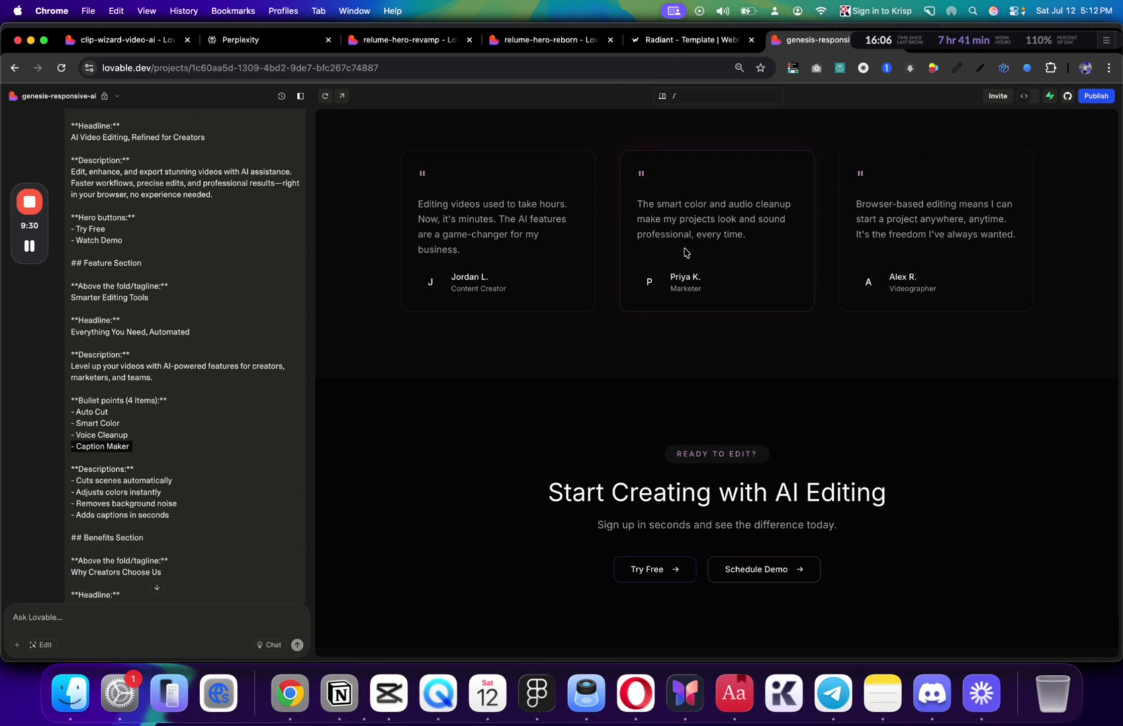
{"action": "scroll", "scroll_direction": "down", "scroll_amount": 3}
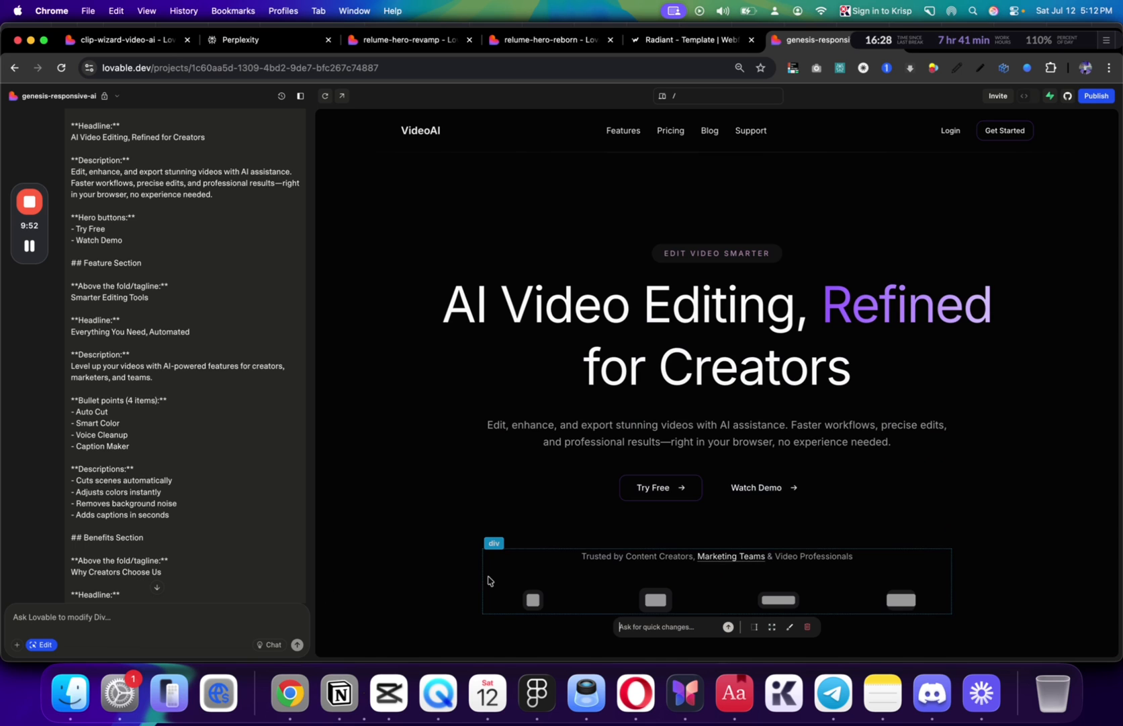
Delete the trusted-by logo row under the hero, then search Google for Freepik in a new tab
{"action": "left_click", "coordinate": [806, 626]}
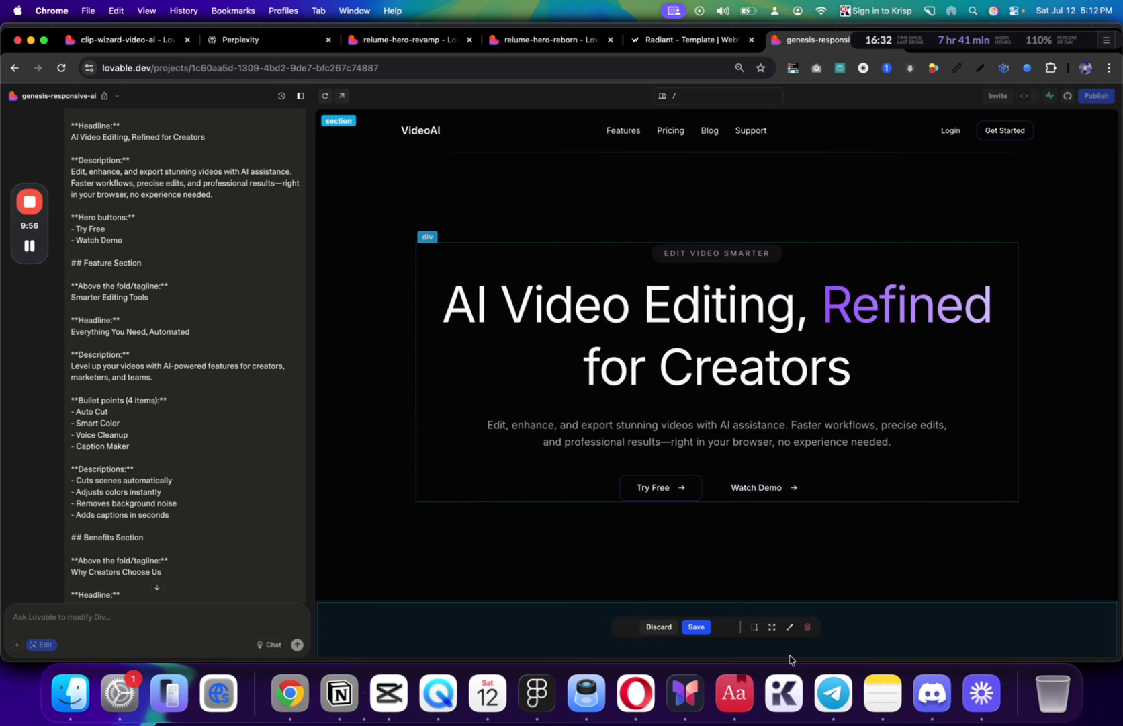
{"action": "left_click", "coordinate": [1054, 39]}
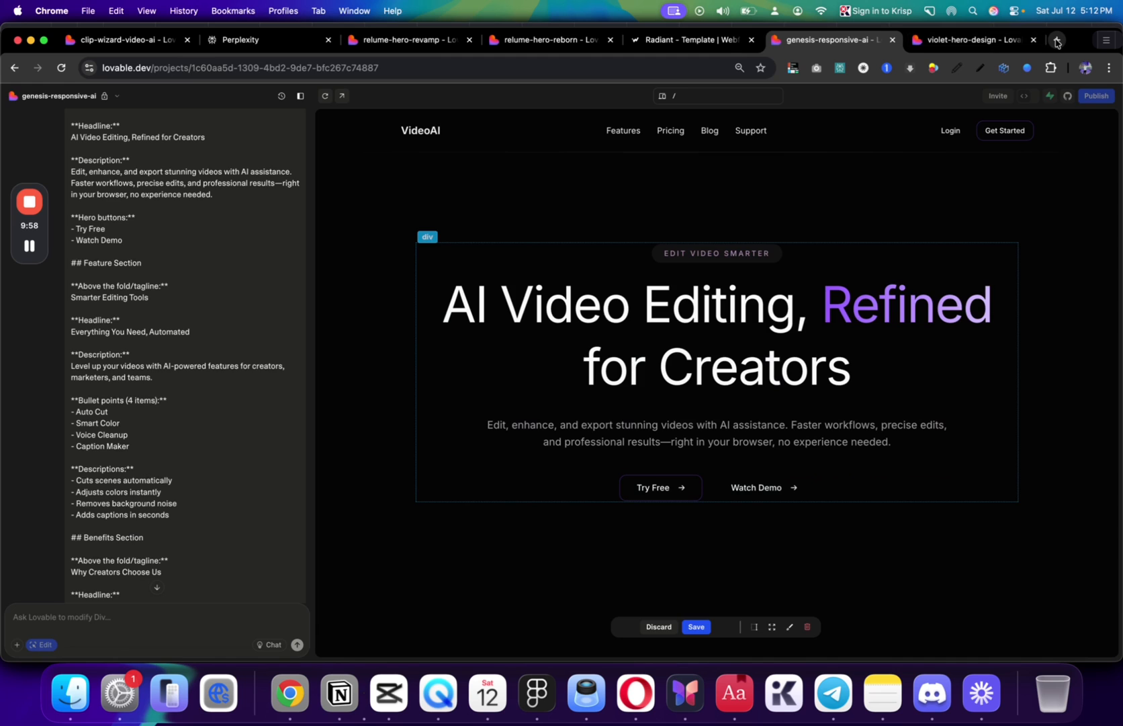
{"action": "left_click", "coordinate": [1054, 40]}
{"action": "type", "text": "frepick"}
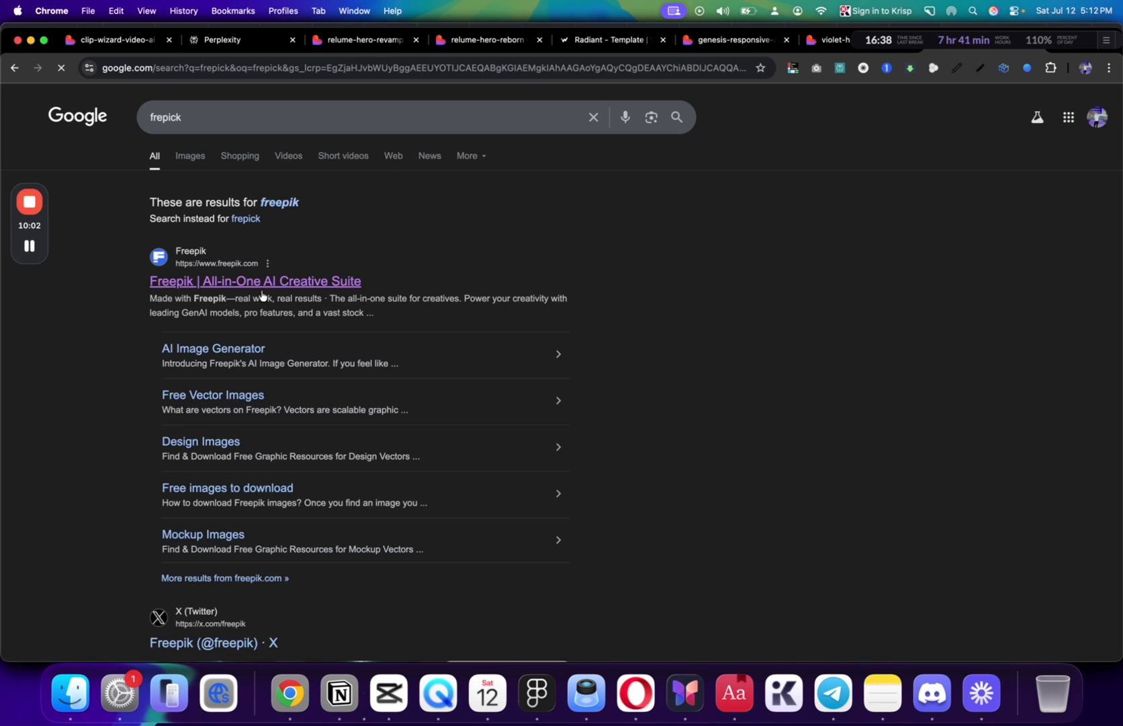
Go to Freepik's stock video section and browse all free videos
{"action": "left_click", "coordinate": [255, 280]}
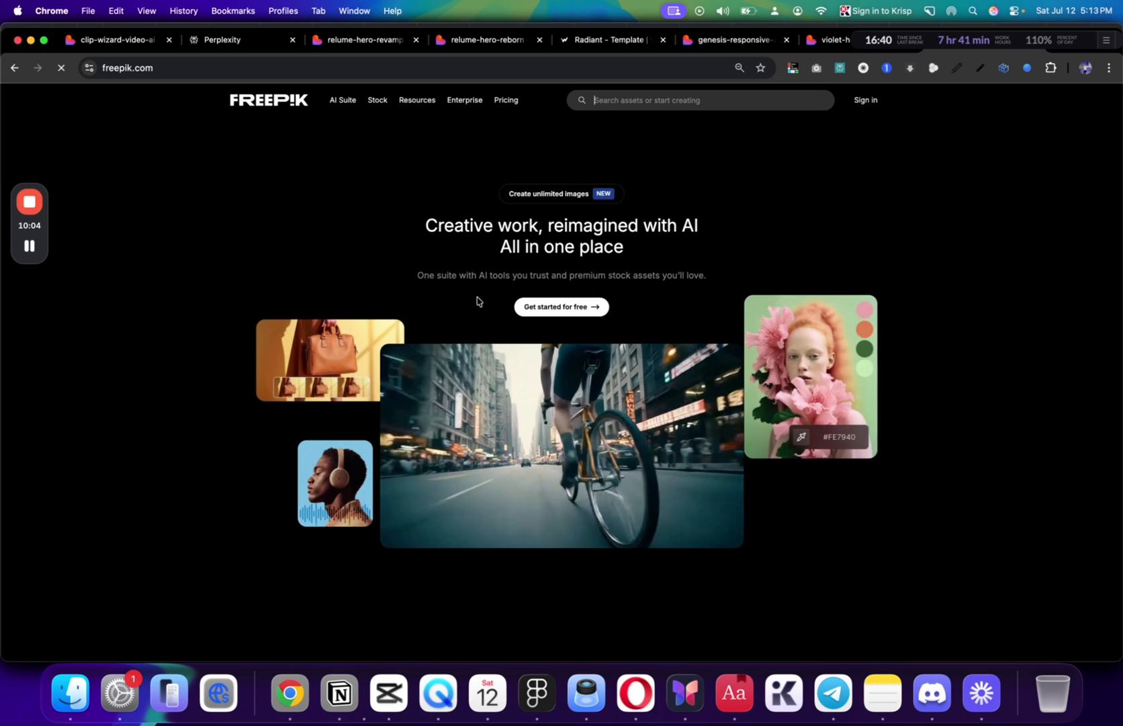
{"action": "scroll", "scroll_direction": "down", "scroll_amount": 3}
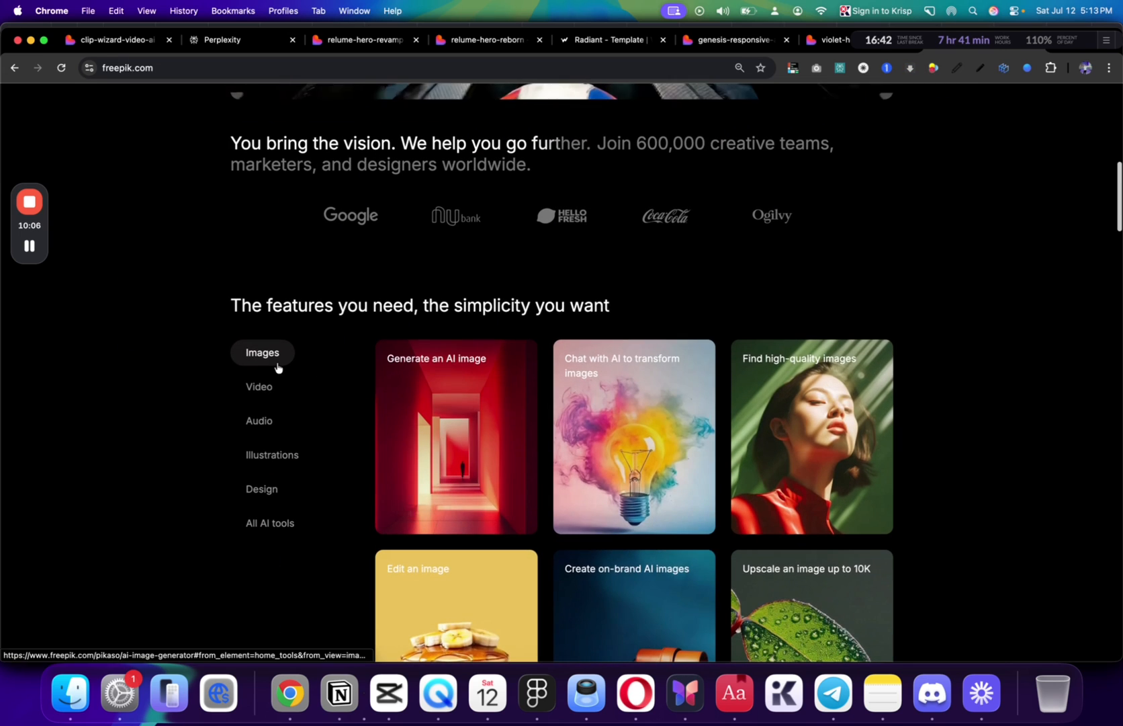
{"action": "left_click", "coordinate": [260, 385]}
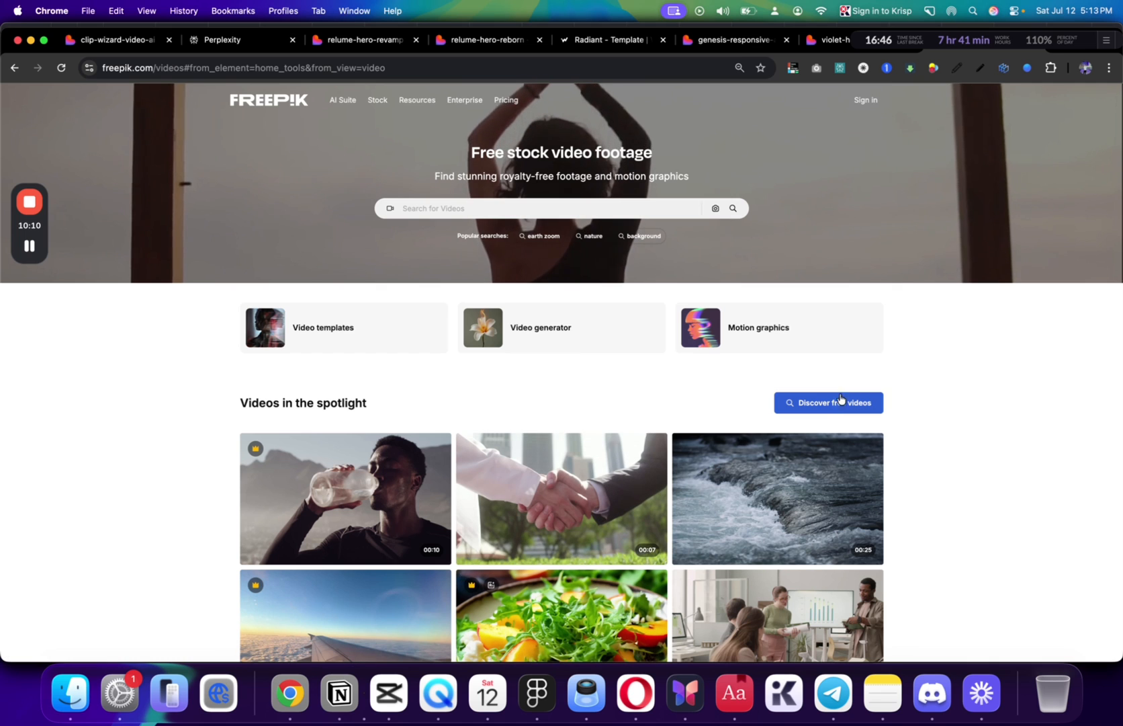
{"action": "left_click", "coordinate": [828, 402]}
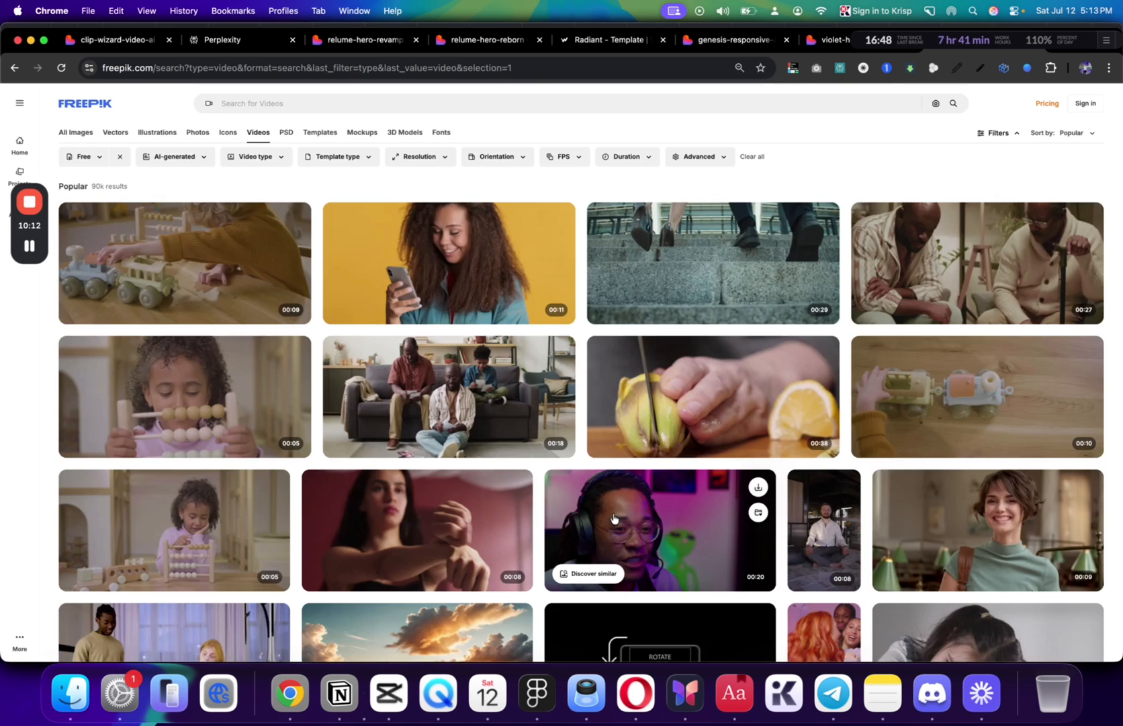
{"action": "scroll", "scroll_direction": "down", "scroll_amount": 3}
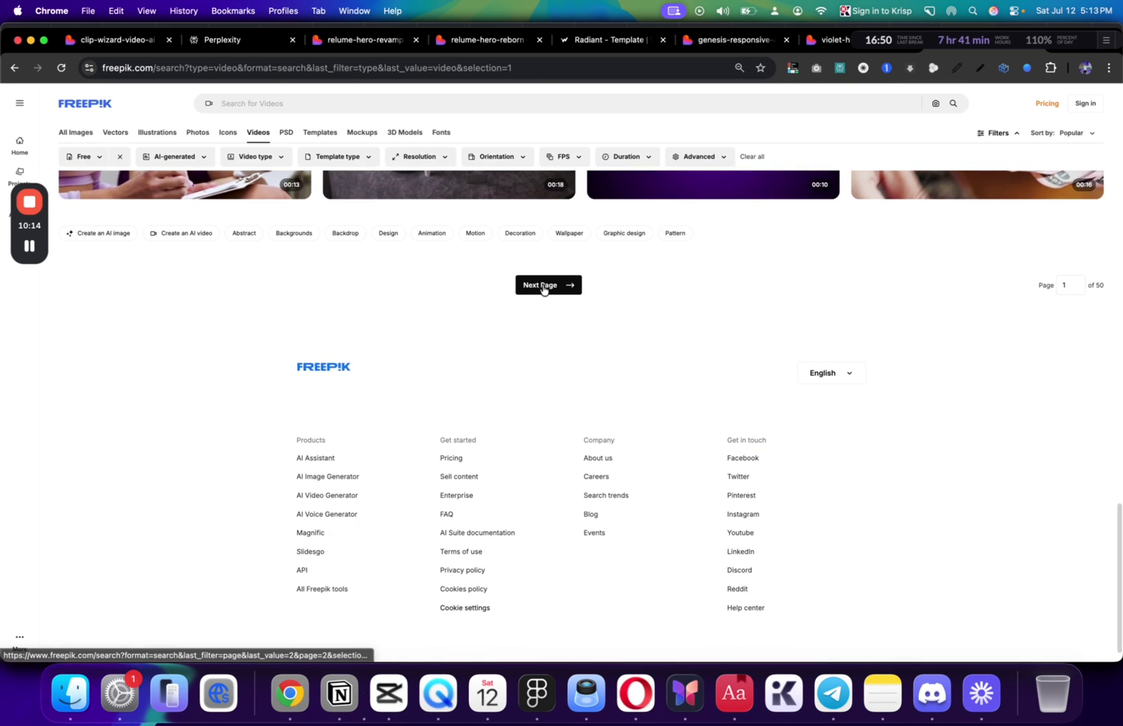
Page through the results and preview the swirling haze smoke on black clip
{"action": "left_click", "coordinate": [548, 285]}
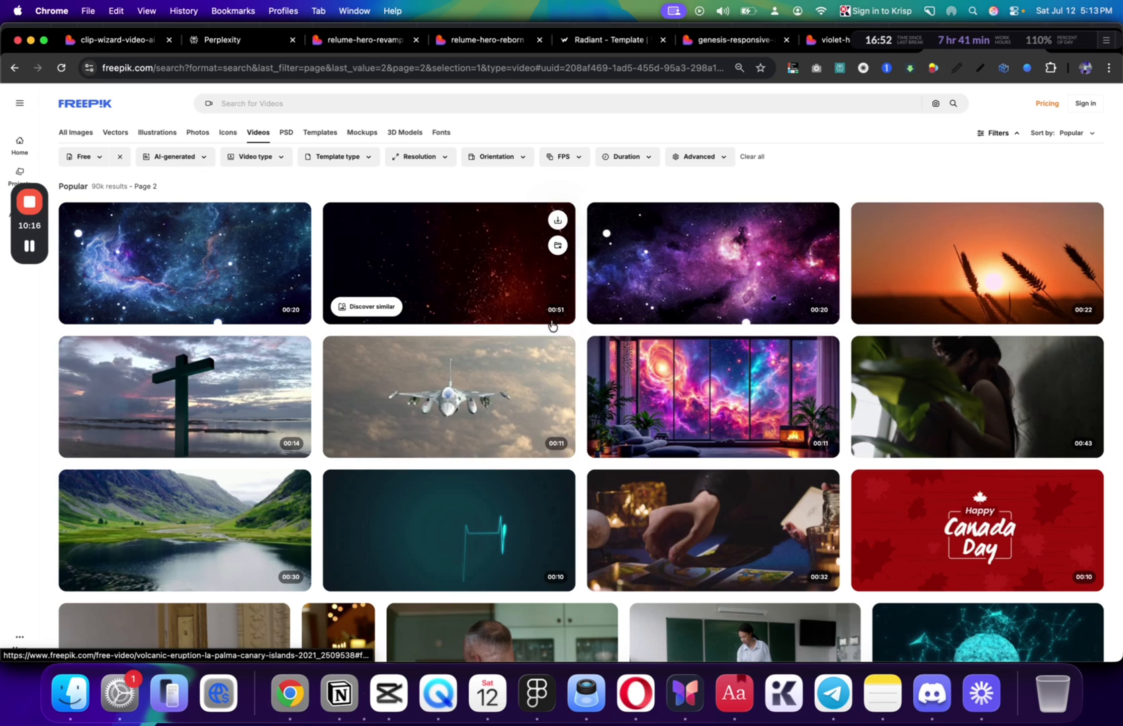
{"action": "scroll", "scroll_direction": "down", "scroll_amount": 3}
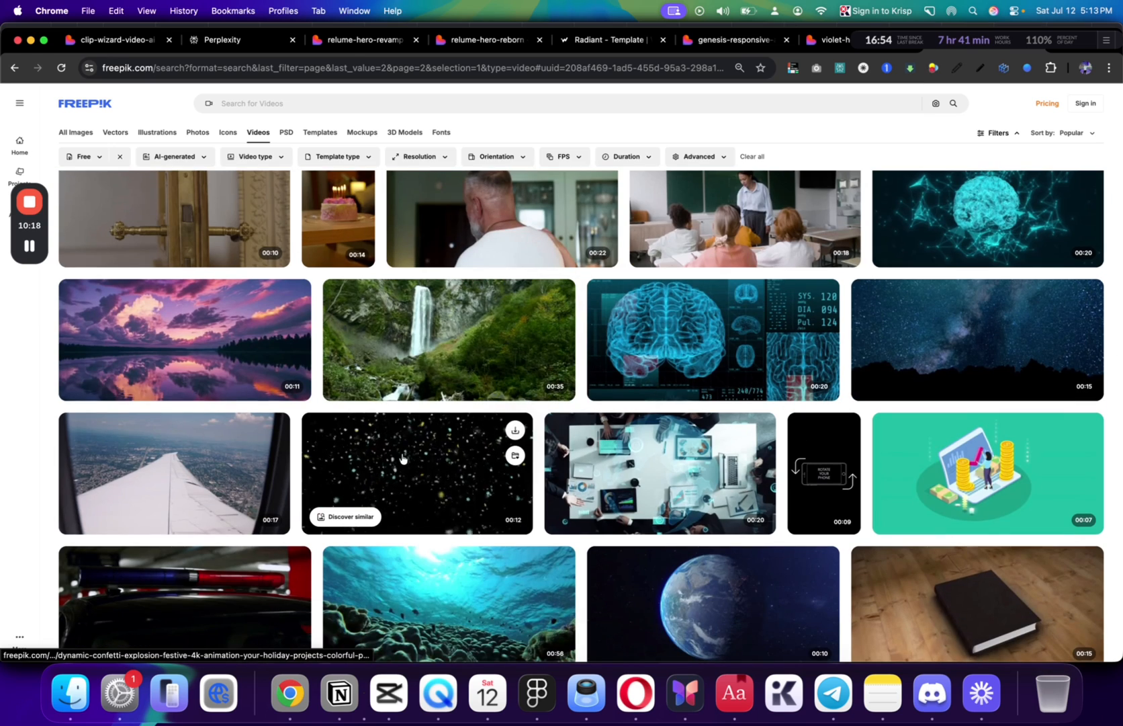
{"action": "scroll", "scroll_direction": "down", "scroll_amount": 3}
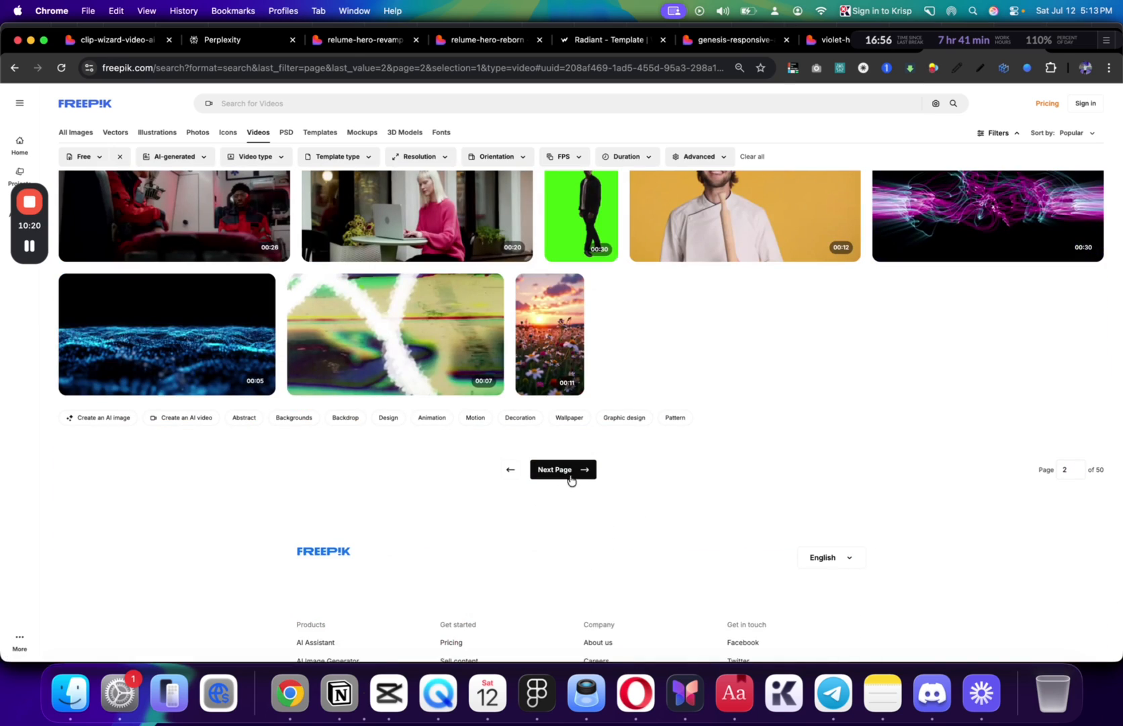
{"action": "left_click", "coordinate": [561, 469]}
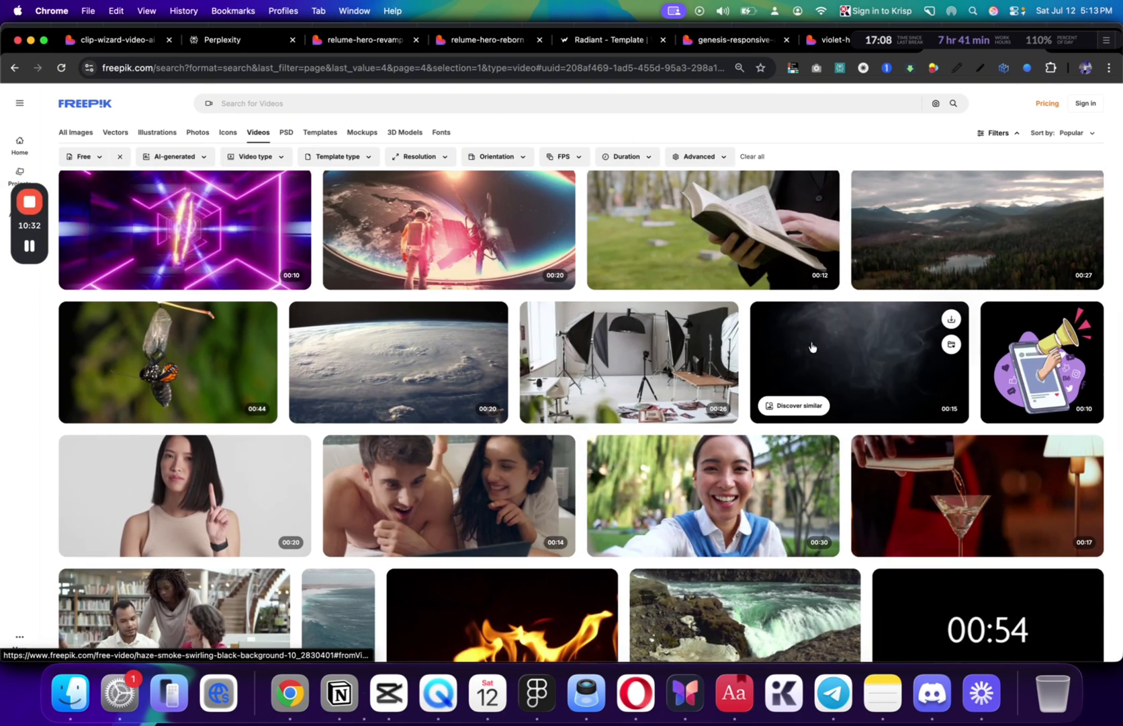
{"action": "left_click", "coordinate": [857, 360]}
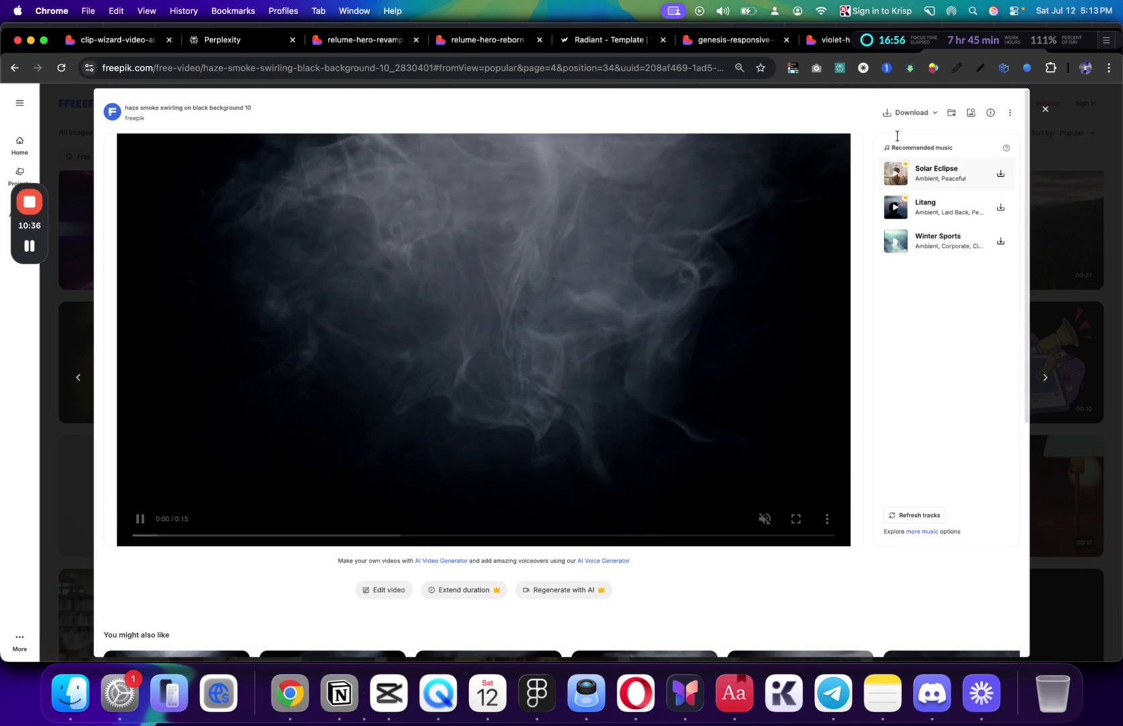
{"action": "left_click", "coordinate": [911, 113]}
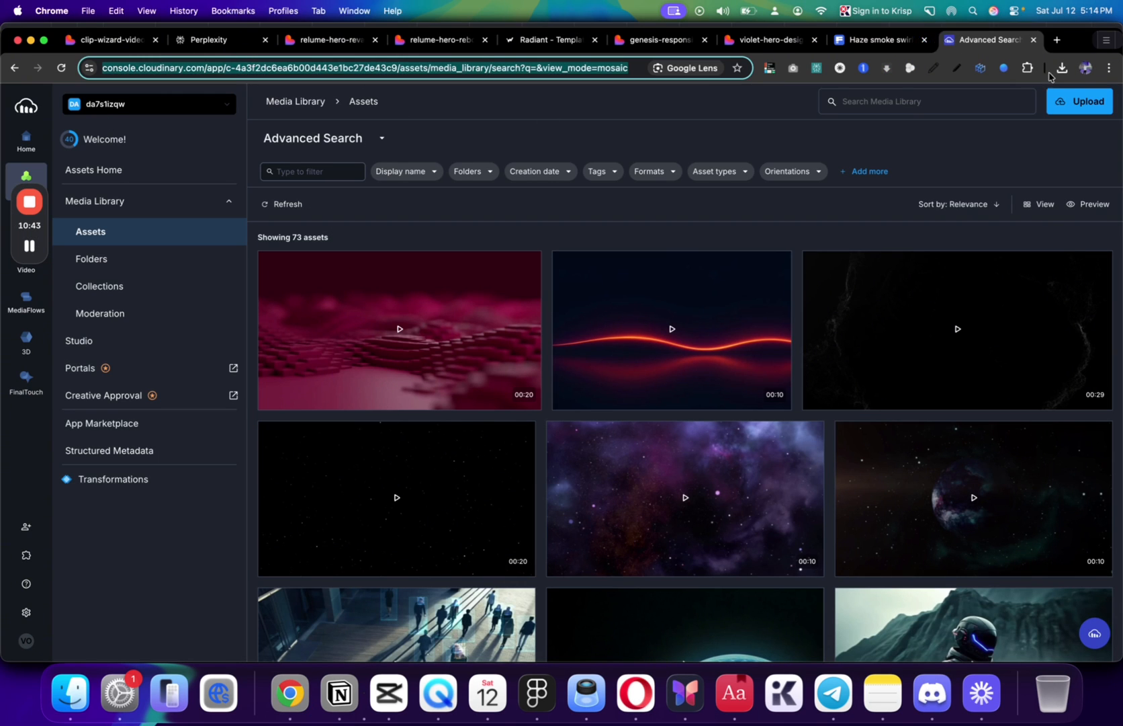
Start uploading the downloaded smoke mp4 into the Cloudinary Media Library
{"action": "left_click", "coordinate": [1063, 69]}
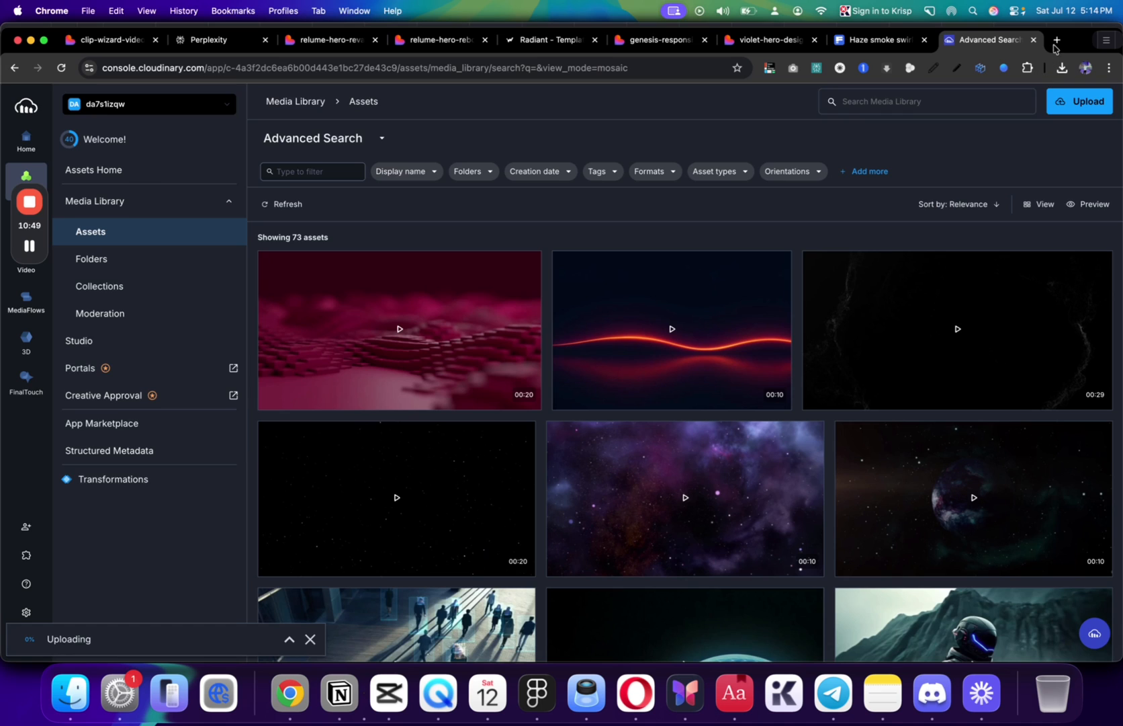
{"action": "left_click", "coordinate": [1056, 39]}
{"action": "type", "text": "heywebfluin.com"}
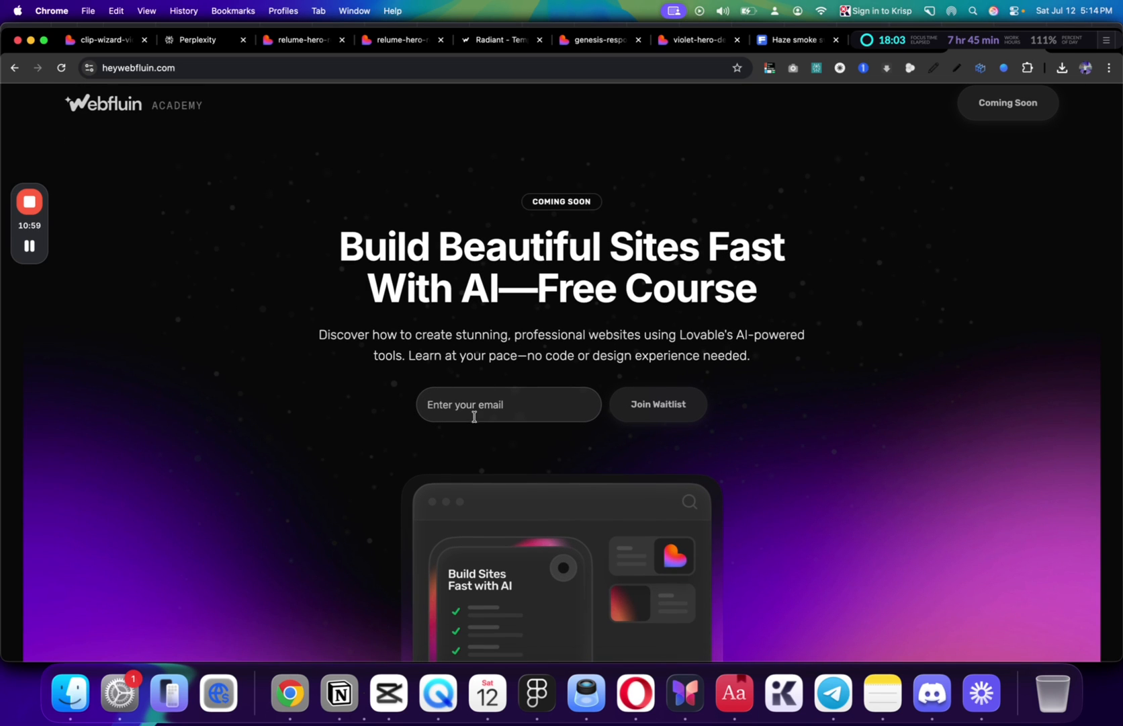
{"action": "scroll", "scroll_direction": "down", "scroll_amount": 3}
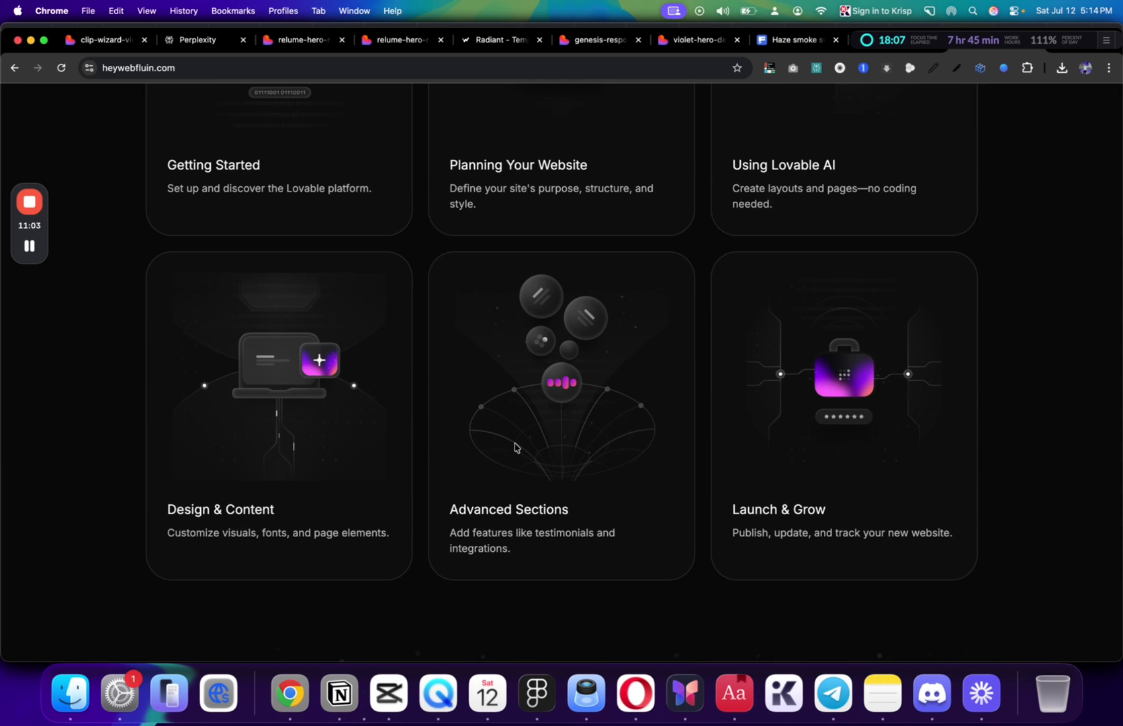
{"action": "scroll", "scroll_direction": "down", "scroll_amount": 3}
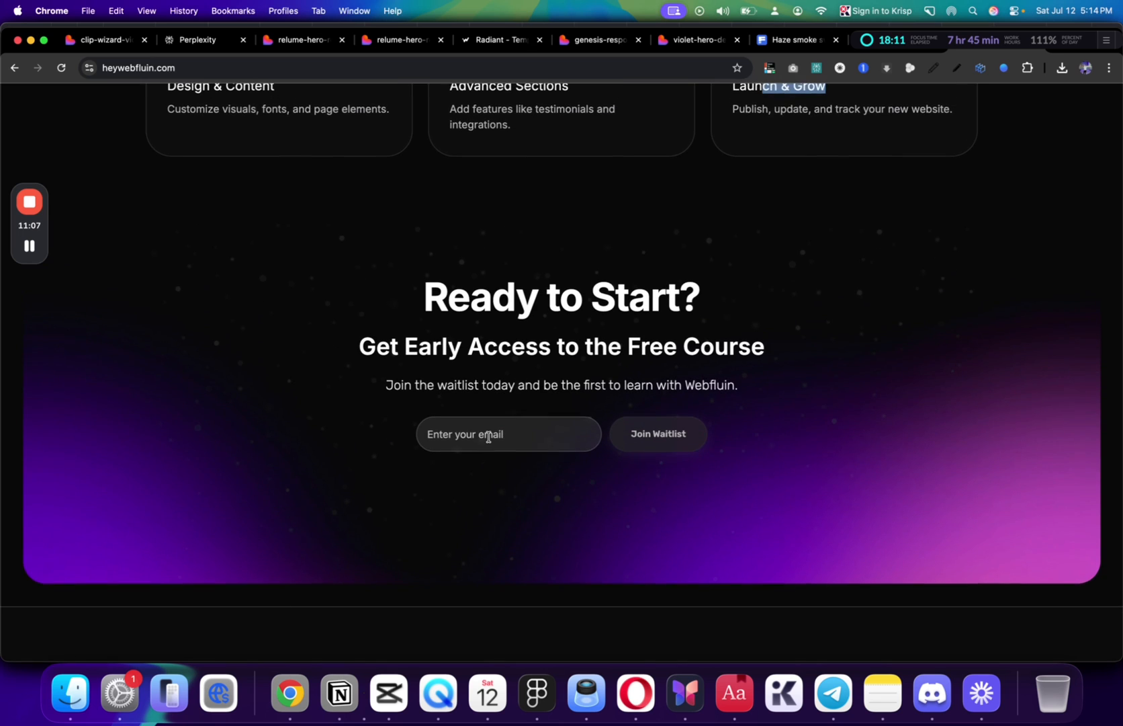
{"action": "scroll", "scroll_direction": "up", "scroll_amount": 3}
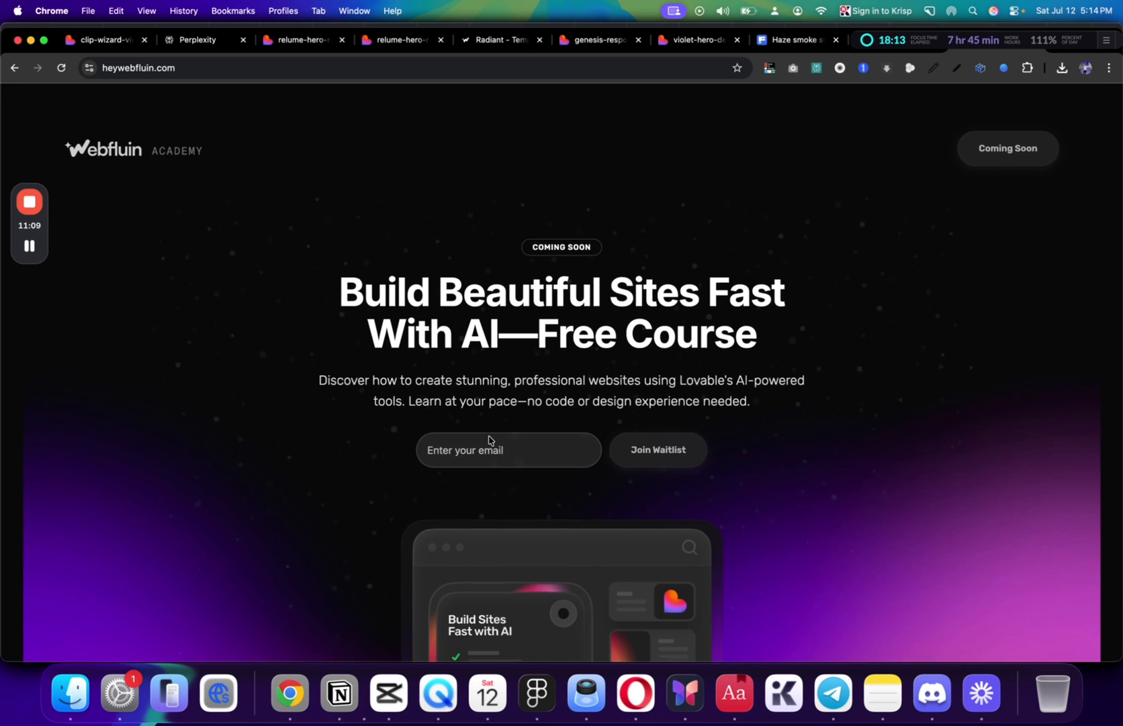
{"action": "left_click", "coordinate": [989, 39]}
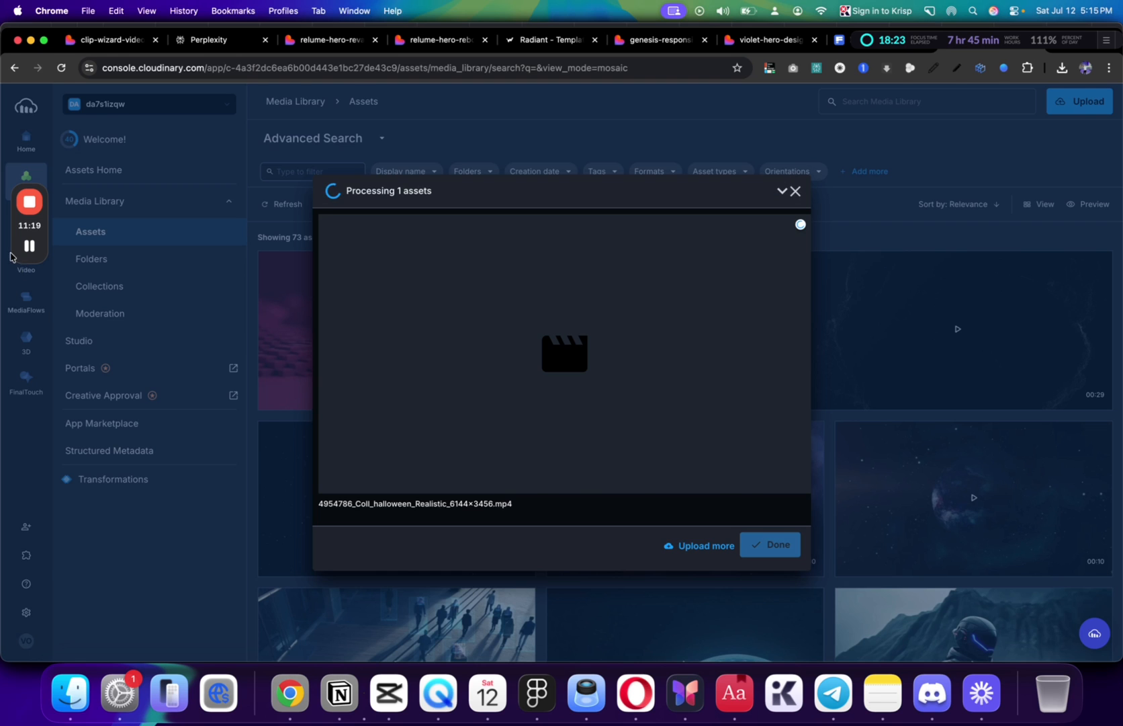
Confirm the halloween smoke mp4 upload so it joins the library assets
{"action": "left_click", "coordinate": [653, 39]}
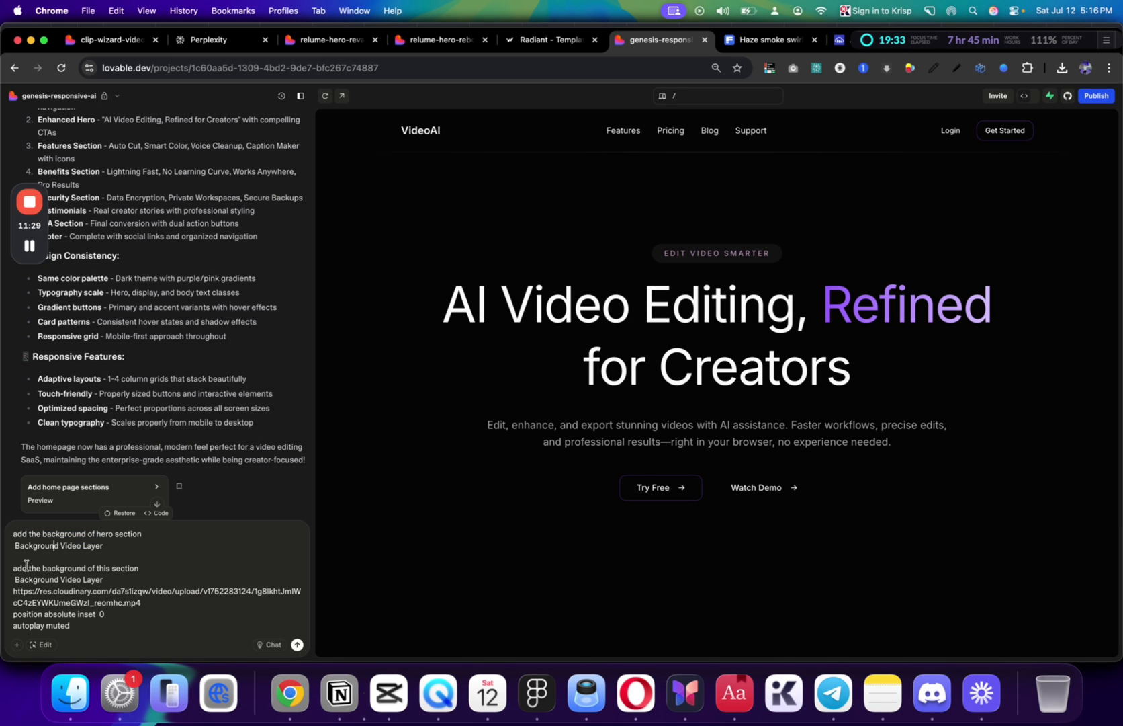
Fetch the Cloudinary smoke video URL and paste it into the hero background-layer prompt
{"action": "double_click", "coordinate": [74, 579]}
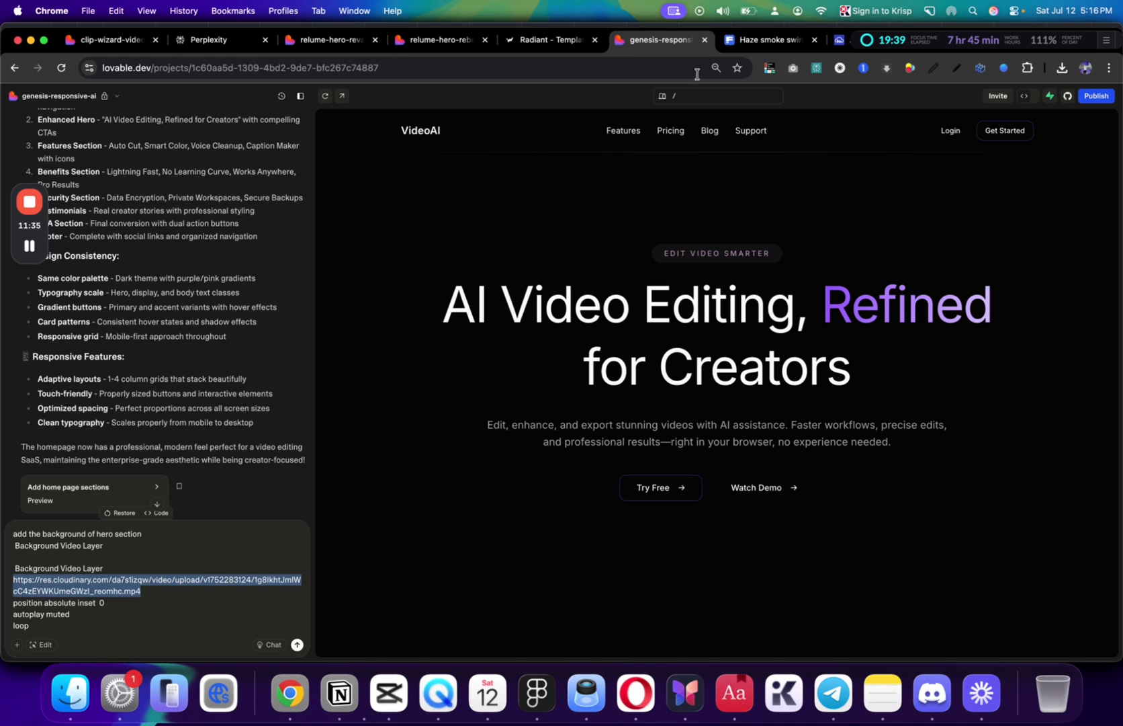
{"action": "left_click", "coordinate": [877, 39]}
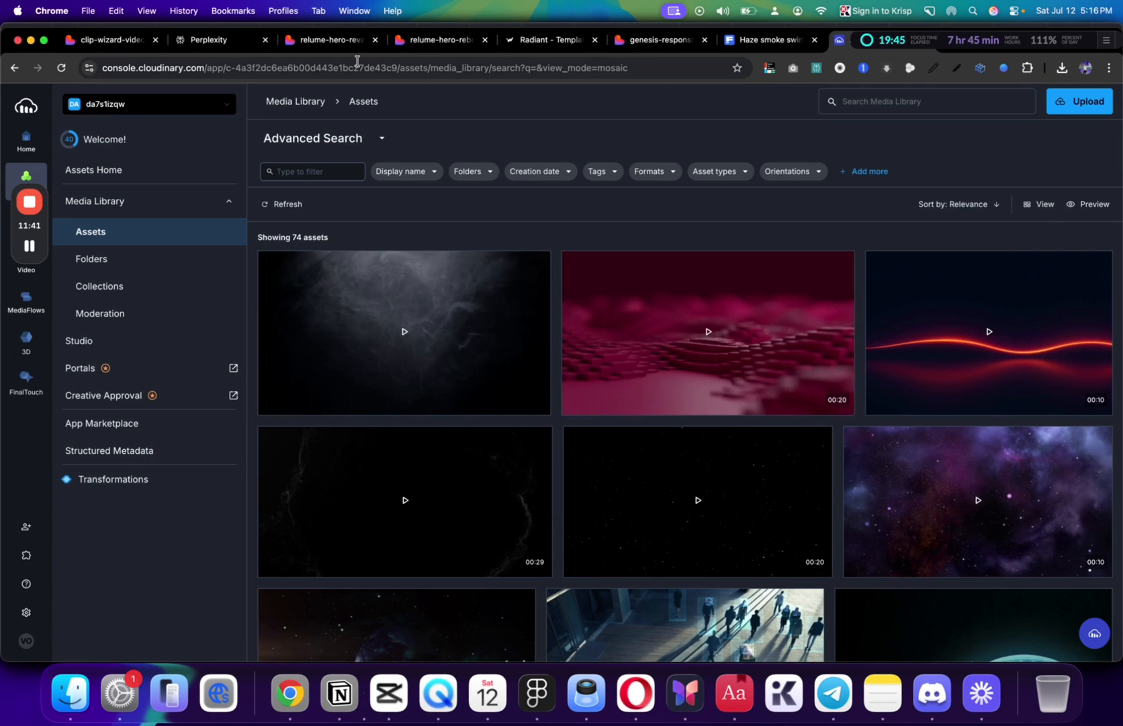
{"action": "left_click", "coordinate": [328, 39]}
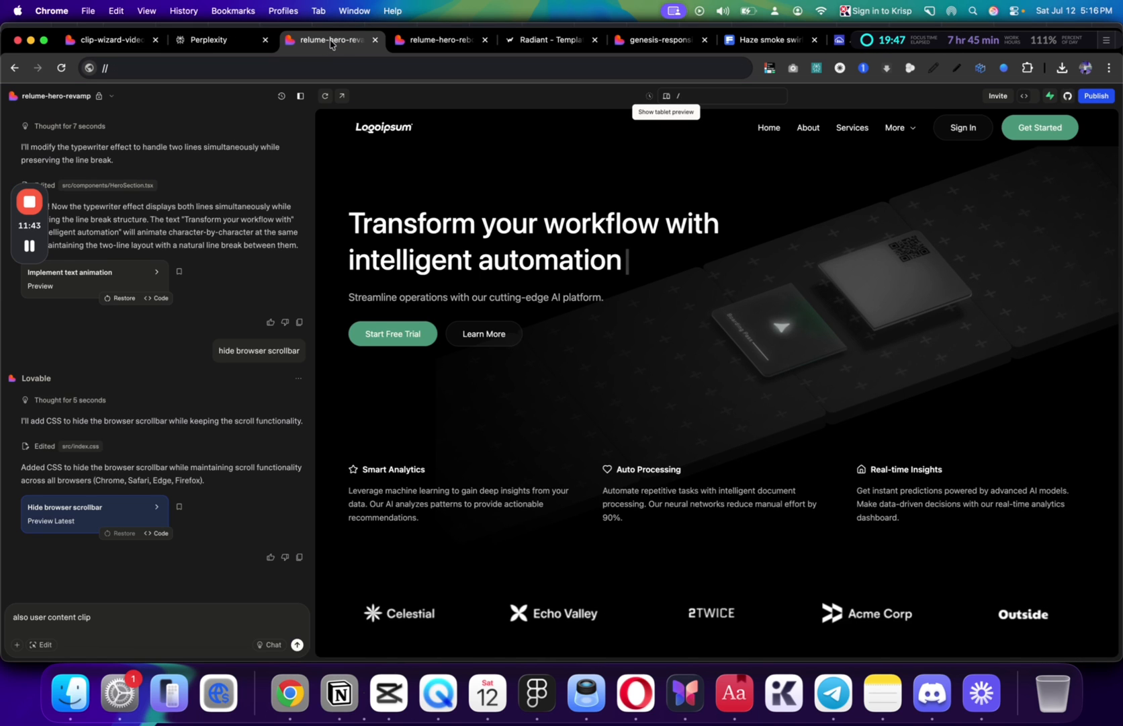
{"action": "left_click", "coordinate": [653, 39]}
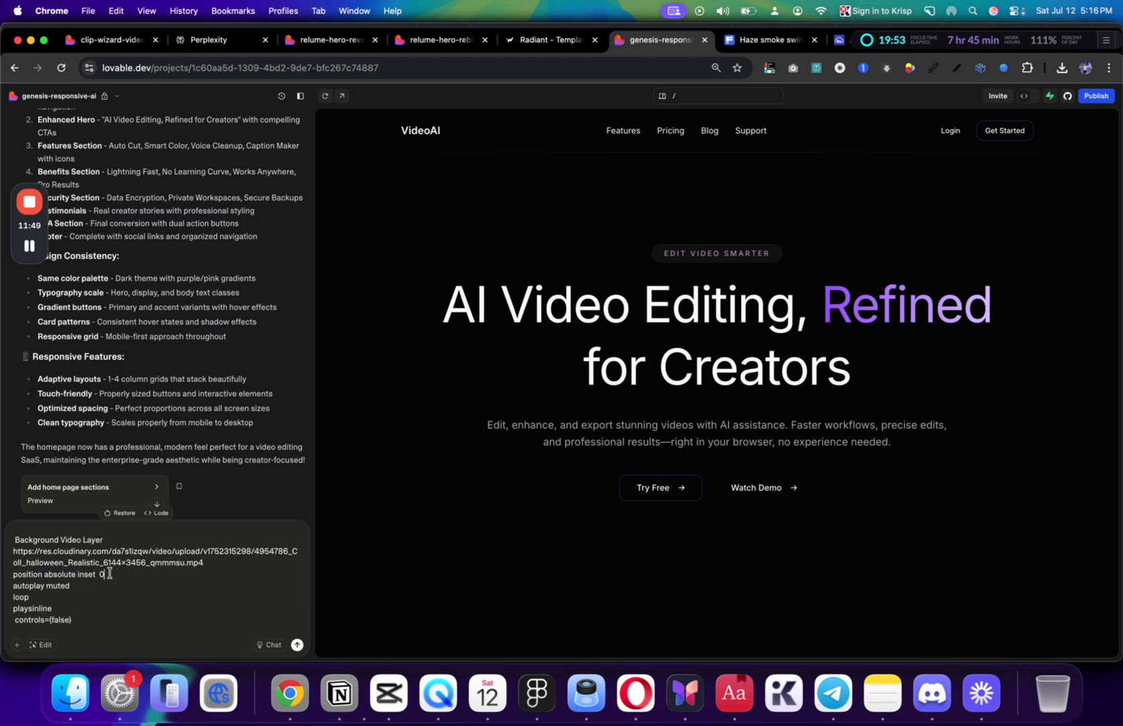
Add 'also make the video have 0 saturation' to the looping muted background video request
{"action": "double_click", "coordinate": [41, 586]}
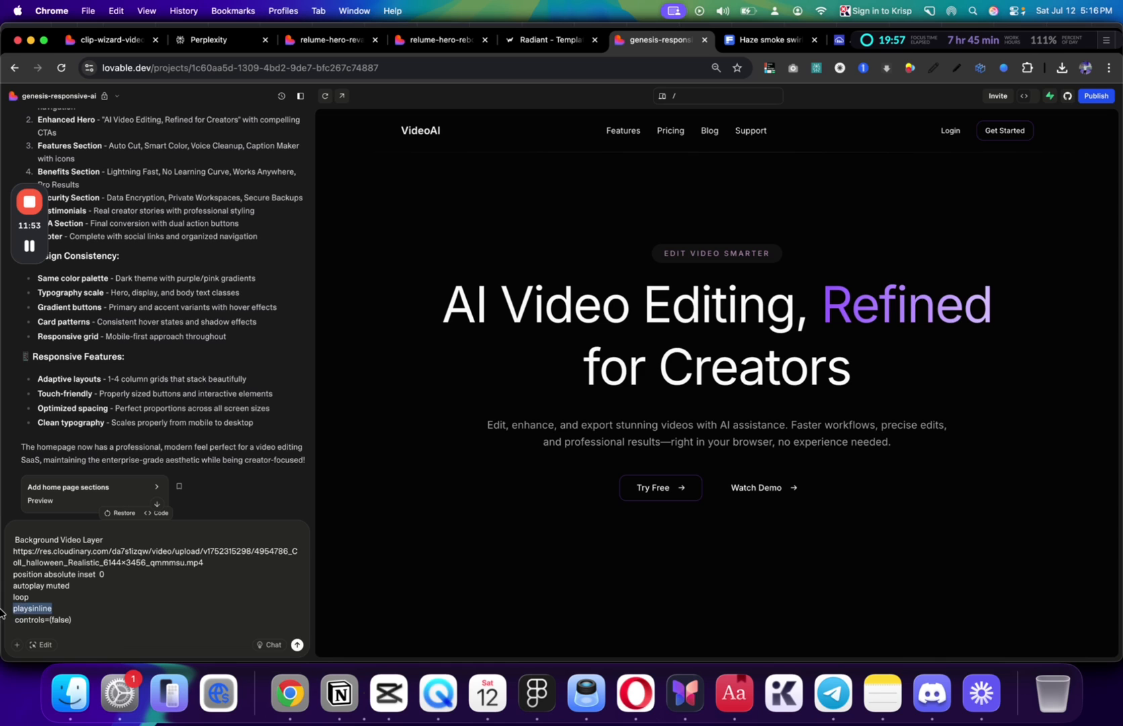
{"action": "type", "text": "also make the video have 0 saturation"}
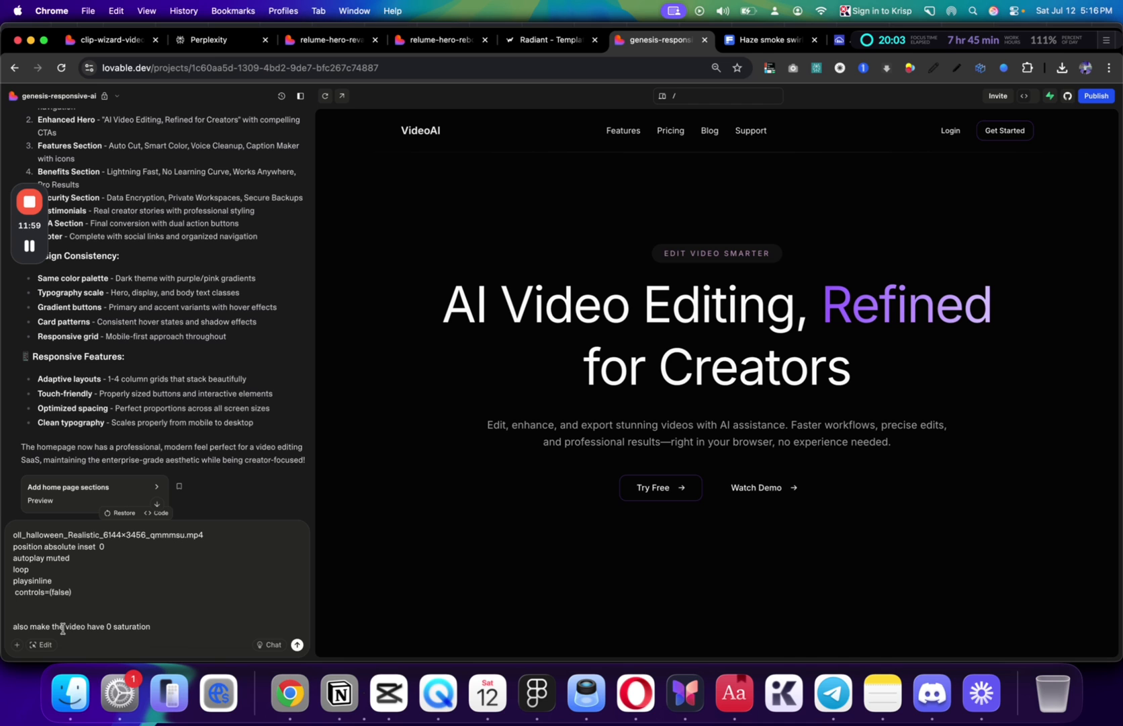
{"action": "left_click", "coordinate": [768, 39]}
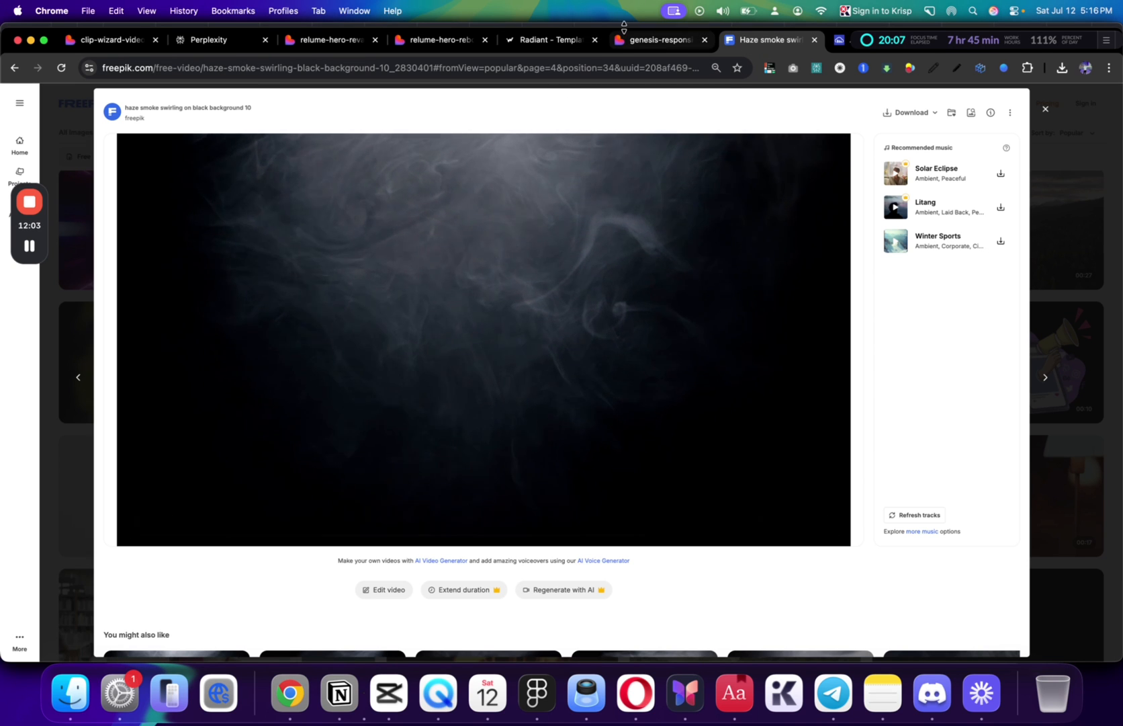
{"action": "left_click", "coordinate": [657, 39]}
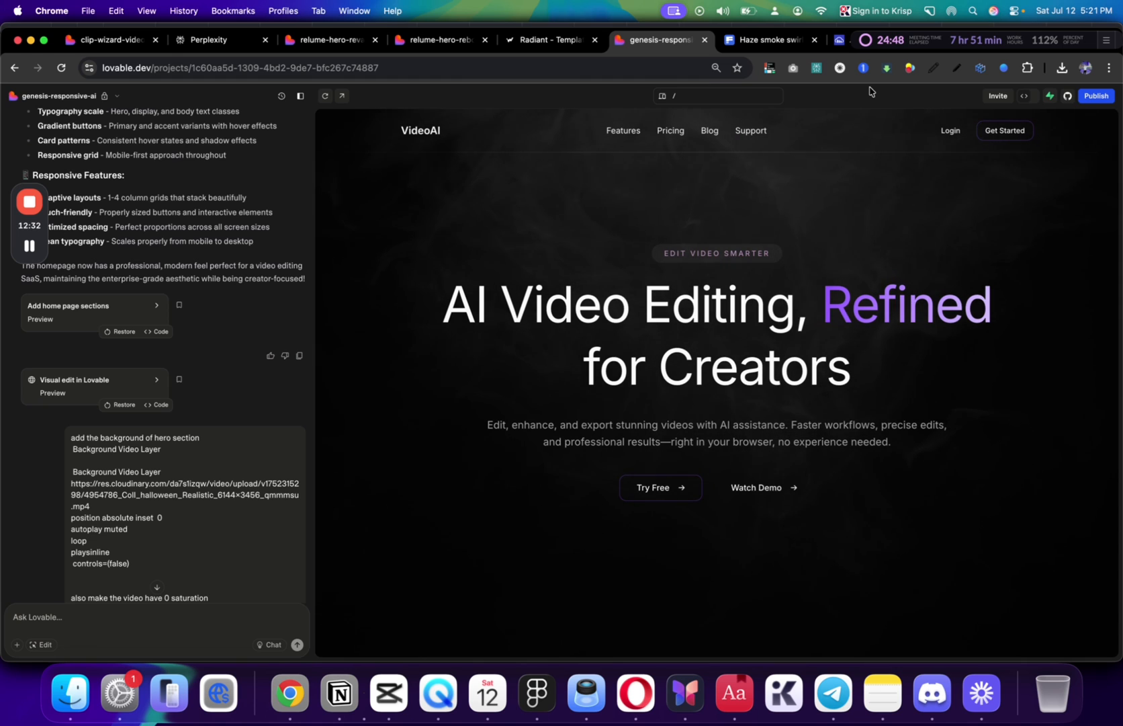
{"action": "mouse_move", "coordinate": [90, 36]}
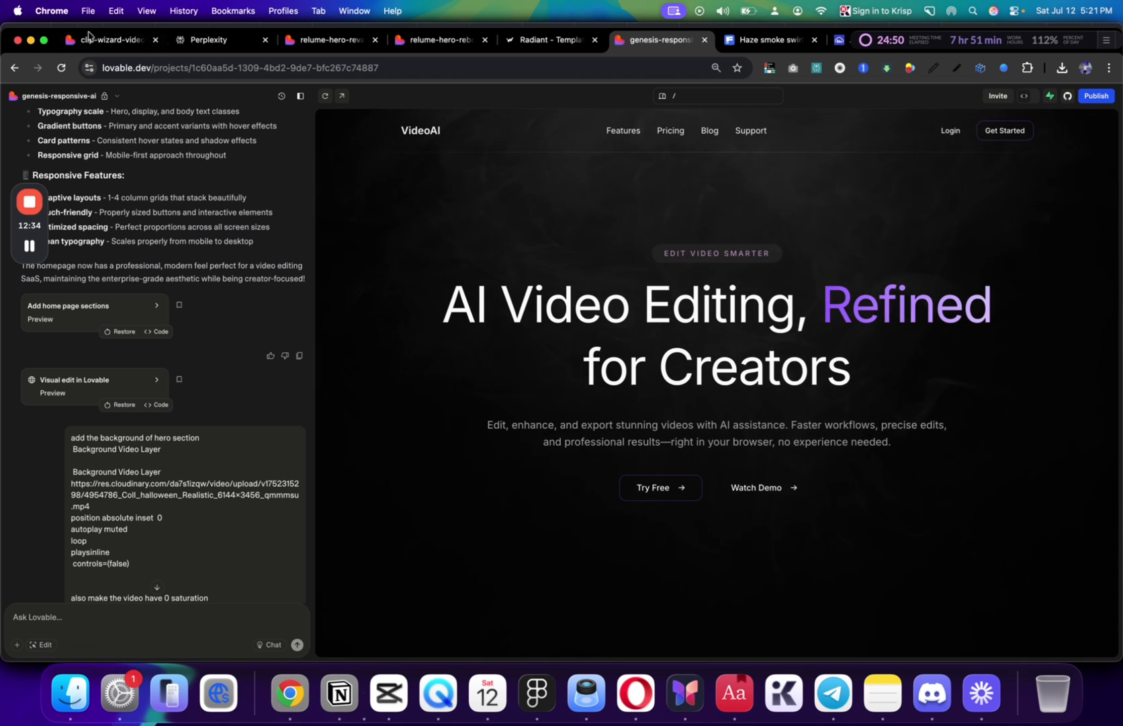
Check the updated VideoAI hero, then view the workflow-automation hero and Webfluin templates site
{"action": "left_click", "coordinate": [103, 39]}
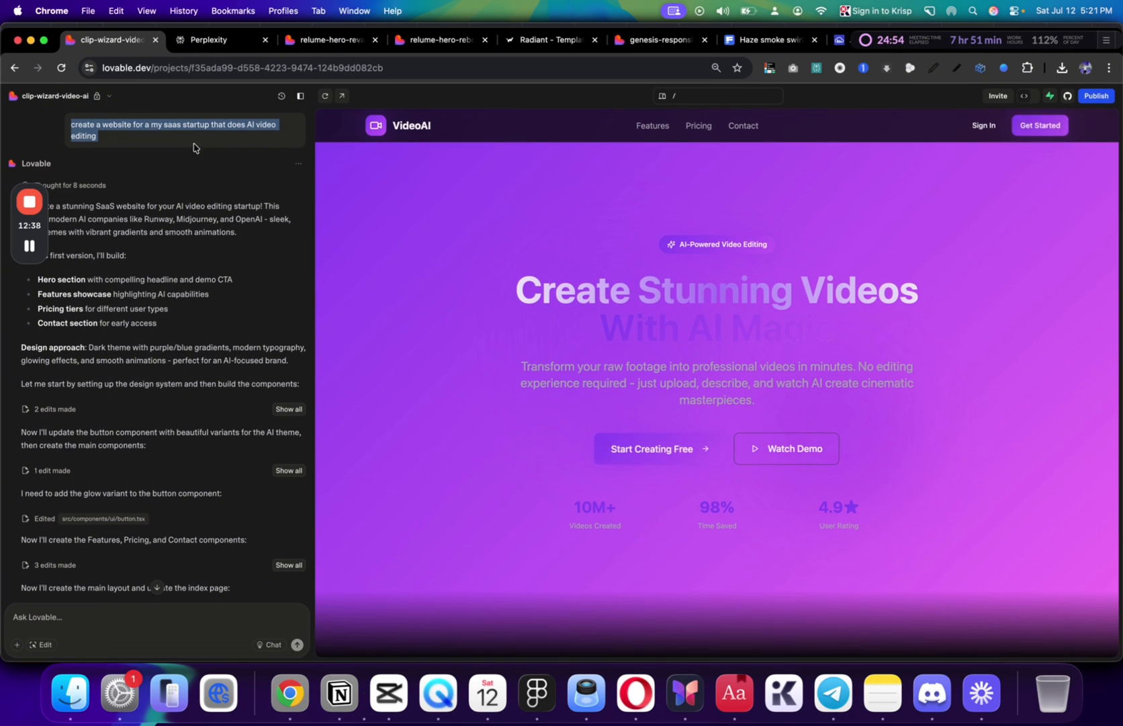
{"action": "left_click", "coordinate": [987, 39]}
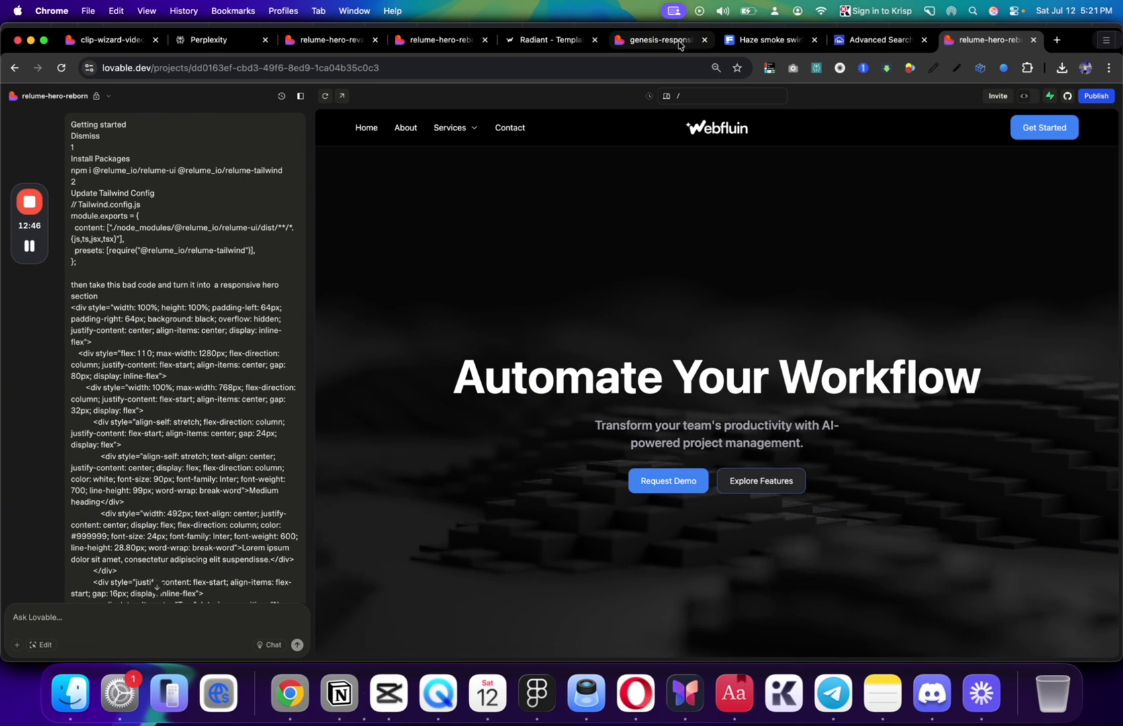
{"action": "mouse_move", "coordinate": [655, 39]}
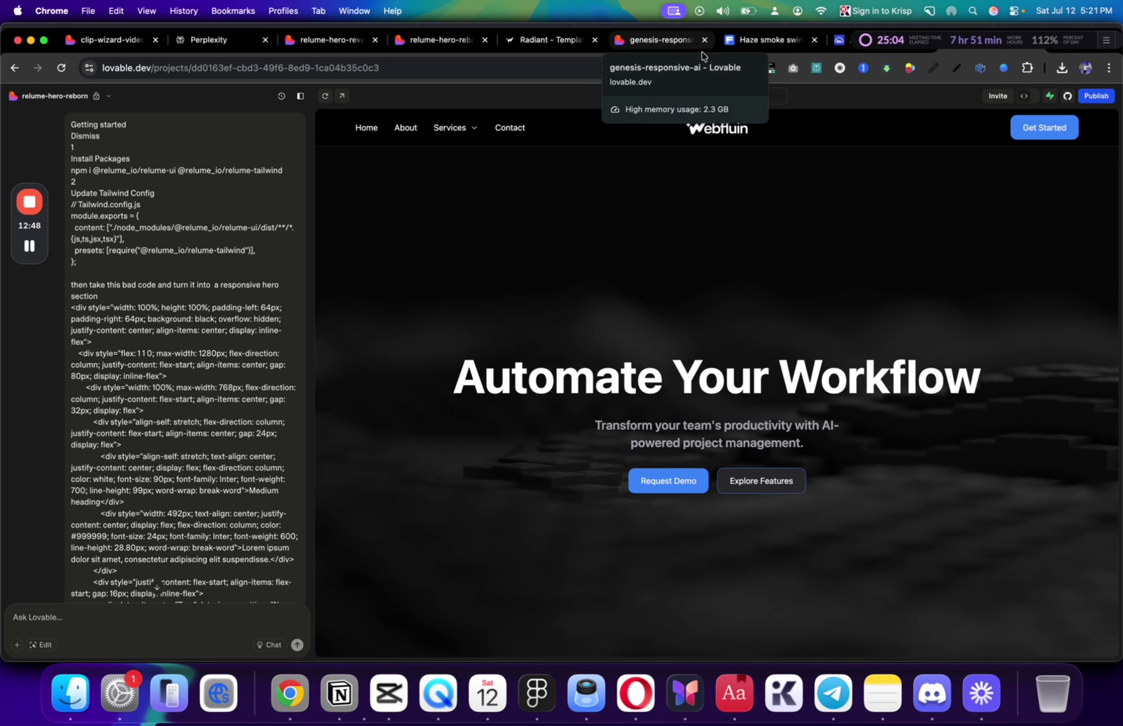
{"action": "left_click", "coordinate": [548, 39]}
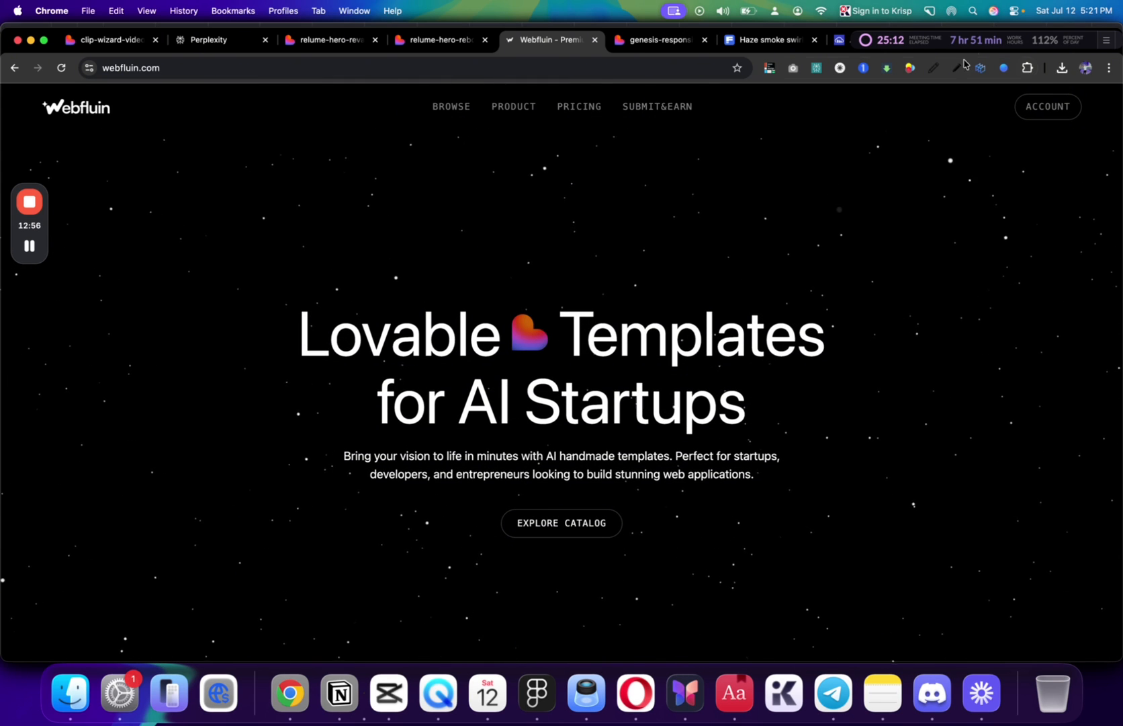
Flip through the Lovable project tabs and land on the Webfluin templates site
{"action": "left_click", "coordinate": [988, 39]}
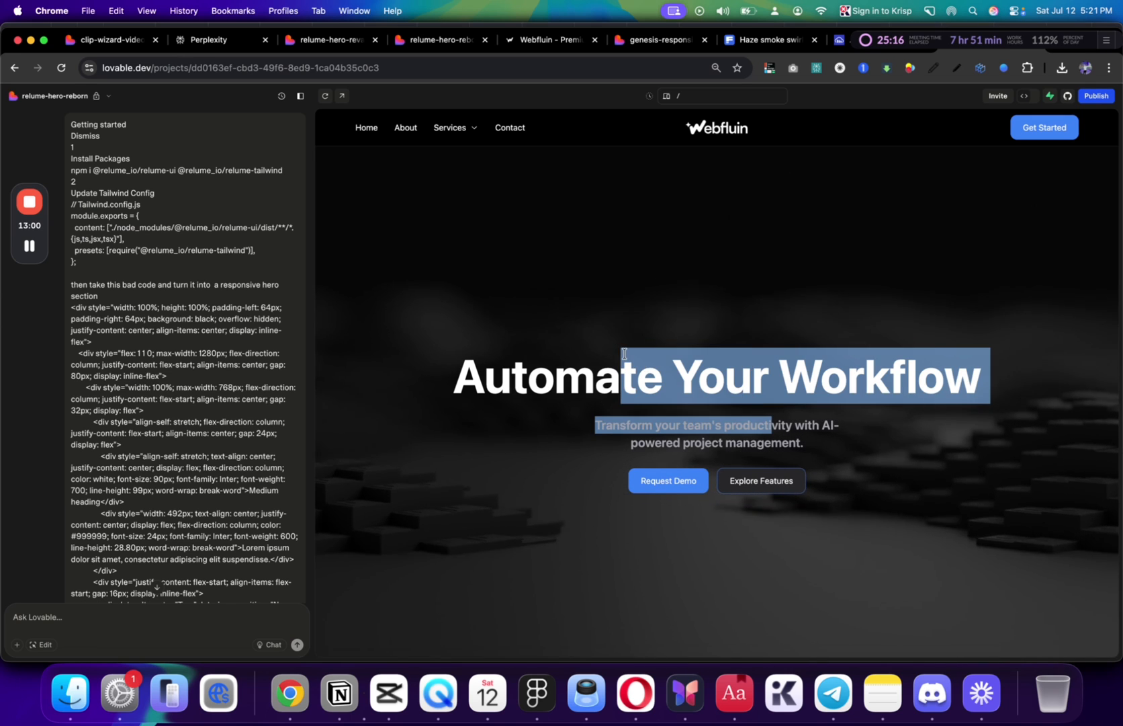
{"action": "left_click", "coordinate": [652, 39]}
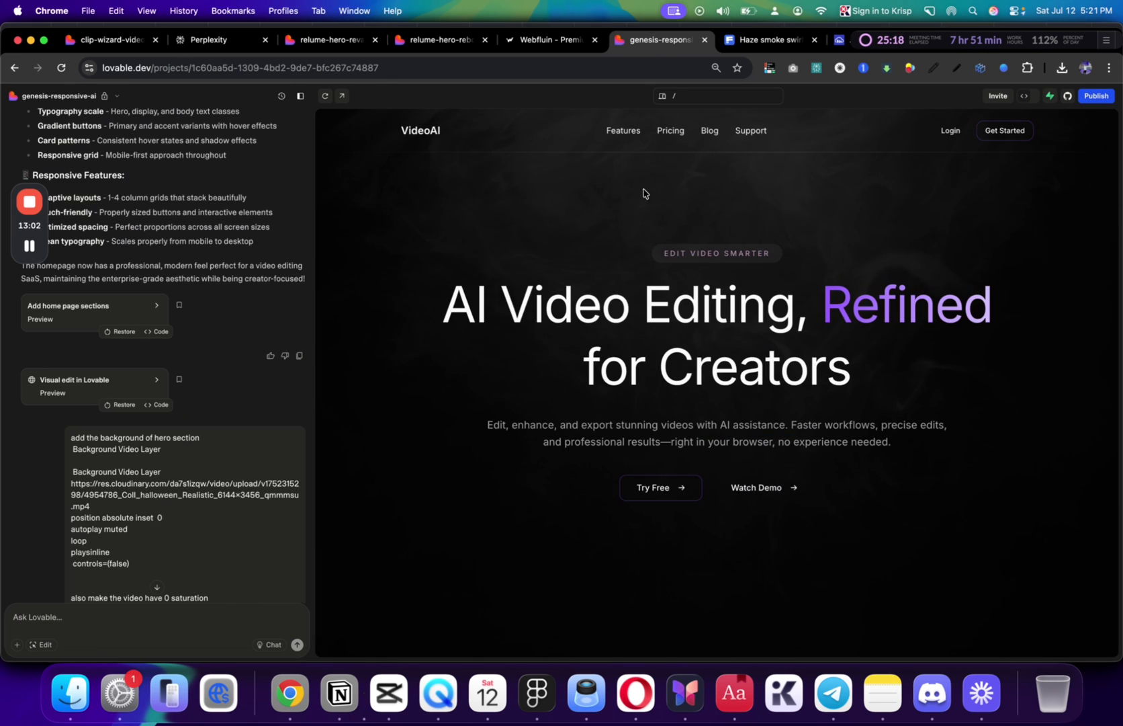
{"action": "left_click", "coordinate": [435, 39]}
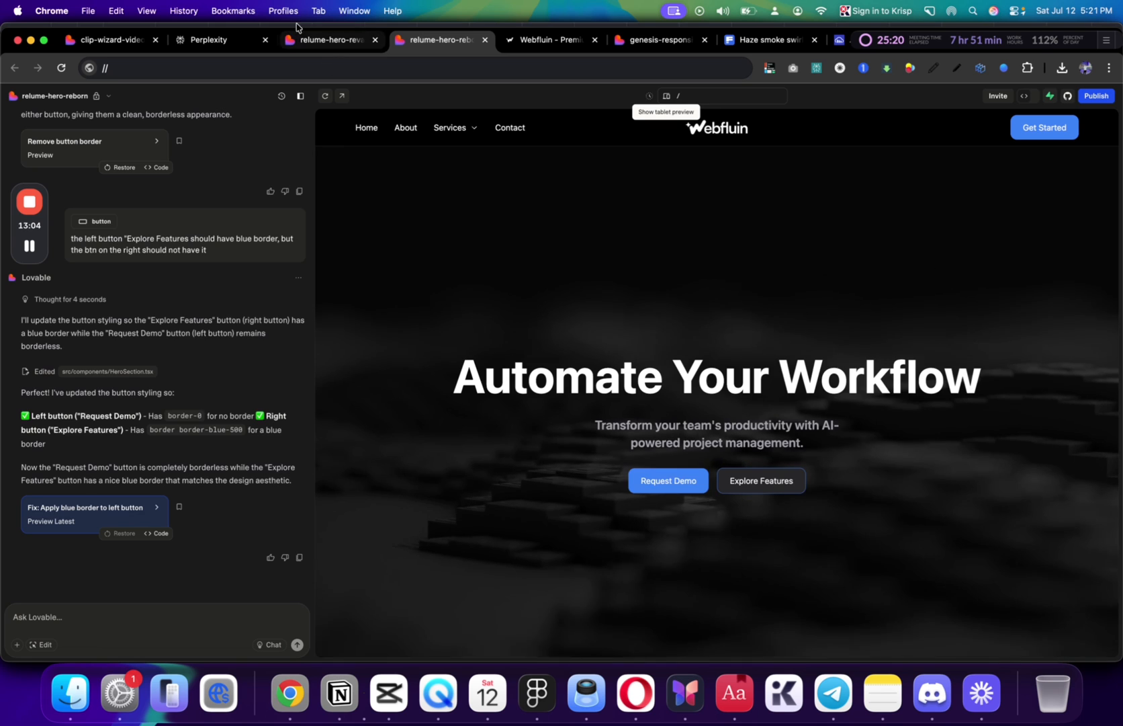
{"action": "left_click", "coordinate": [331, 39]}
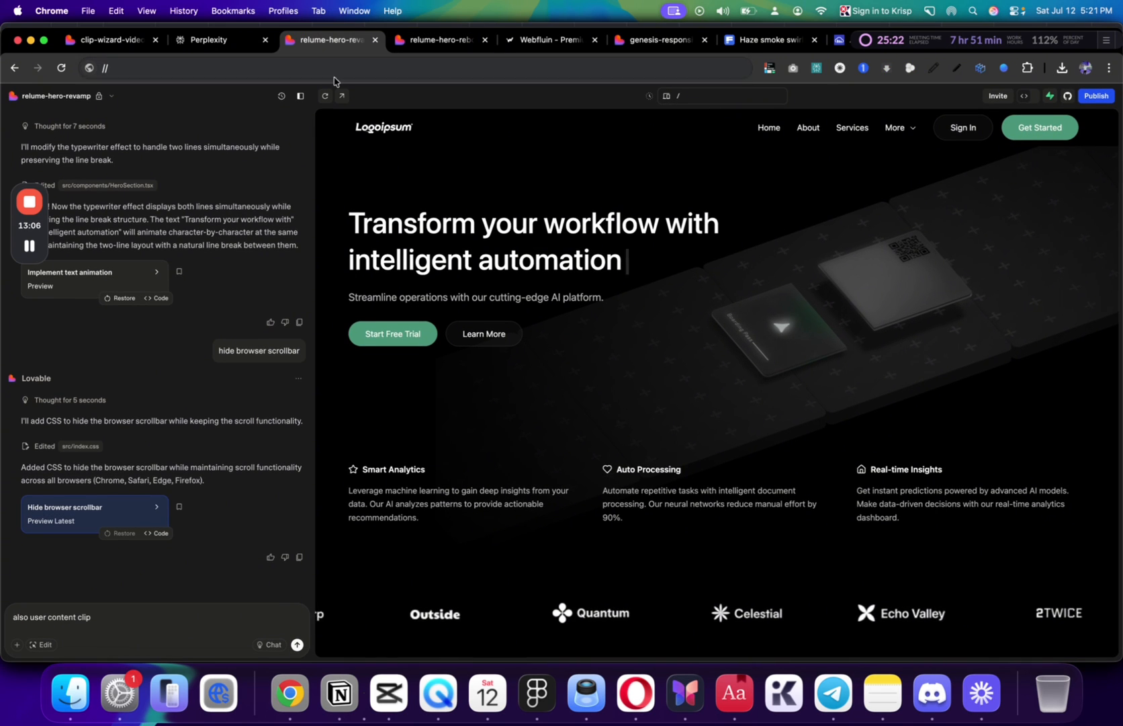
{"action": "left_click", "coordinate": [547, 39]}
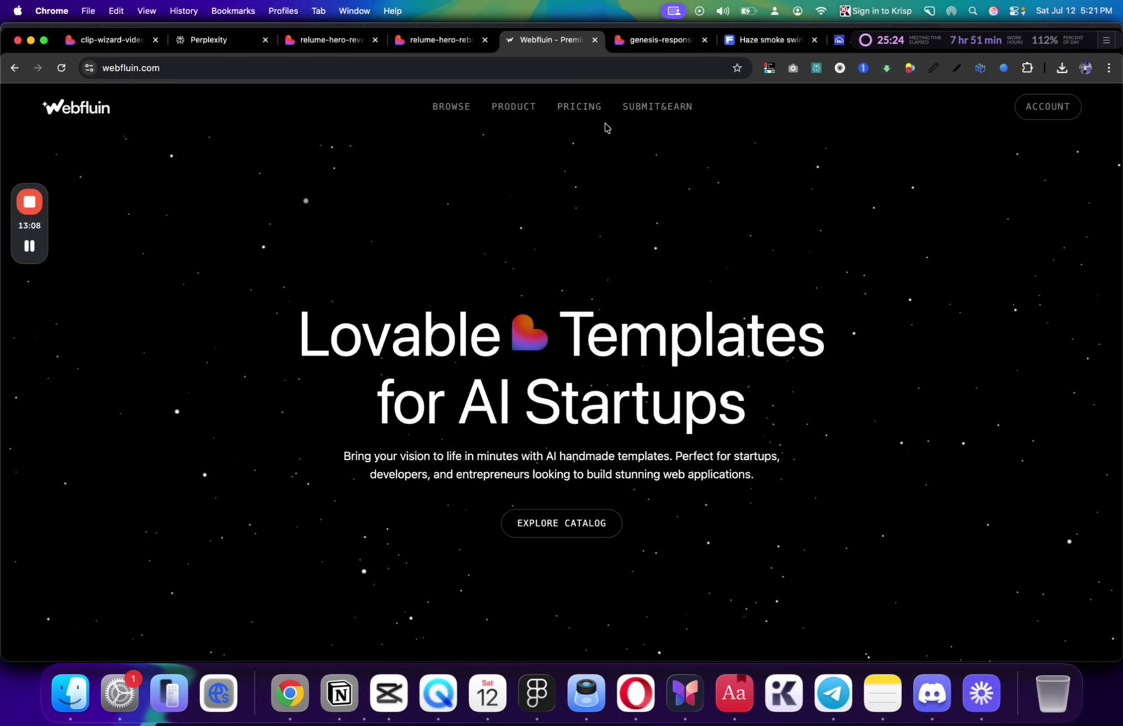
{"action": "mouse_move", "coordinate": [744, 281]}
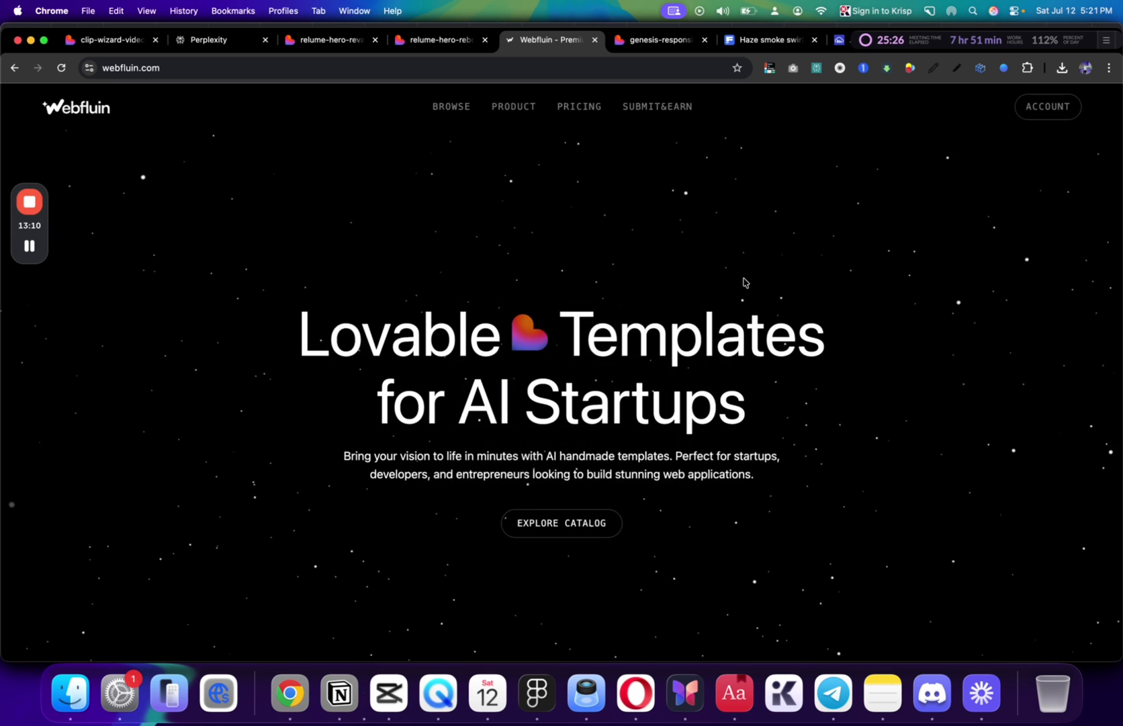
{"action": "scroll", "scroll_direction": "down", "scroll_amount": 3}
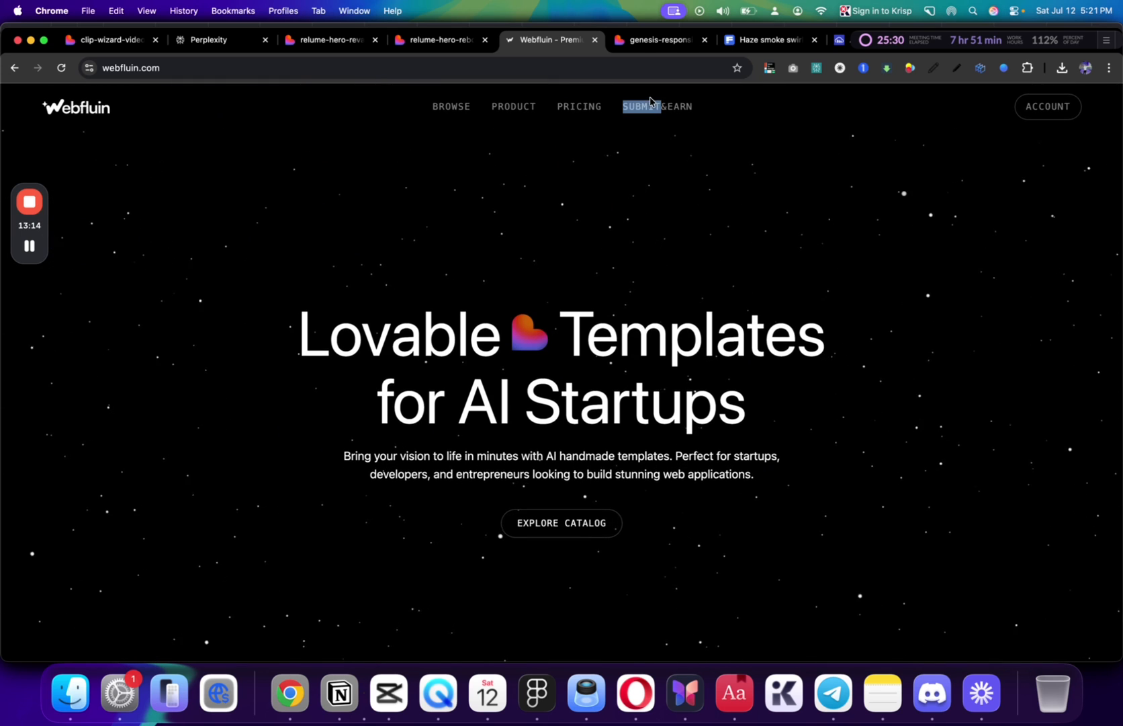
View the 'Submit Your Lovable Template, Get $100' form, then scroll to the Latest releases grid
{"action": "left_click", "coordinate": [656, 107]}
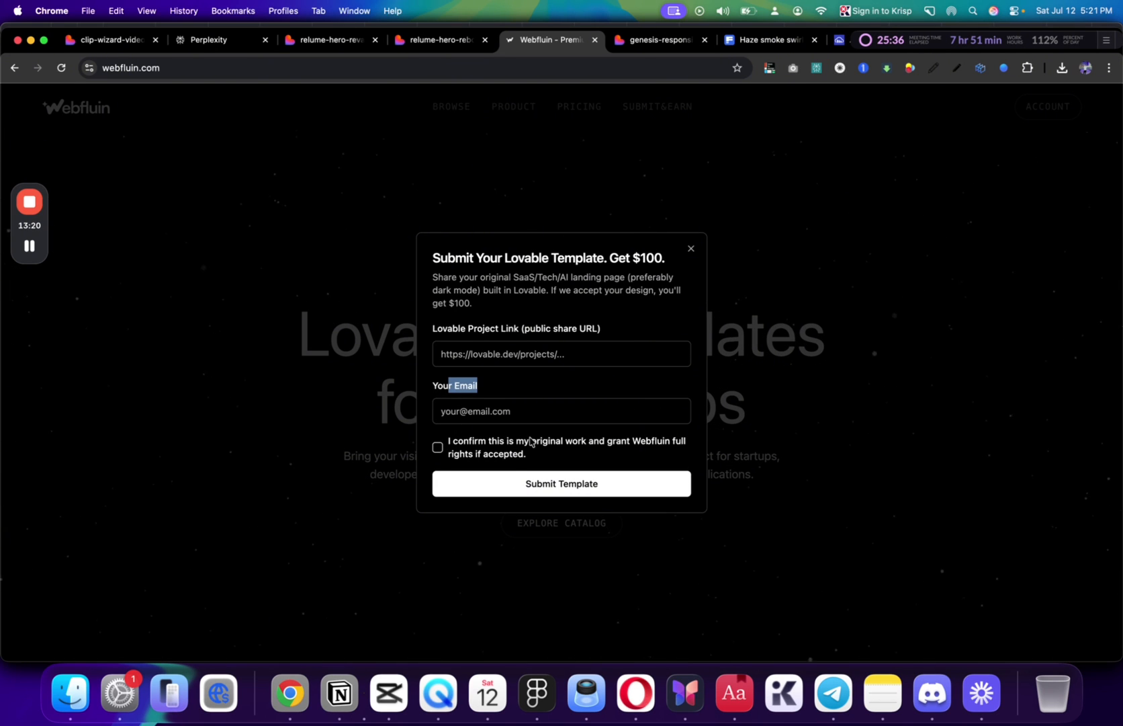
{"action": "left_click", "coordinate": [689, 249]}
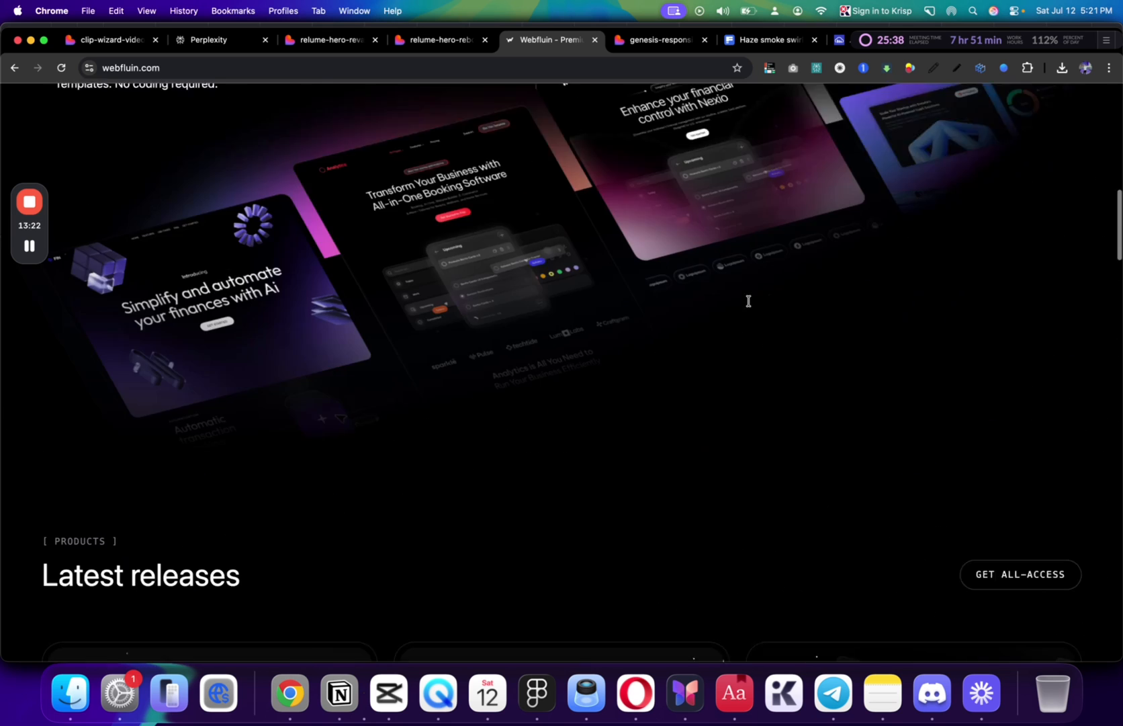
{"action": "scroll", "scroll_direction": "down", "scroll_amount": 3}
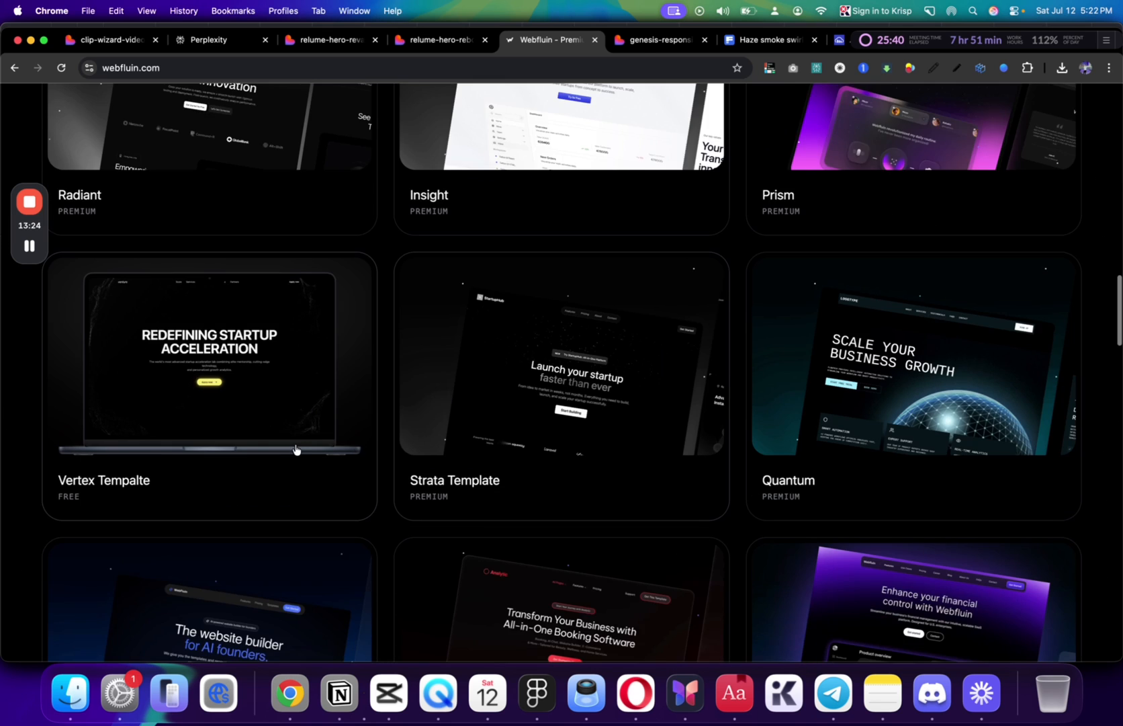